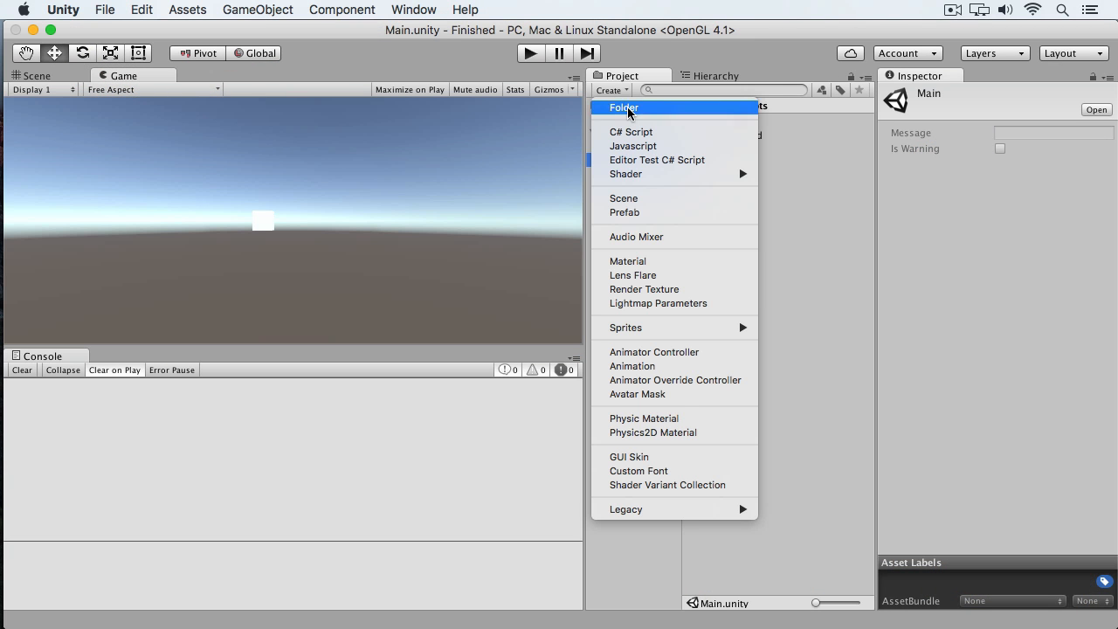
Step: Create a C# script named IShootable in the Scripts folder and open it for editing
click(631, 131)
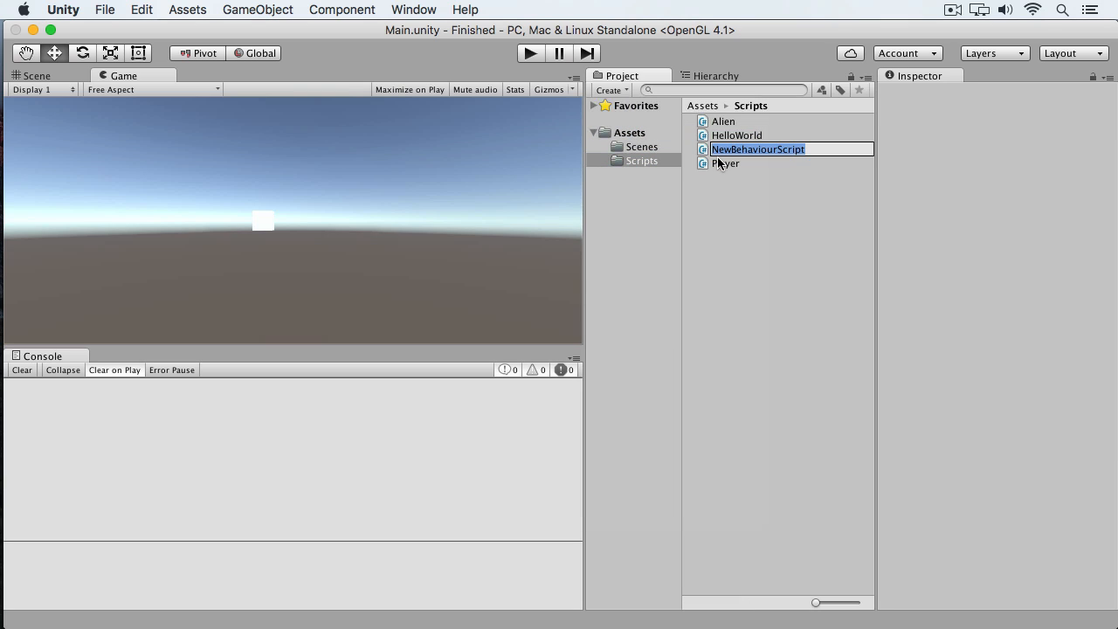
text(Shoot)
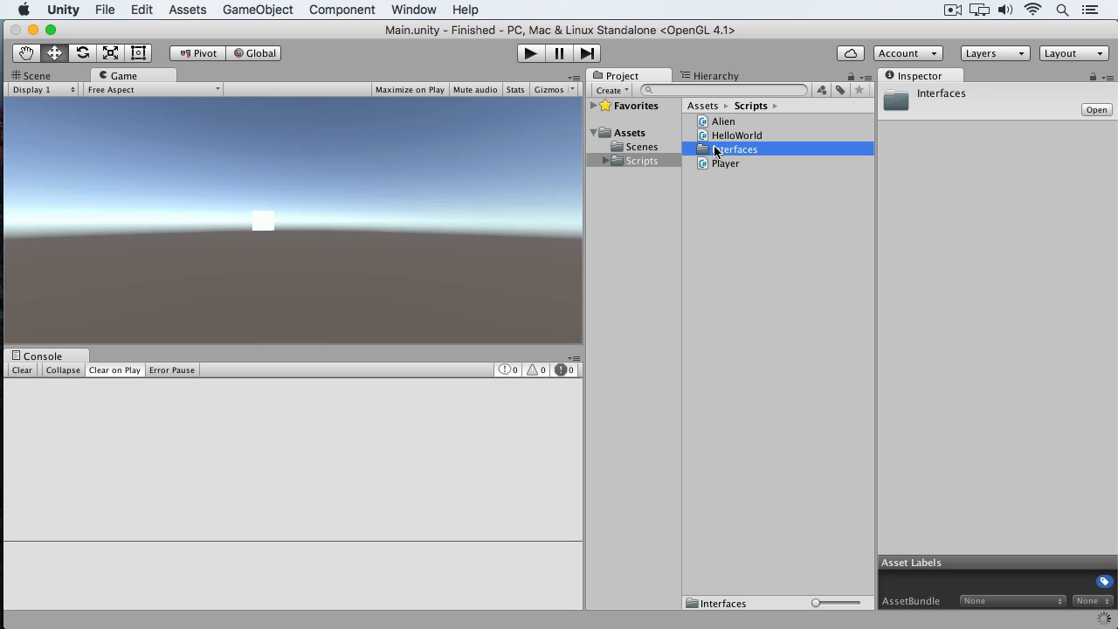
double_click(736, 149)
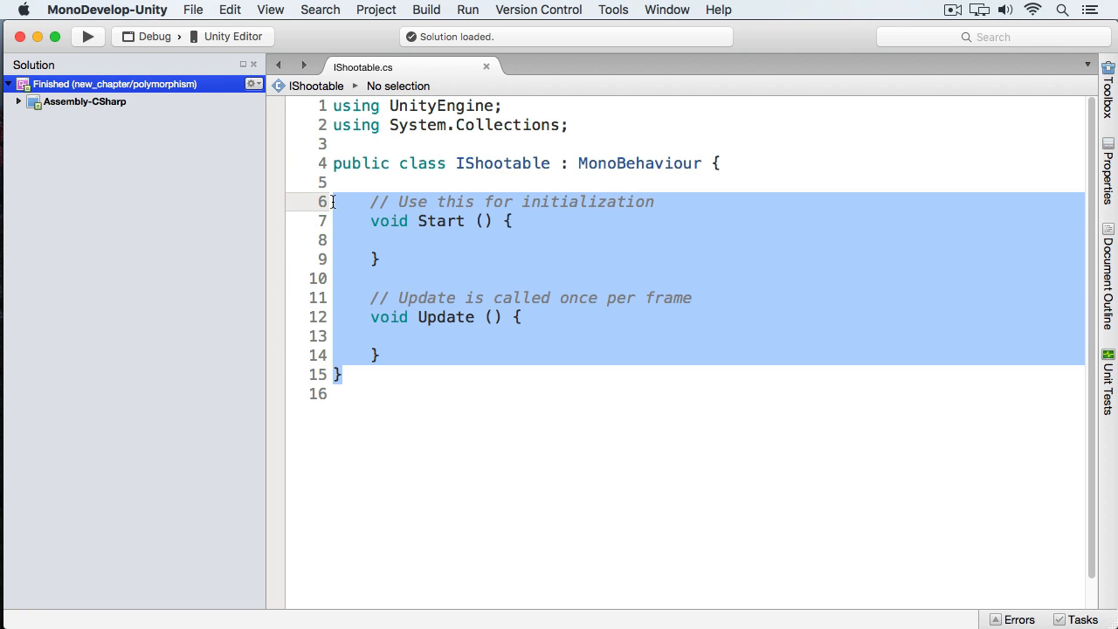
Step: Strip the template and declare interface IShootable with a single void Fire(); member, starting a /** comment
key(Delete)
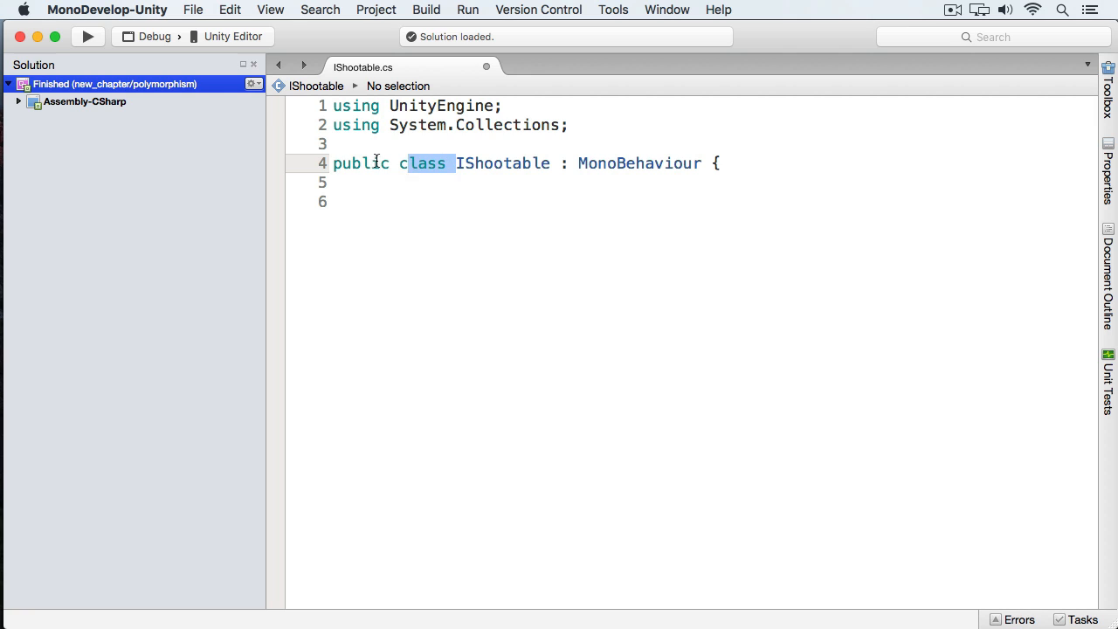
text(in)
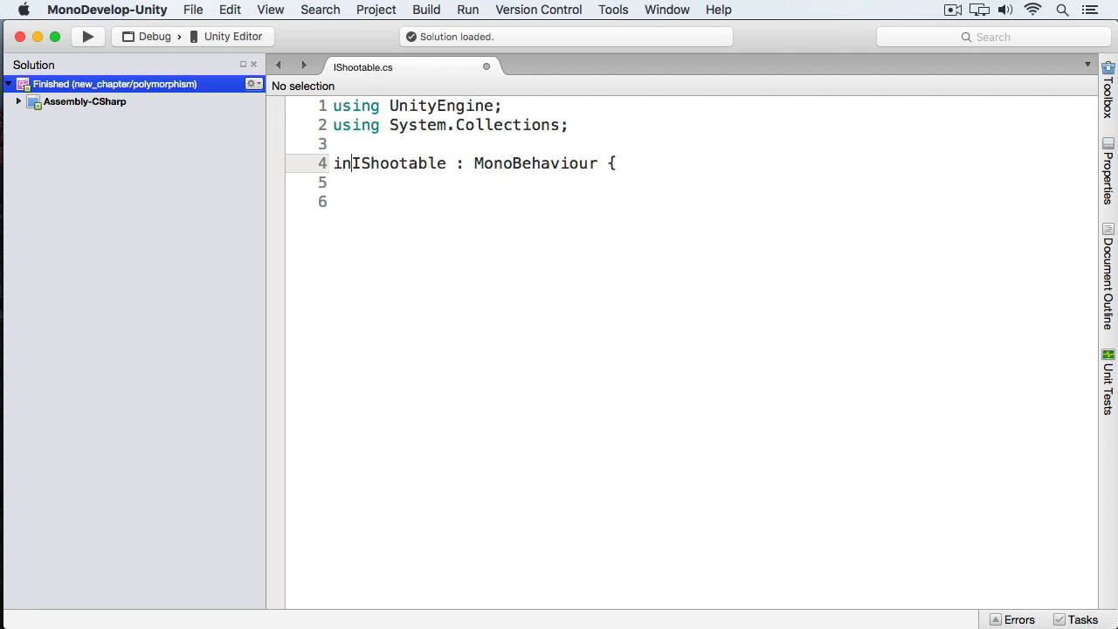
text(terface IShootable {)
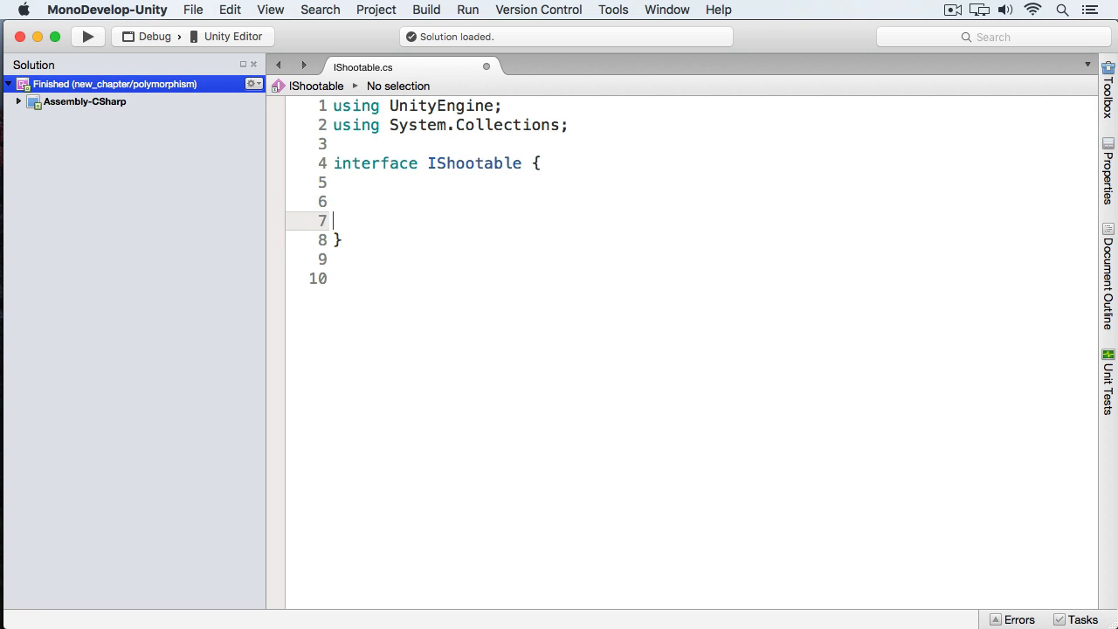
text(v)
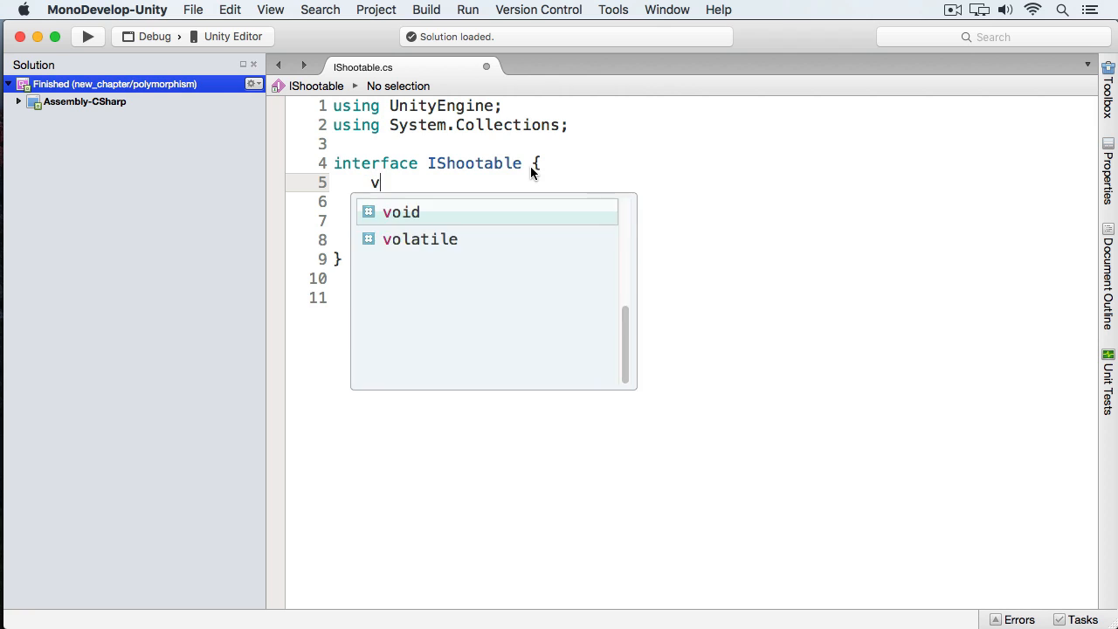
text(oid Fire)
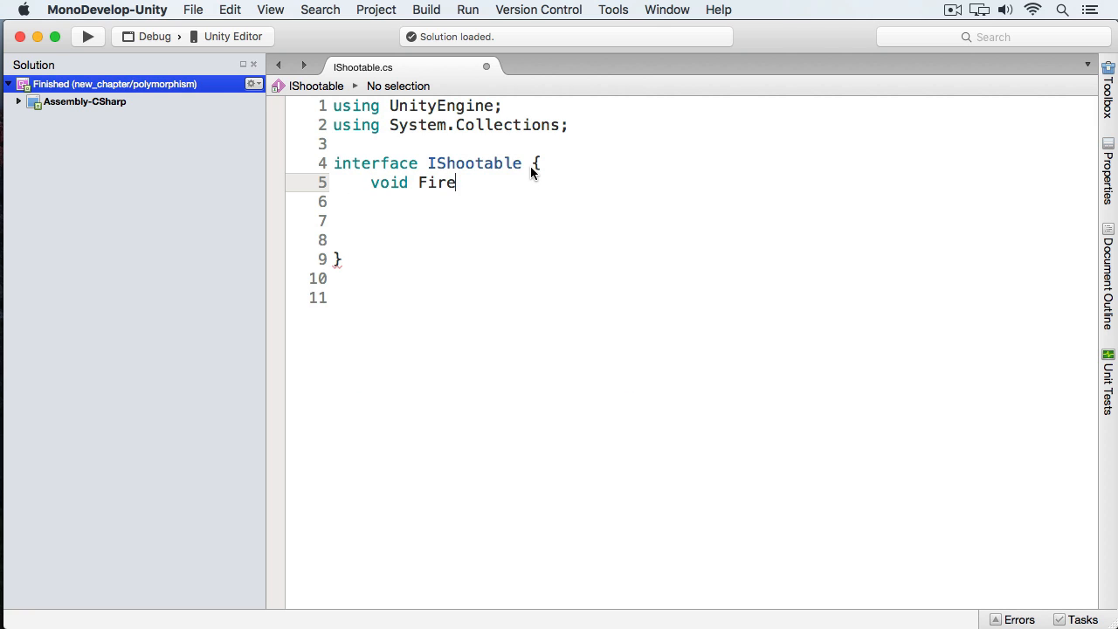
text(();)
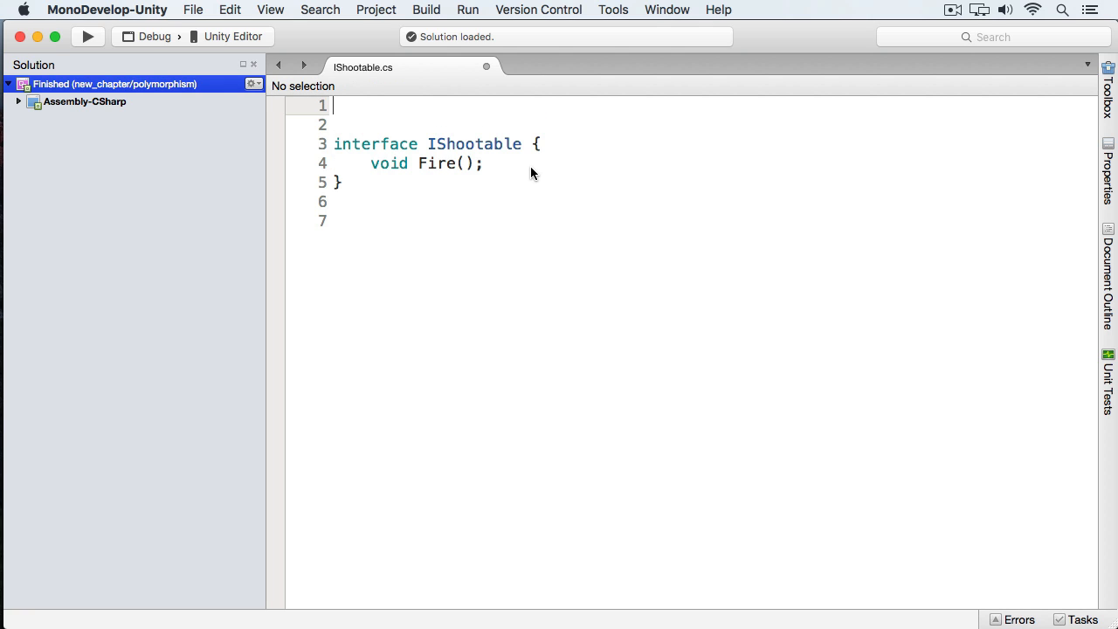
text(/**)
text(**/)
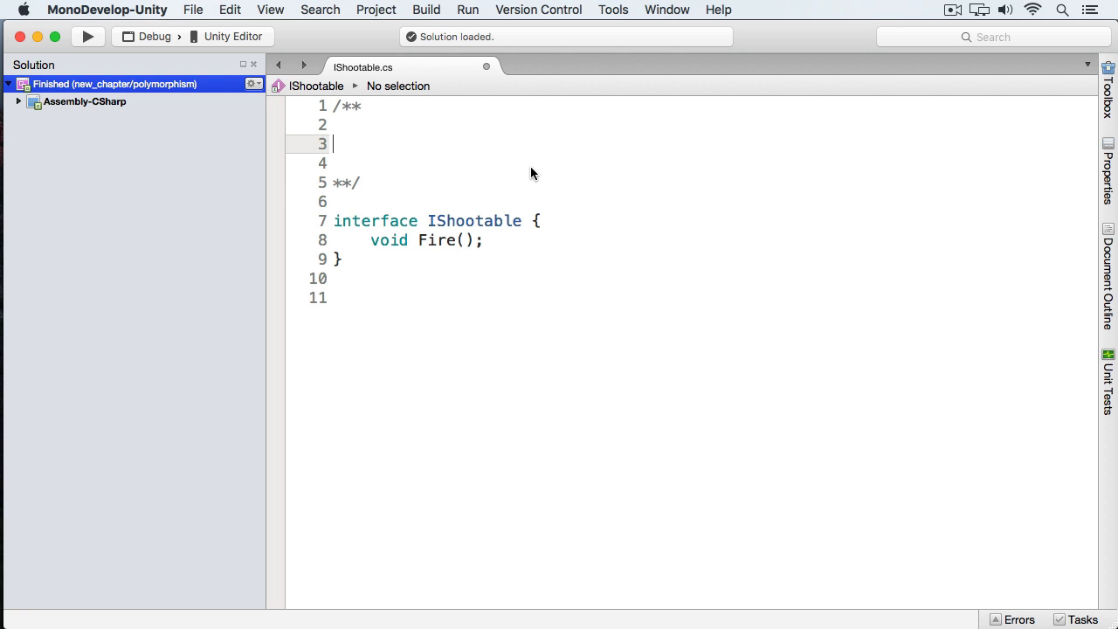
Step: Write the block comment 'Meant for onscreen enemies to fire' above the interface
text(E)
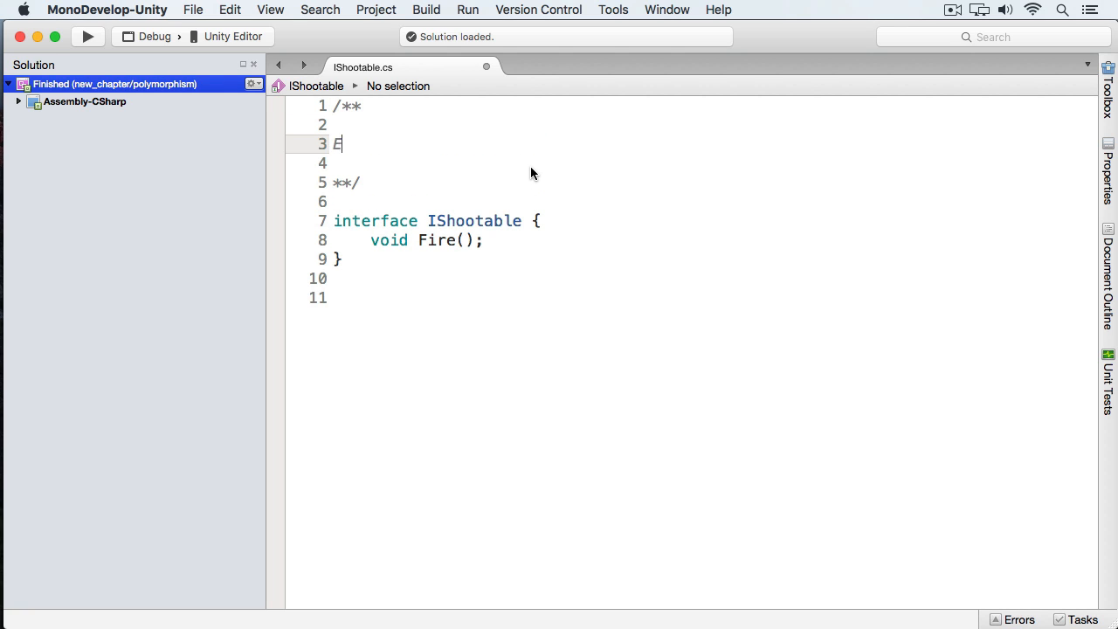
text(eant for onscreen)
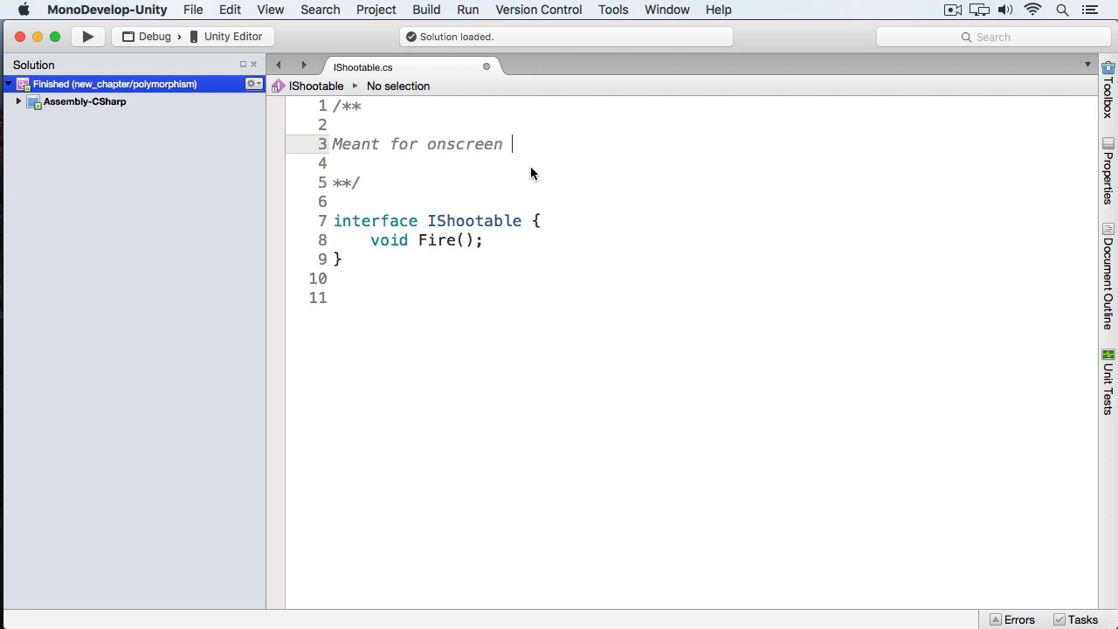
text(enemies to fire)
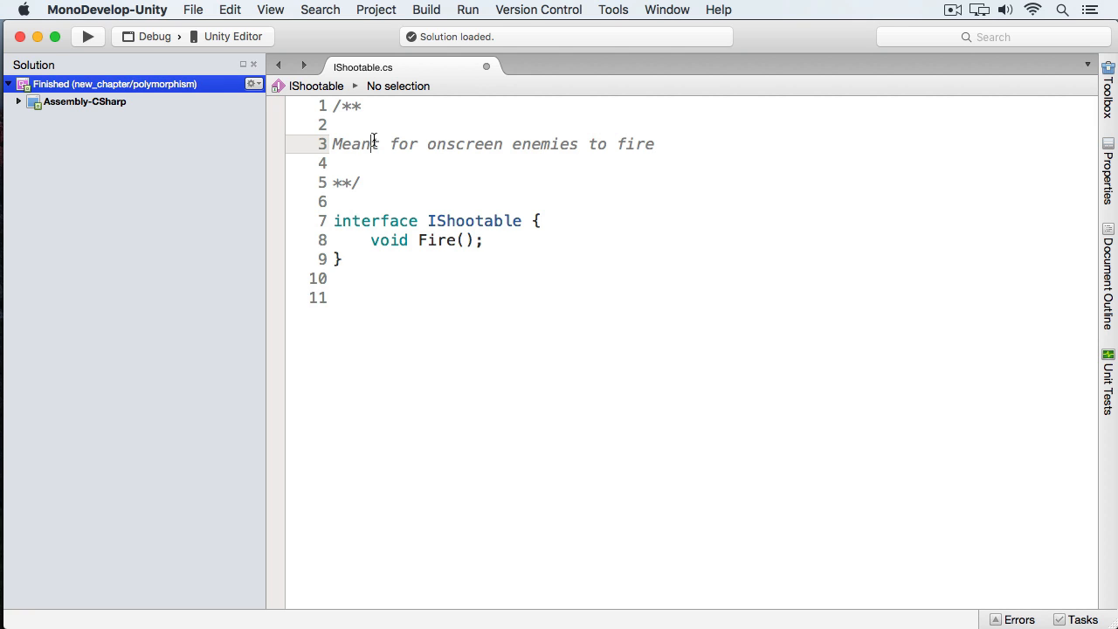
mouse_move(391, 143)
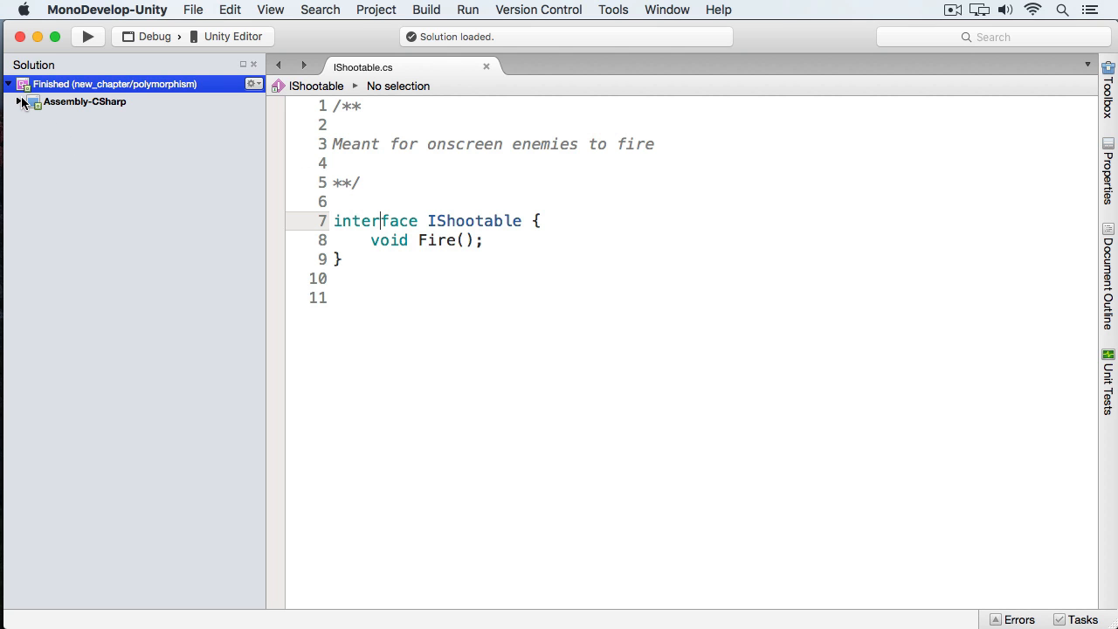
Step: Open Alien.cs from the Solution pad and make the struct implement IShootable
click(20, 101)
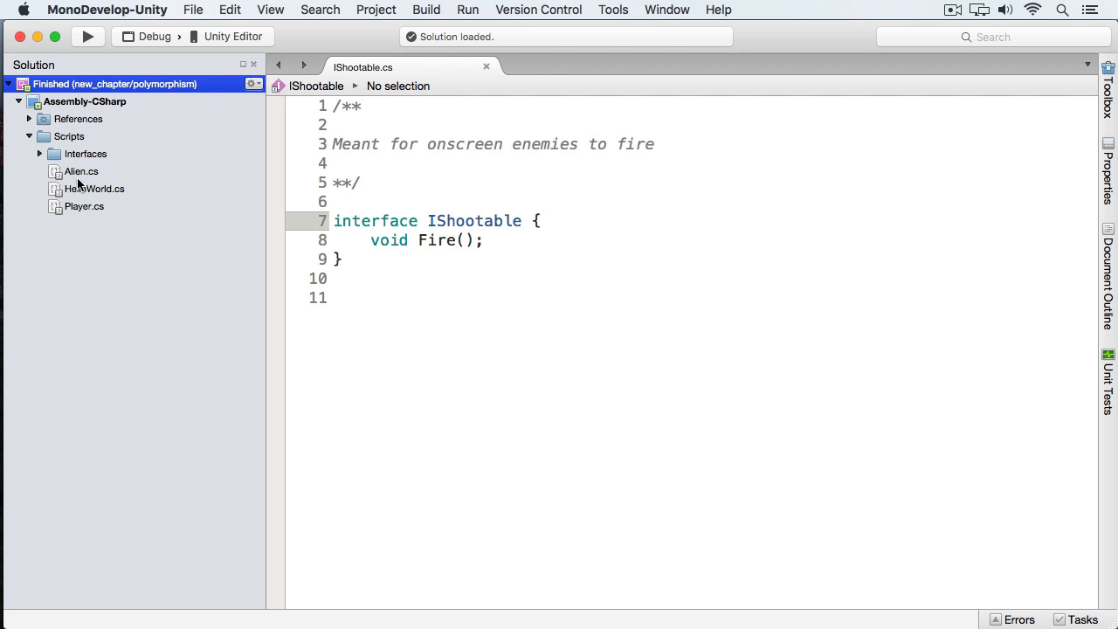
double_click(80, 171)
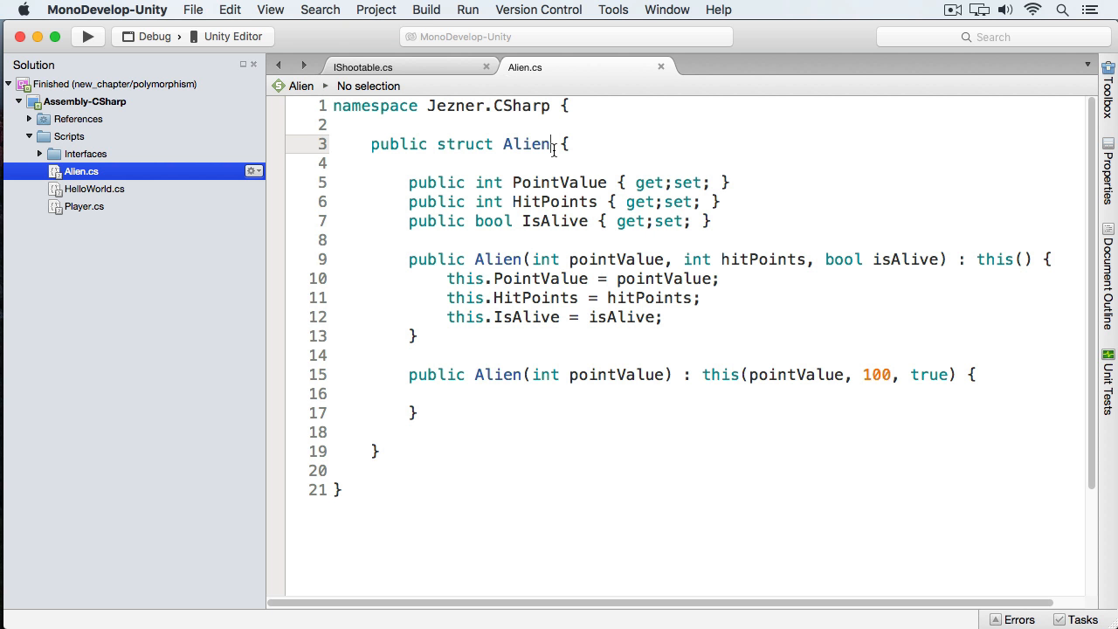
text(: IShootable)
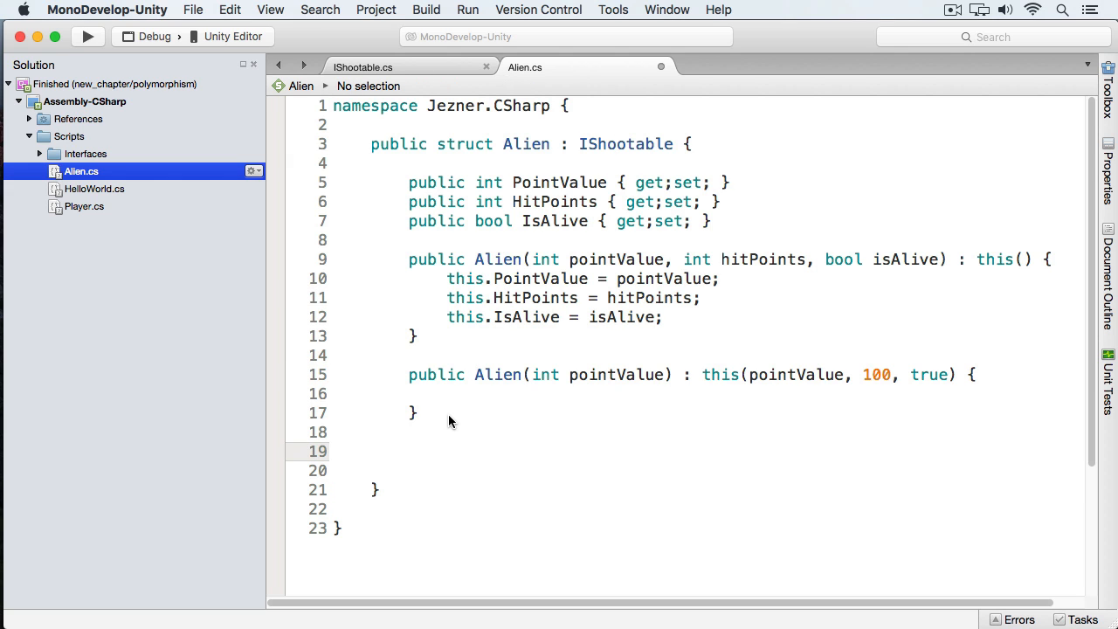
Step: Add a void Fire() method that calls Debug.Log("Alien fires")
text(void)
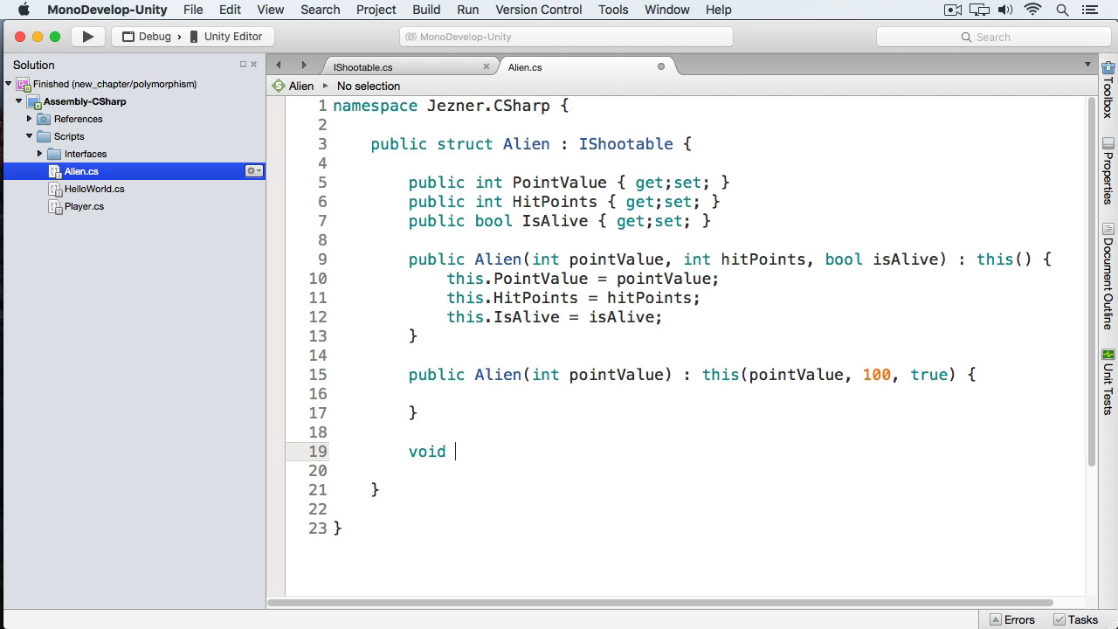
text(Fire())
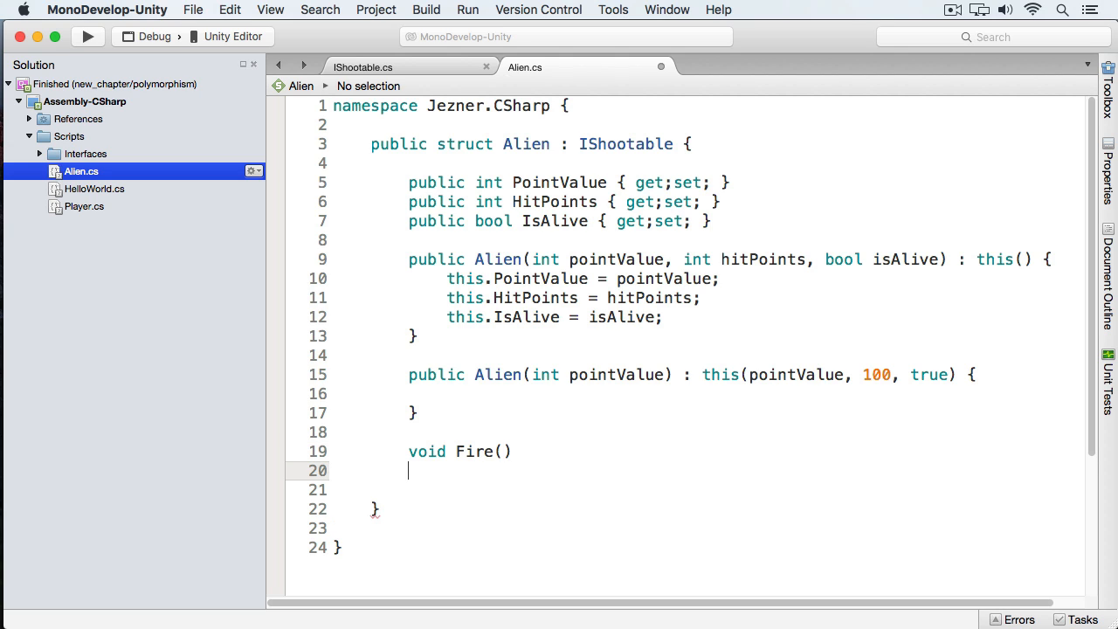
text({)
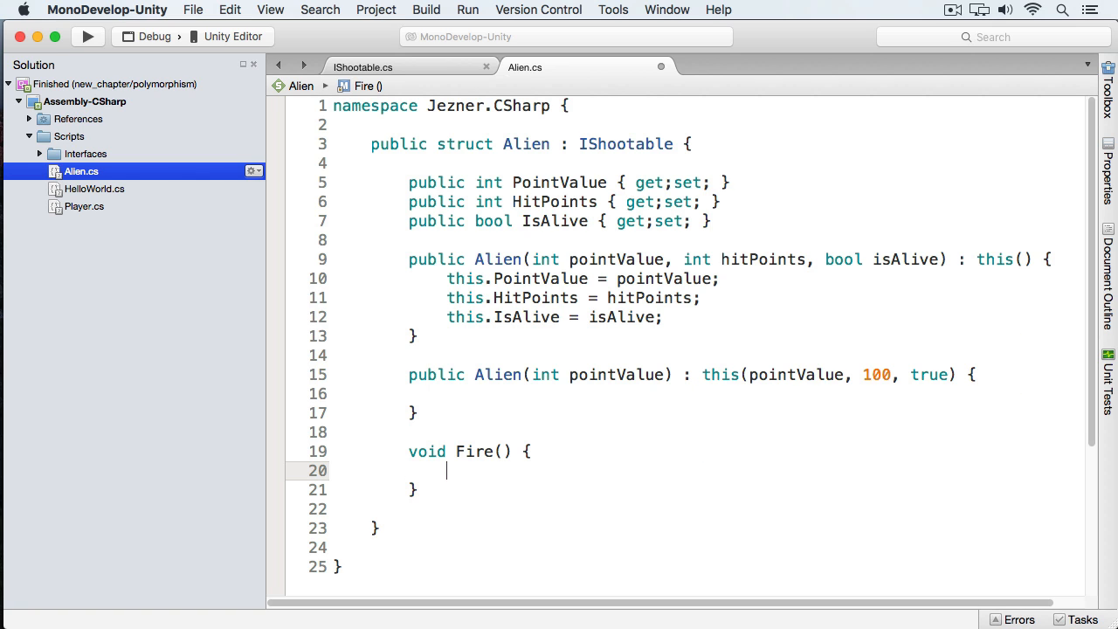
text(Debug.Log()
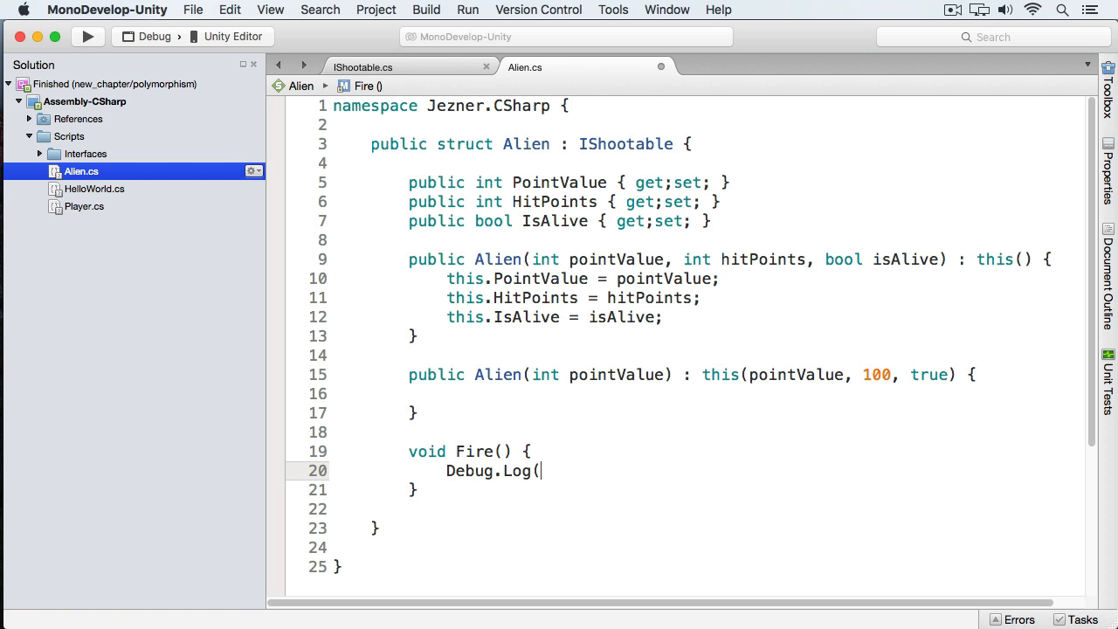
text("Alien)
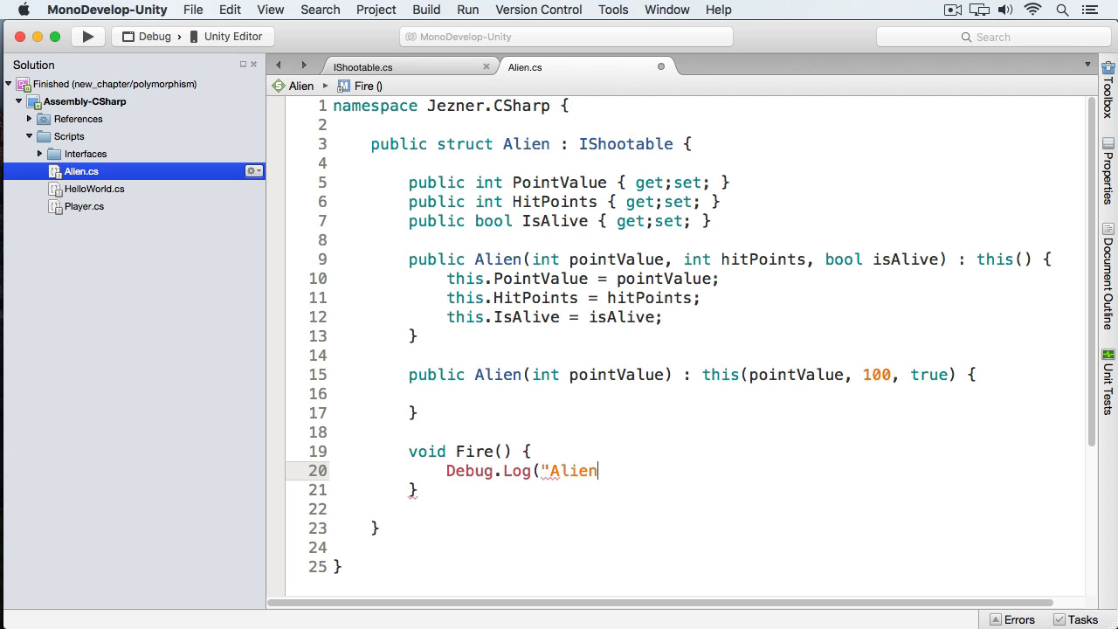
text(fire)
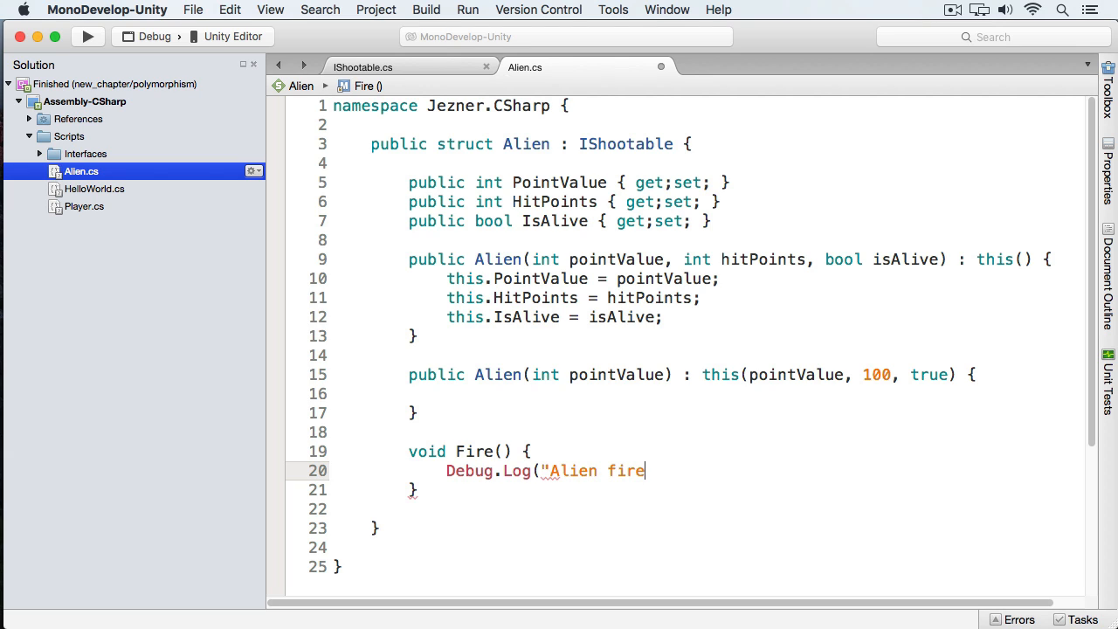
key(Backspace)
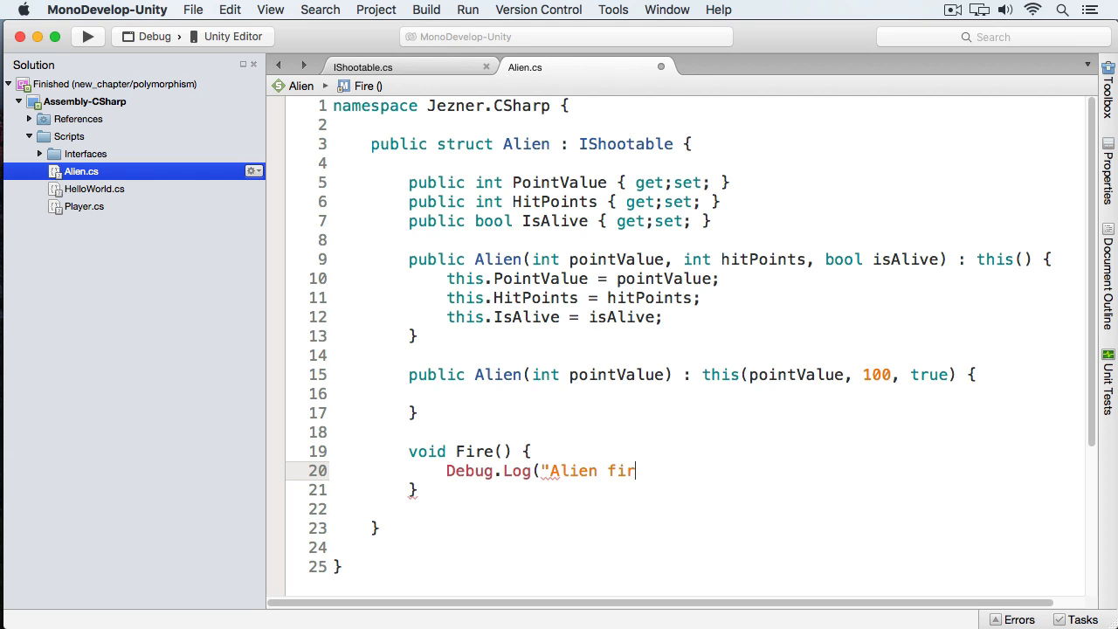
text(es");)
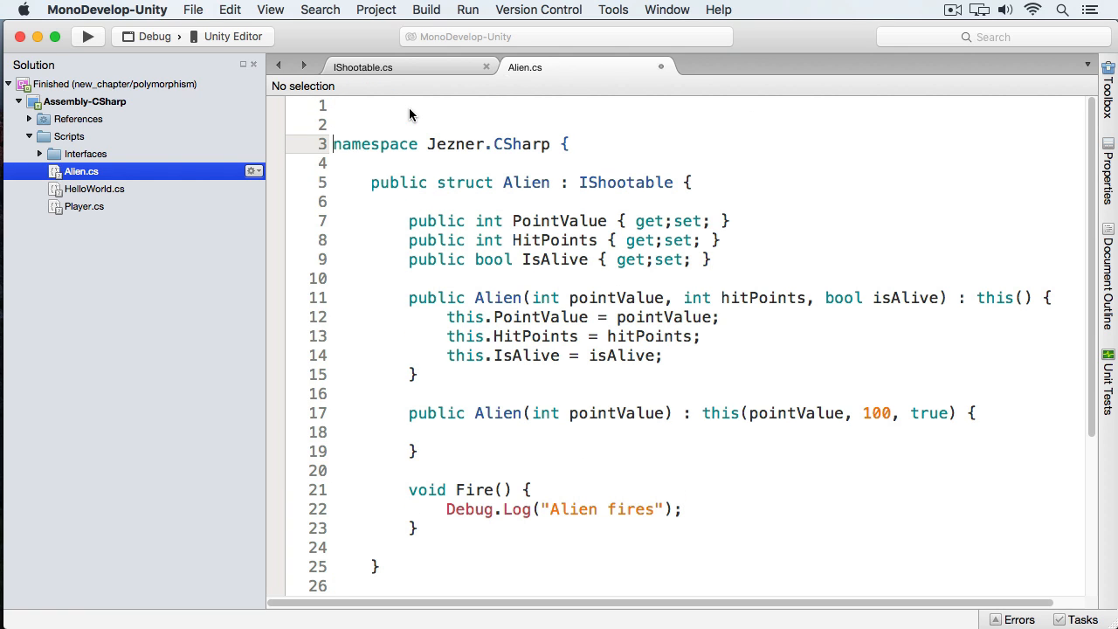
Step: Add a 'using UnityEngine;' directive at the top of Alien.cs
text(using Unit)
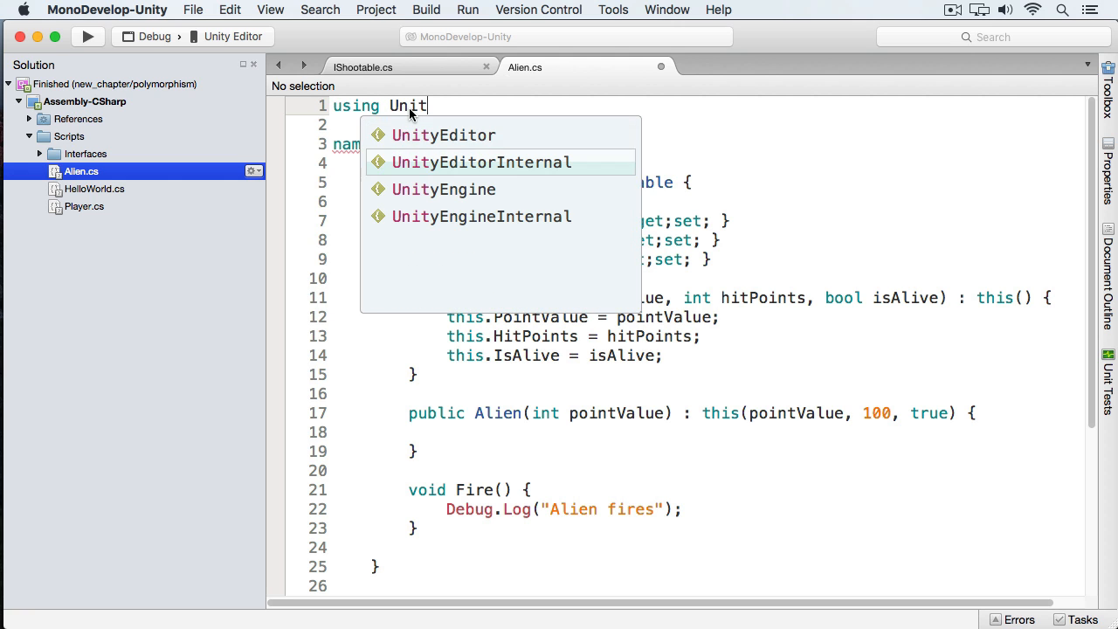
text(yEngine.)
click(472, 489)
text(public )
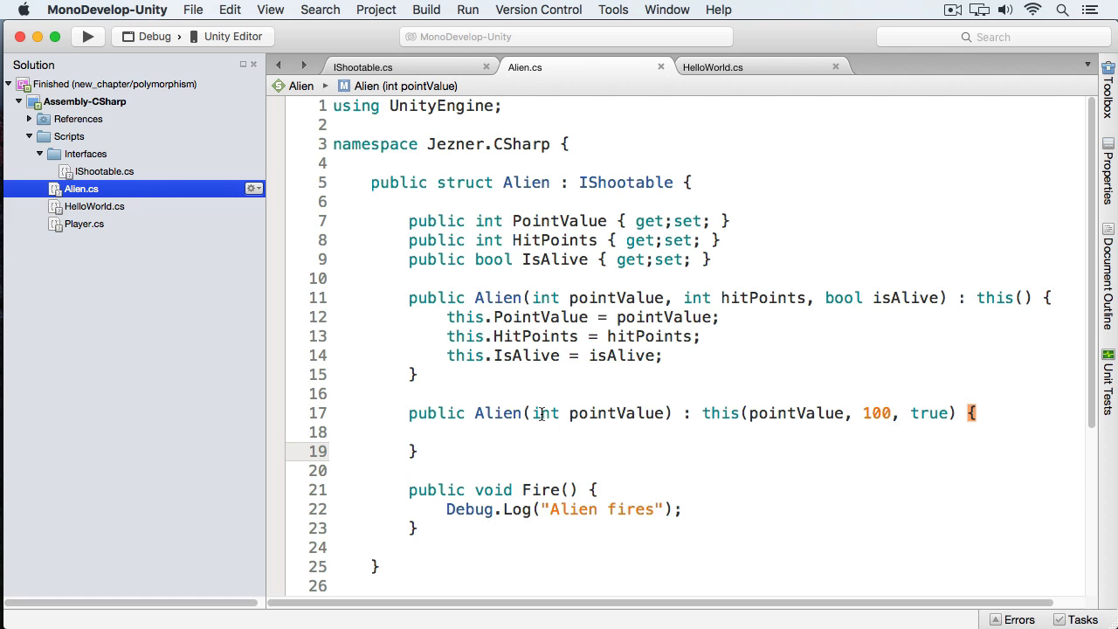
mouse_move(730, 447)
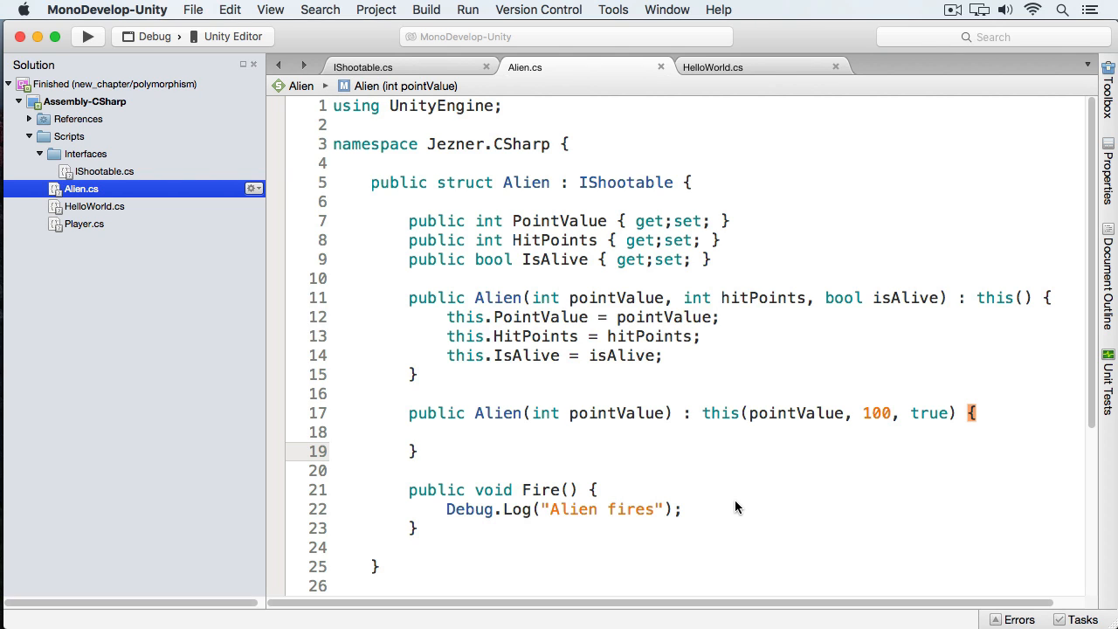
Step: Open the new Turret script showing the default MonoBehaviour template
click(416, 451)
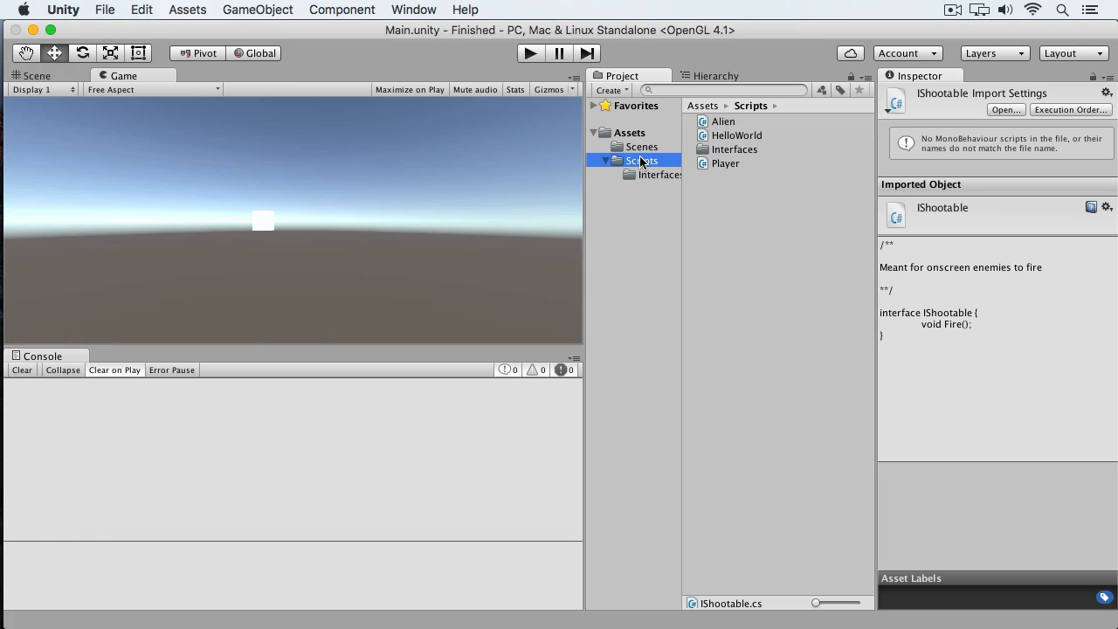
click(612, 91)
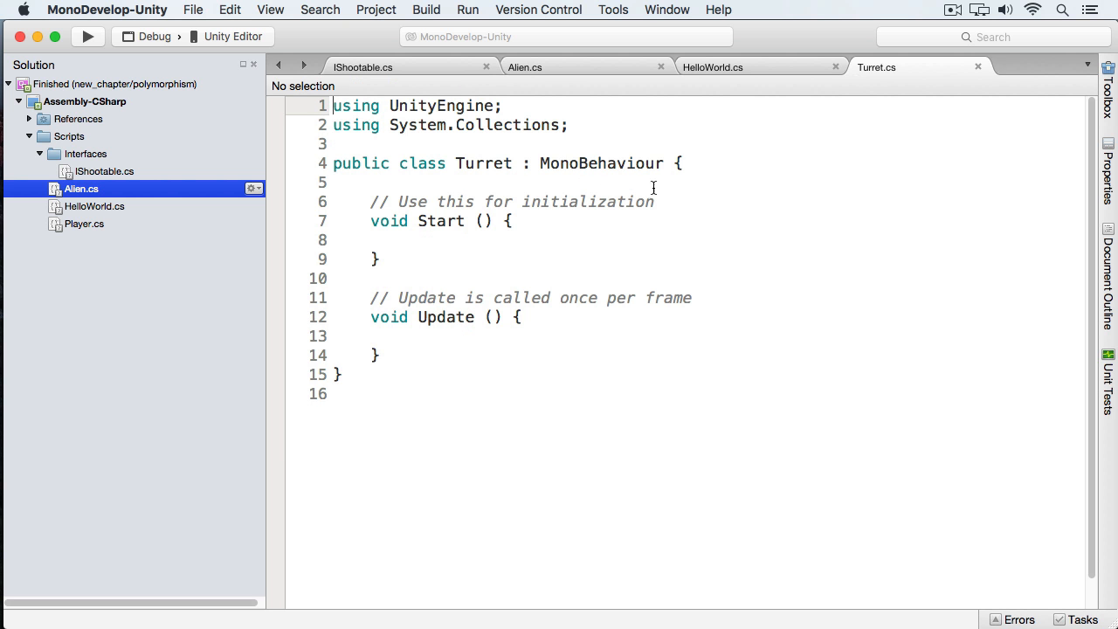
Step: Make Turret a struct implementing IShootable with public void Fire() logging "Turret fires"
text(struct)
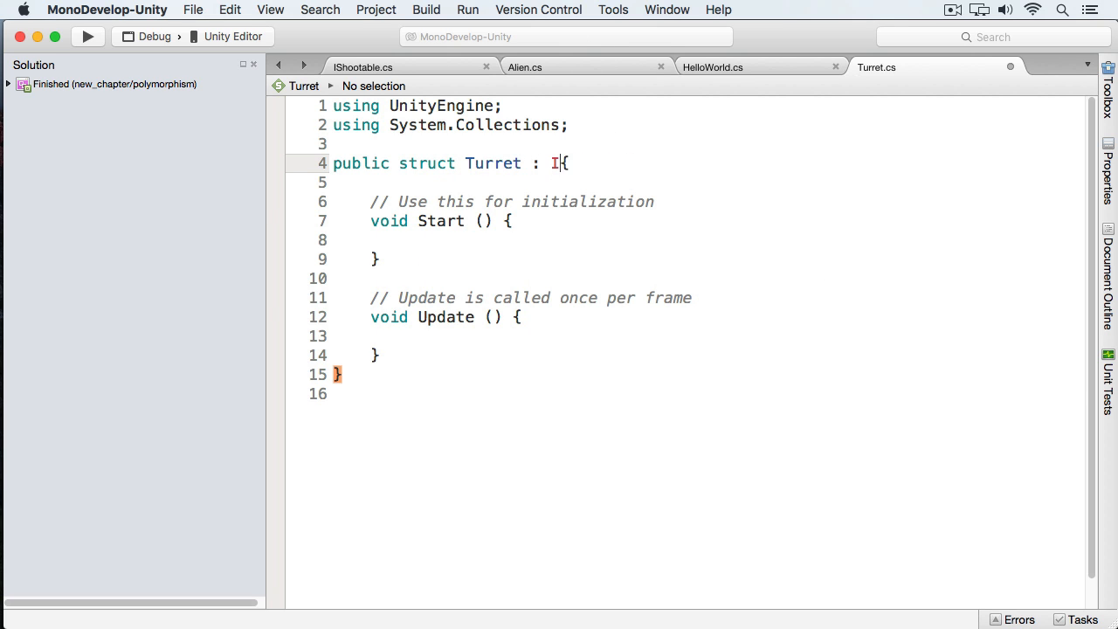
text(Shootable)
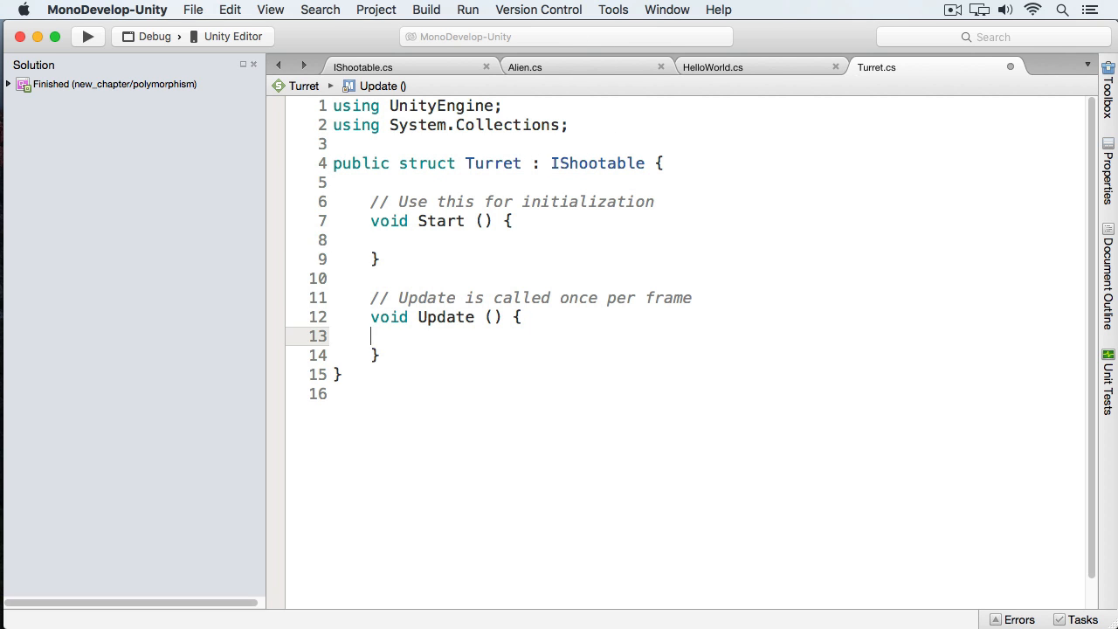
text(public void Fire() {)
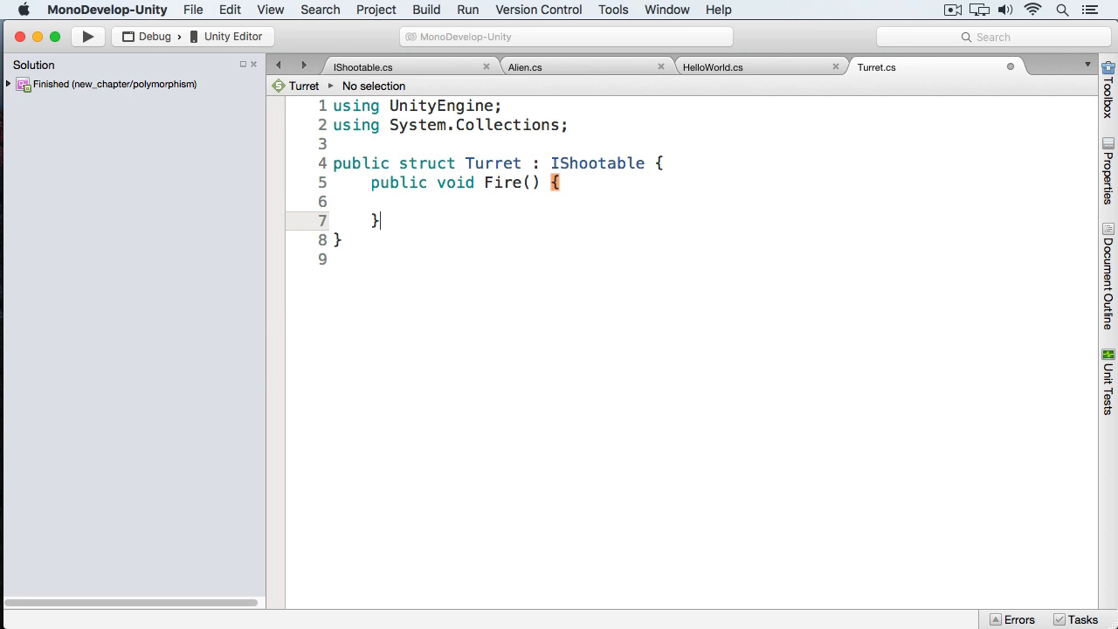
text(Debug.Log("Turret fires"))
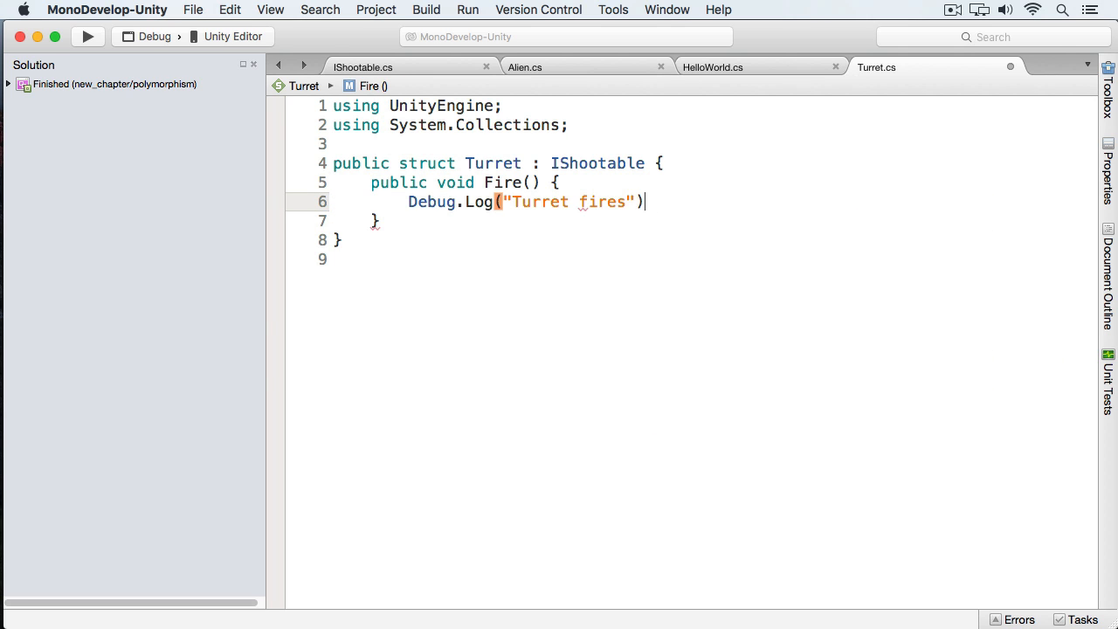
text(;)
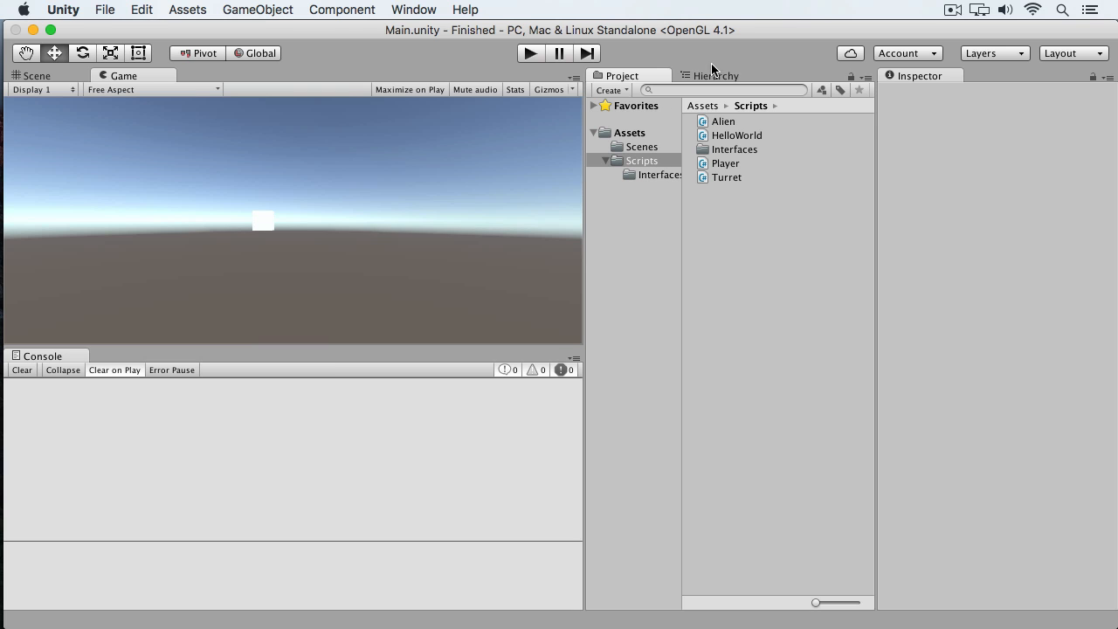
Step: Delete the Cube from the Hierarchy and create an empty object named GameManager
click(717, 75)
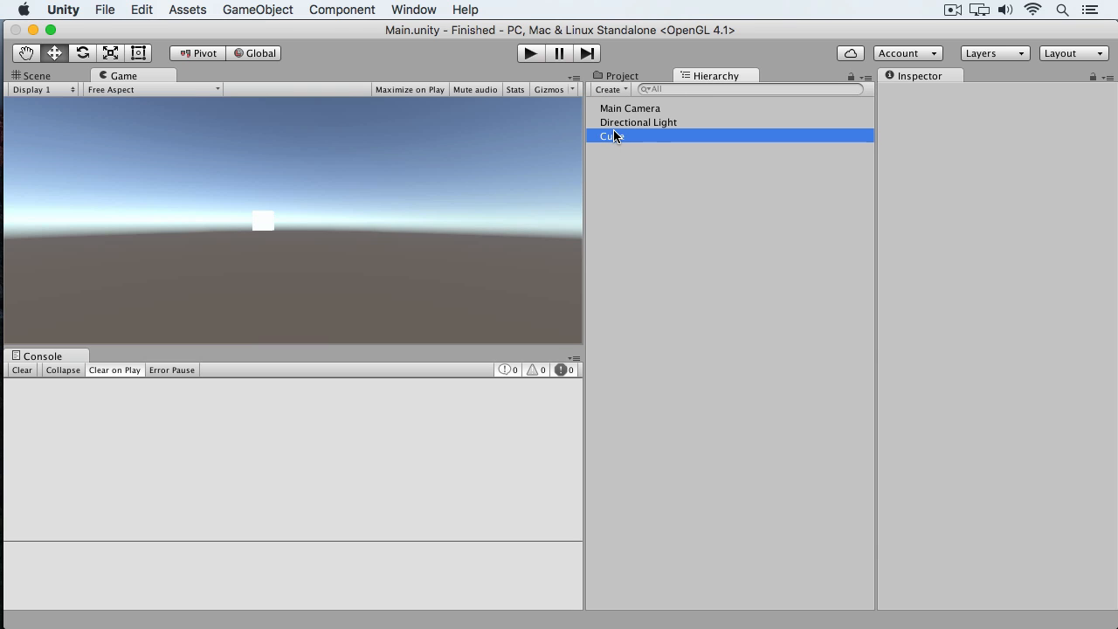
click(612, 136)
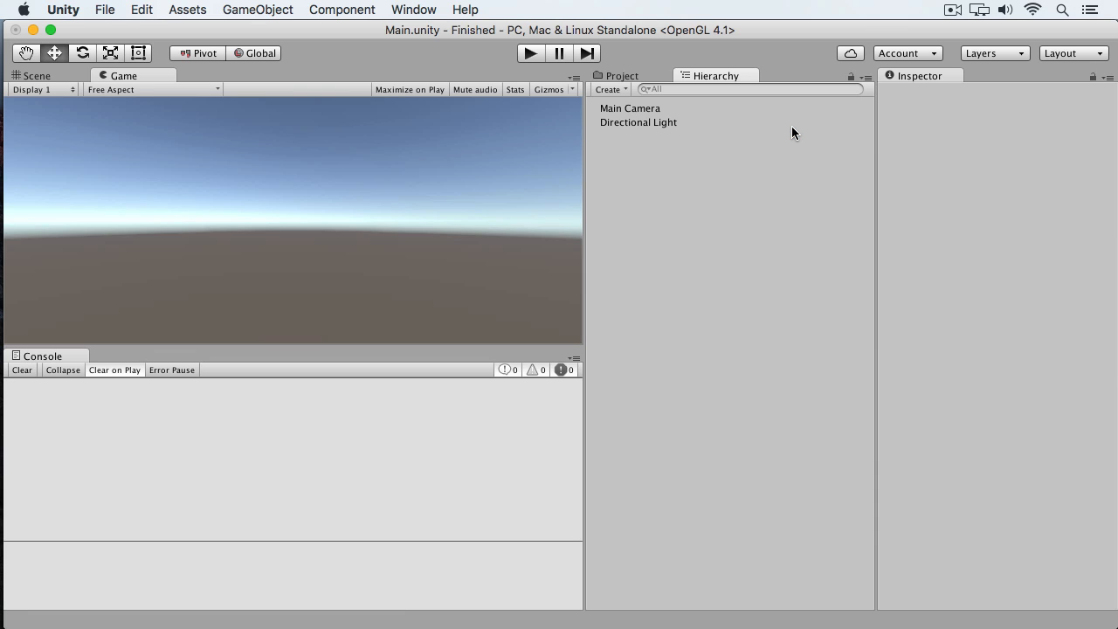
click(608, 89)
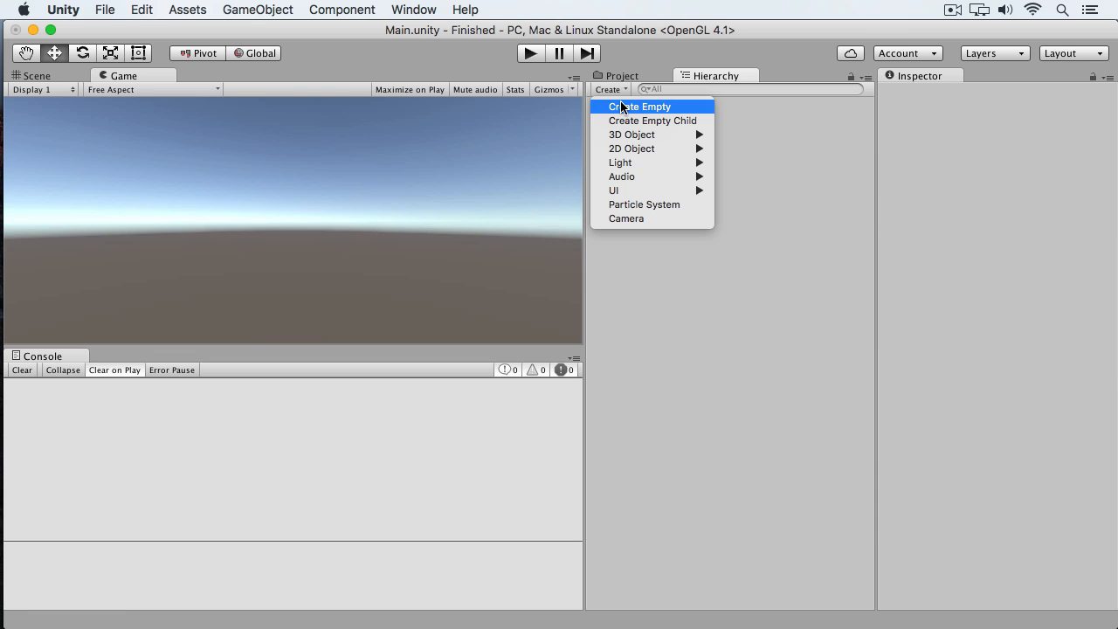
click(639, 107)
text(GameManager)
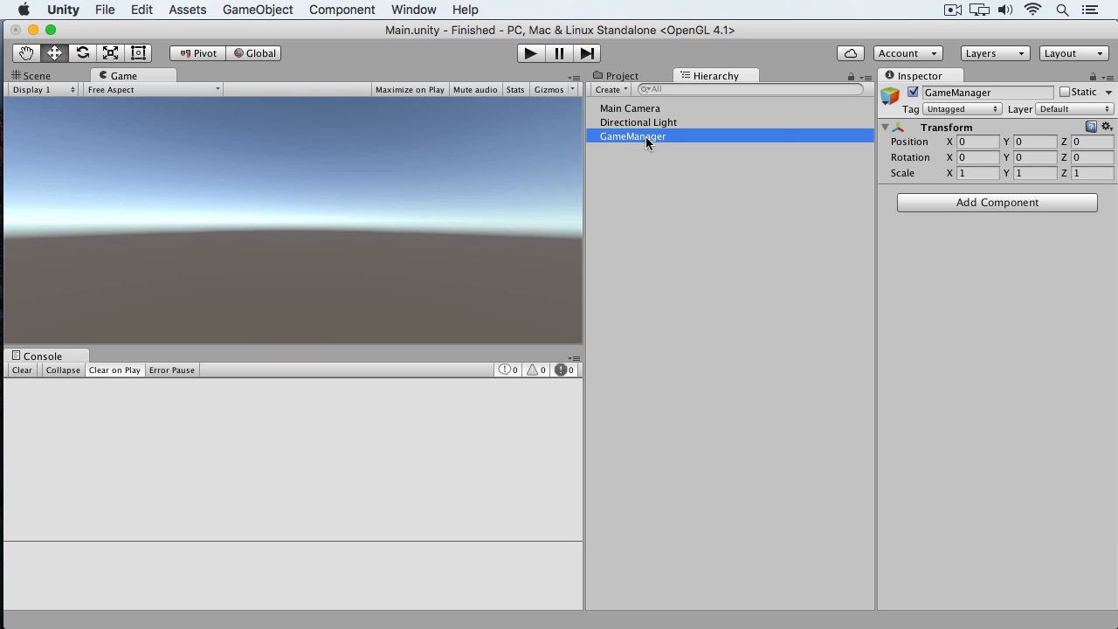
mouse_move(661, 139)
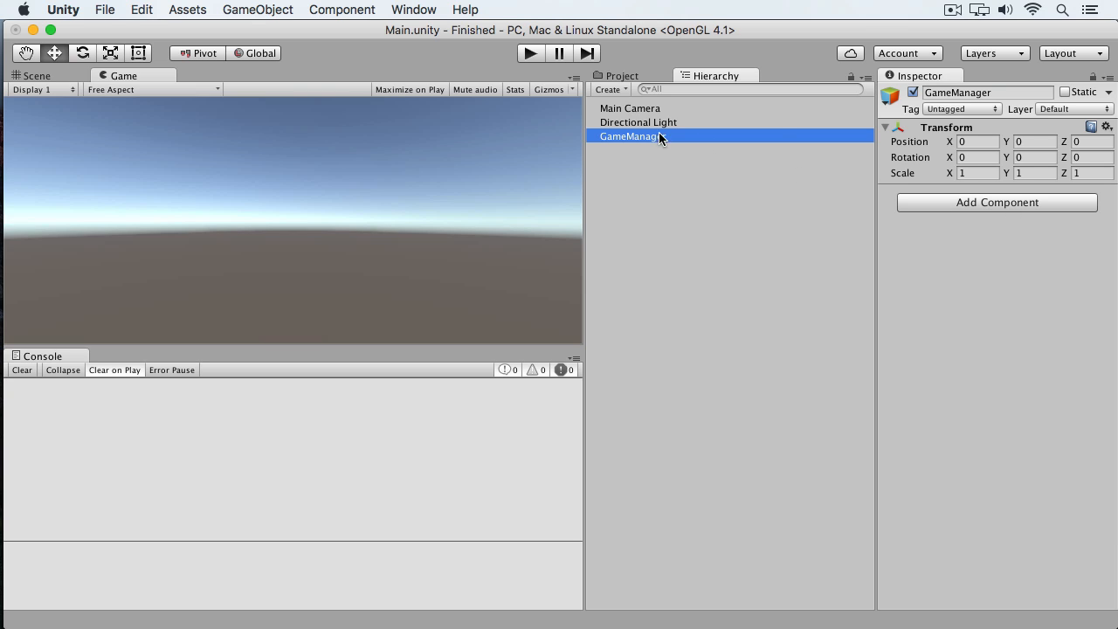
Step: Add a new script component named GameManger to the GameManager object
click(996, 203)
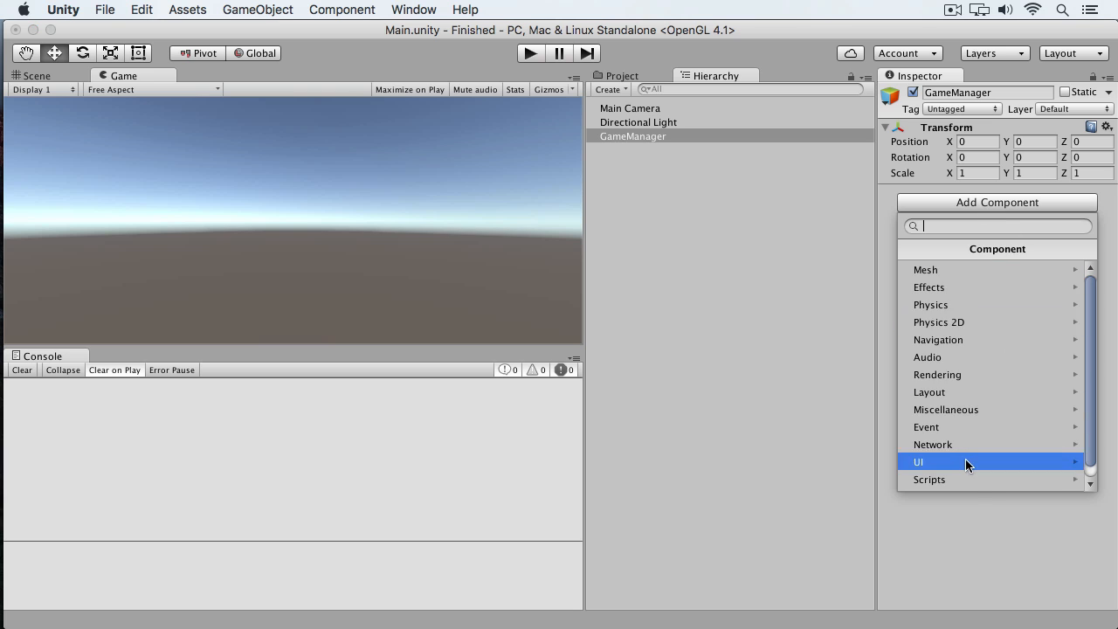
click(929, 479)
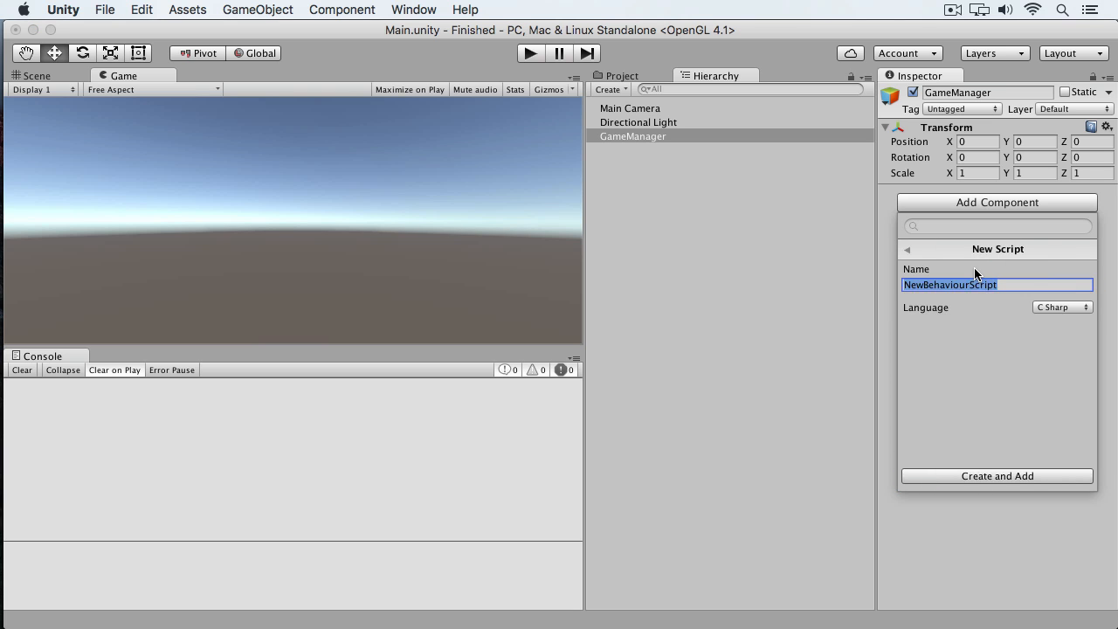
text(GameMan)
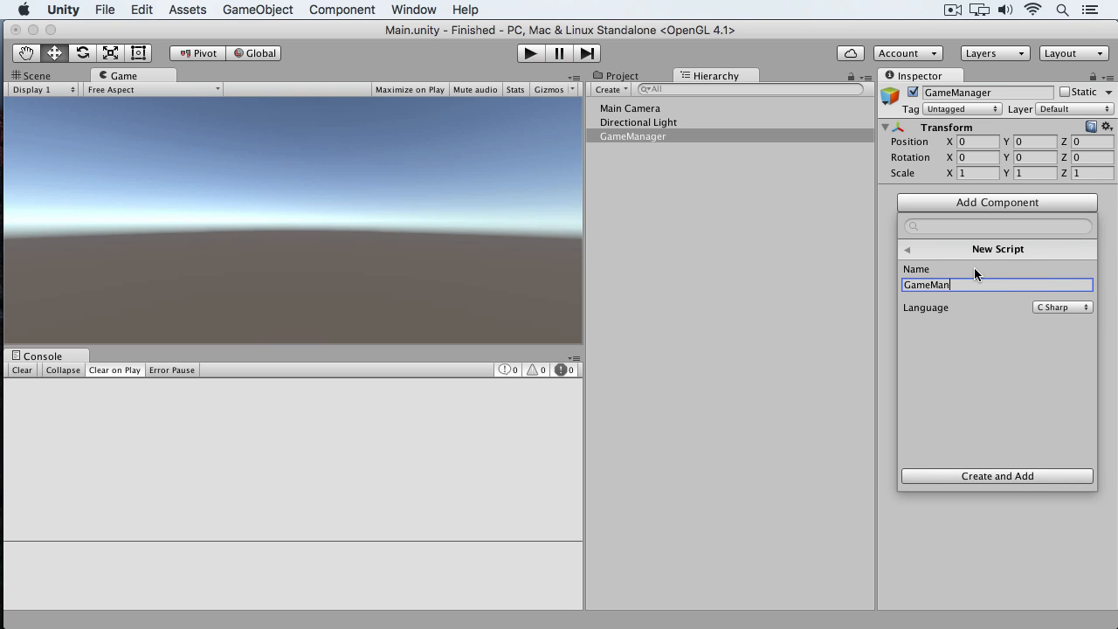
text(ger)
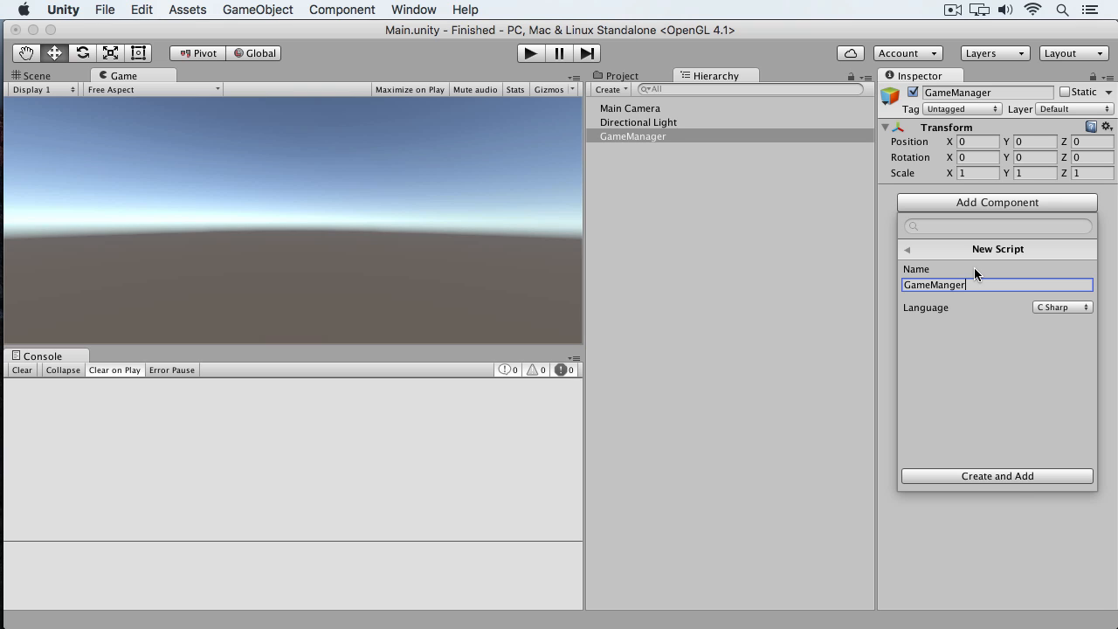
click(996, 475)
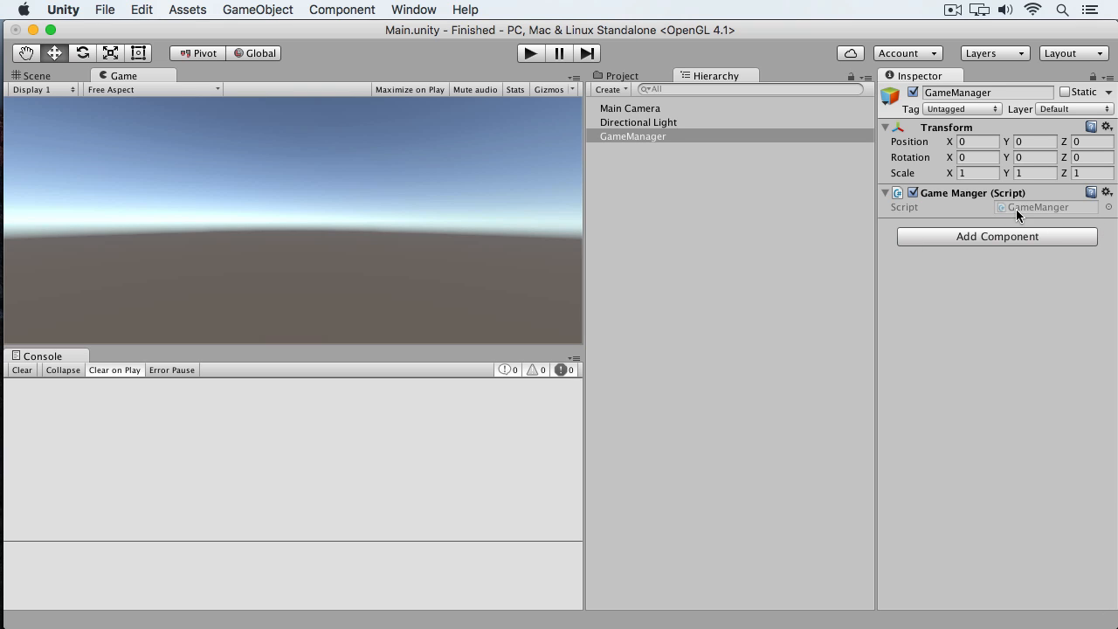
mouse_move(1017, 217)
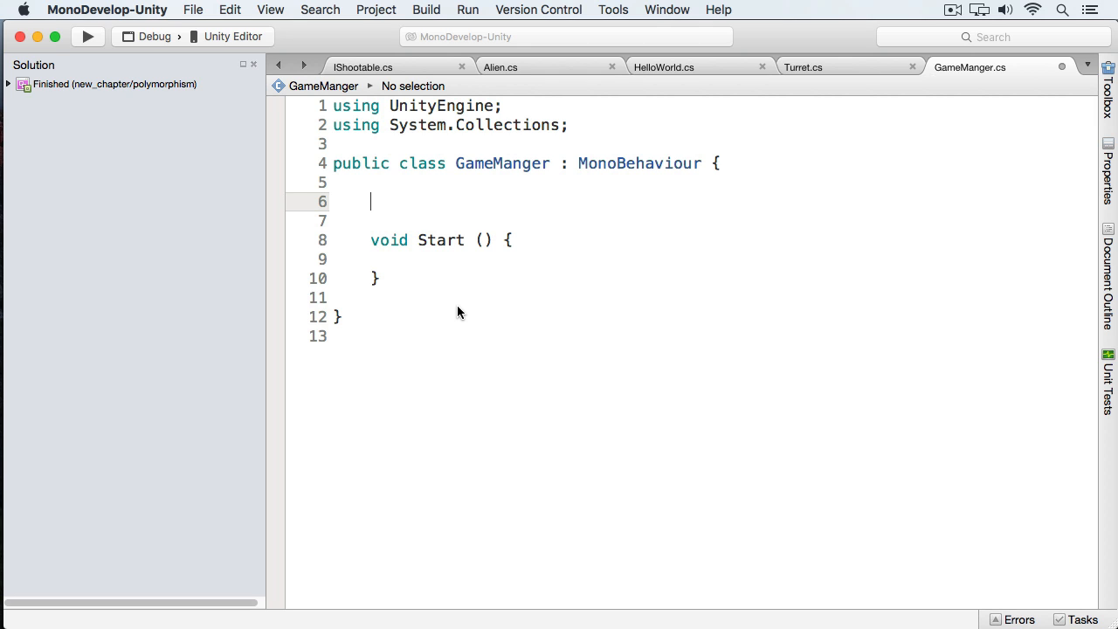
Step: Declare 'private IShootable enemies = new IShootable[4];' and place the cursor inside an empty Start method
text(private IShootable)
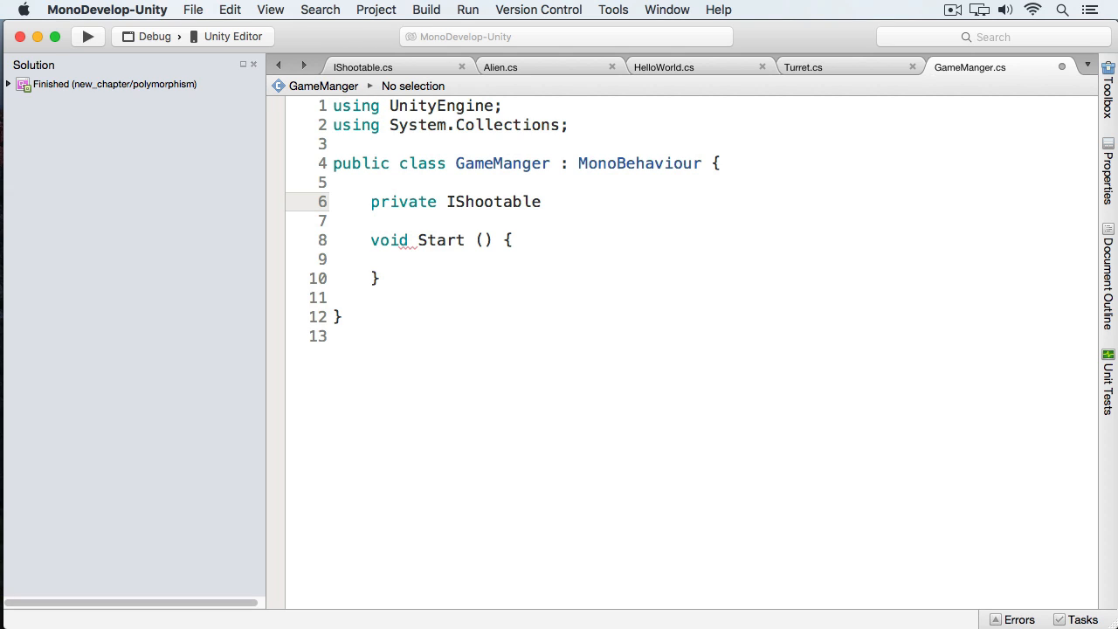
text(e)
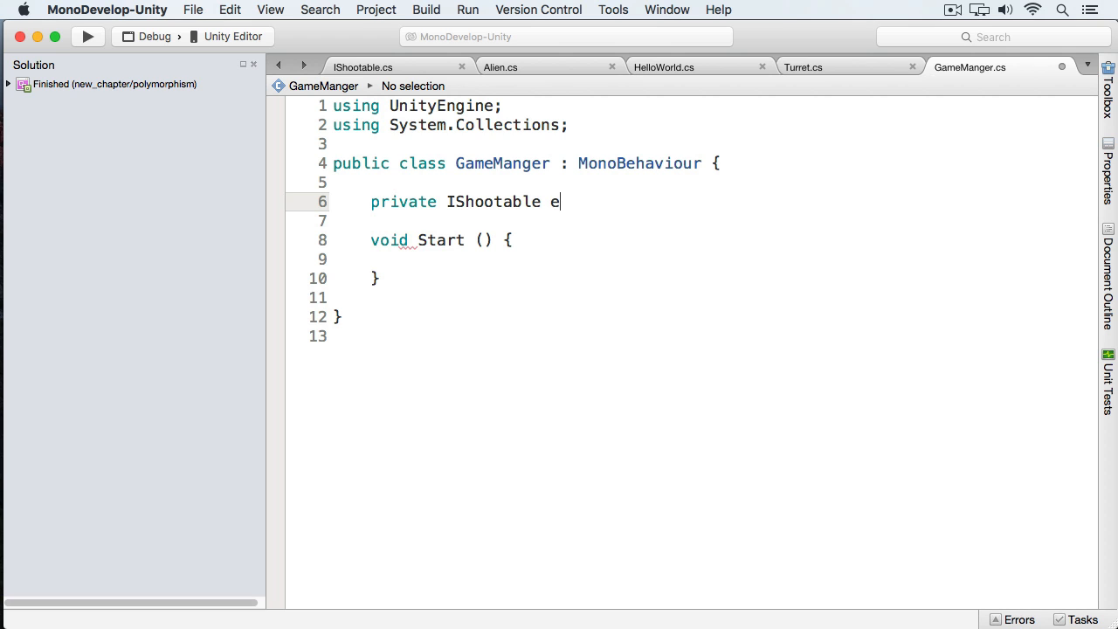
text(nemies =)
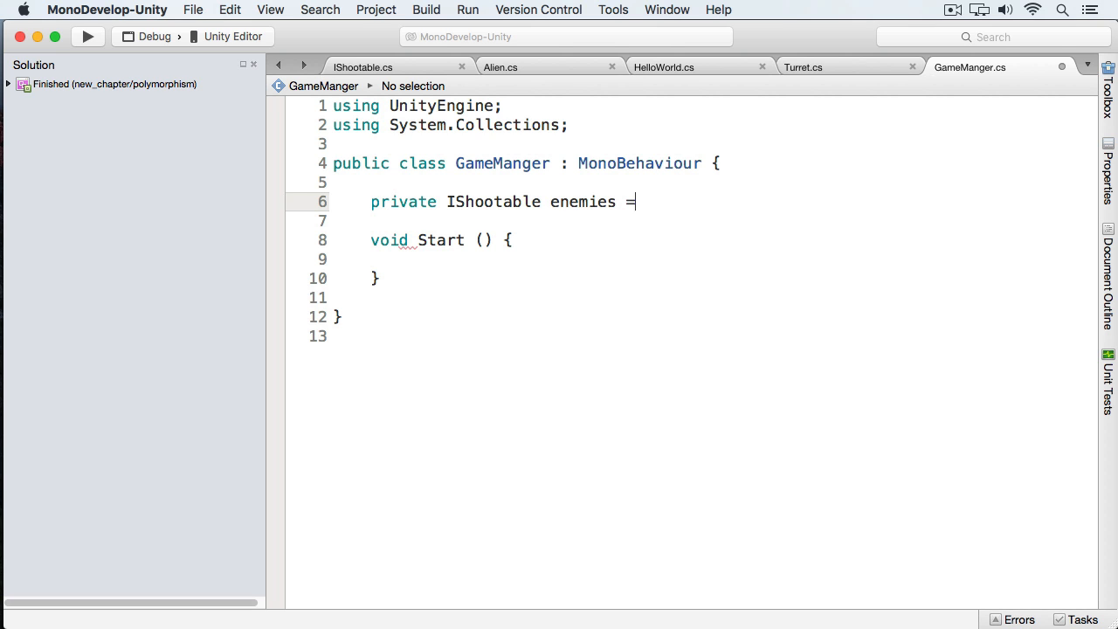
text(new Arr)
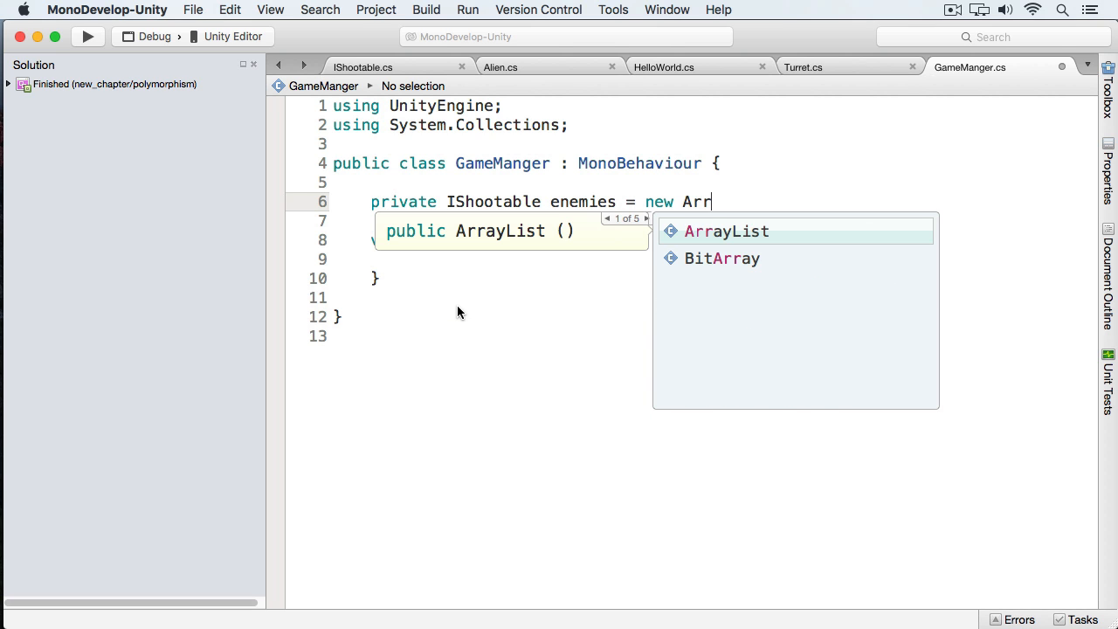
text(e[4];)
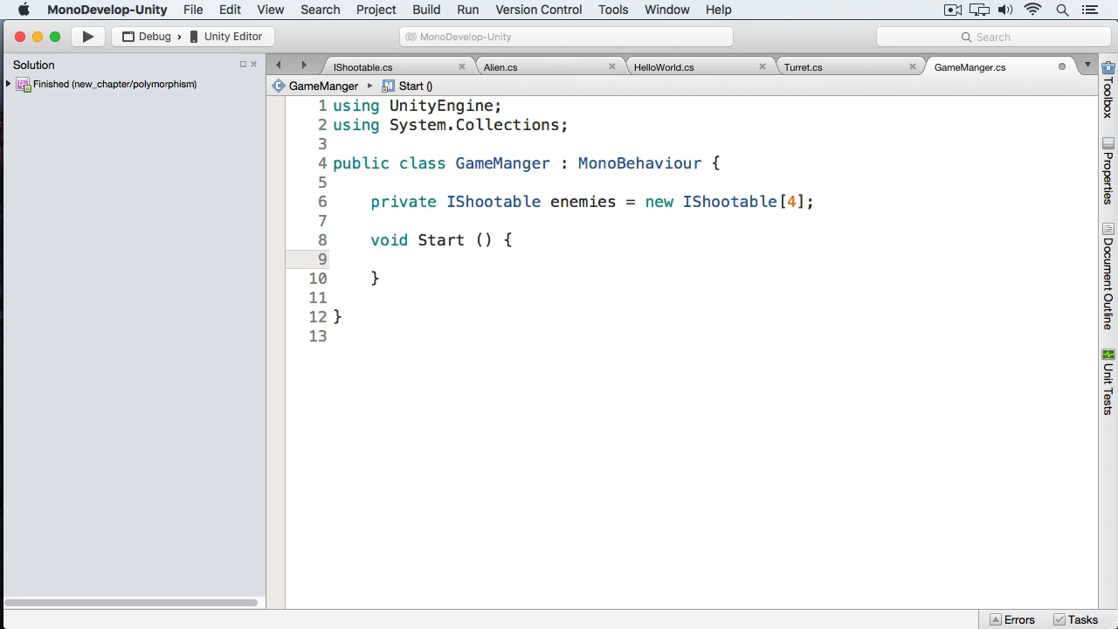
click(370, 258)
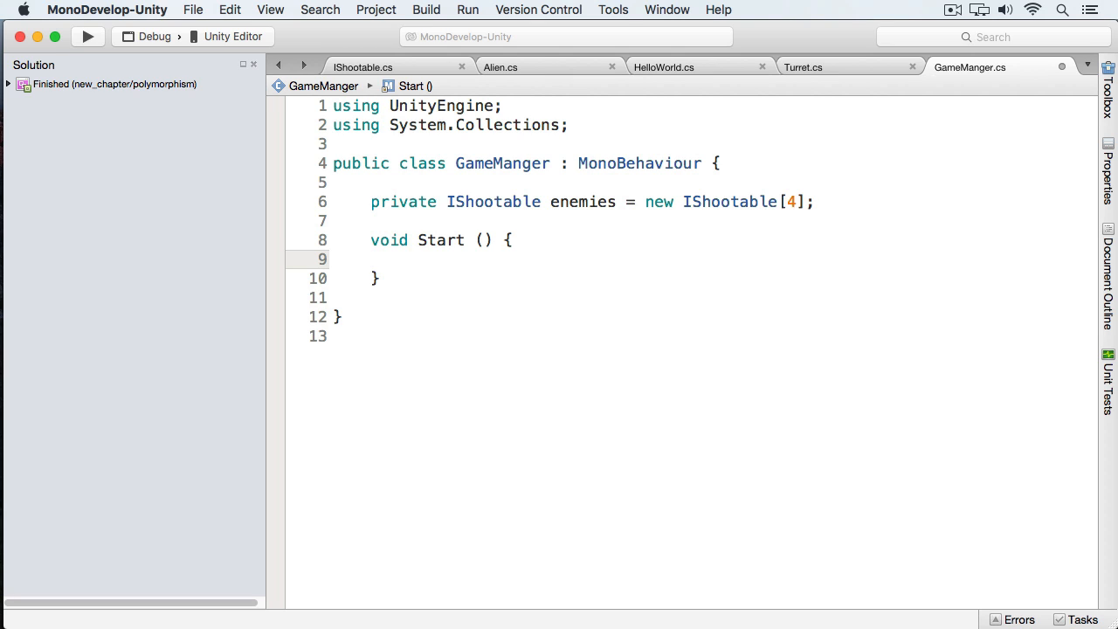
click(371, 258)
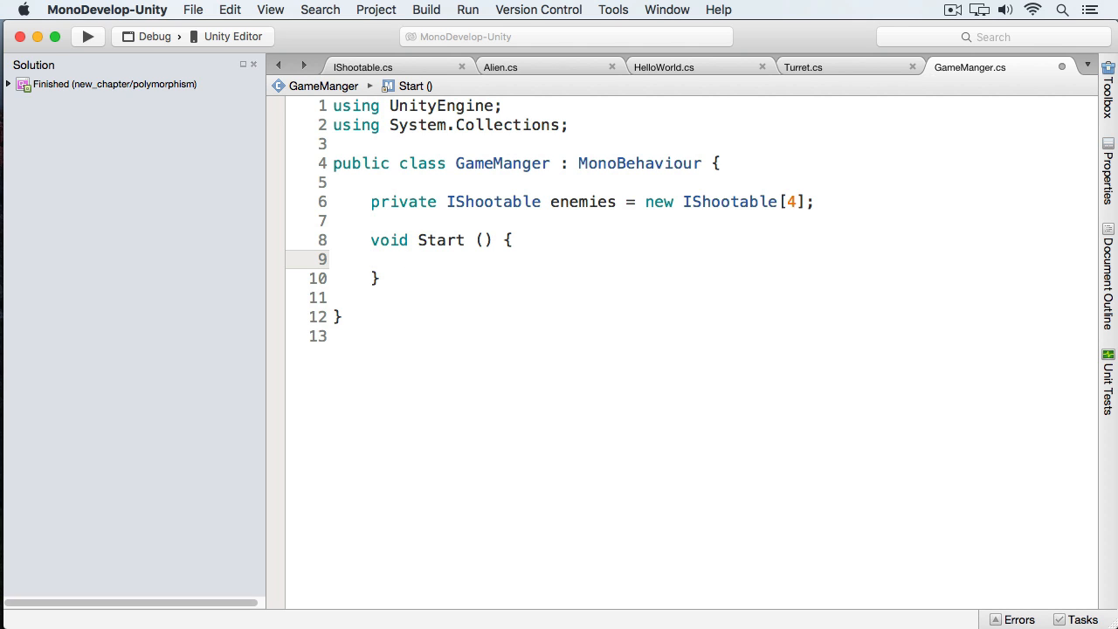
Step: Import the Jezner.CSharp namespace so the Alien type resolves
text(Alien)
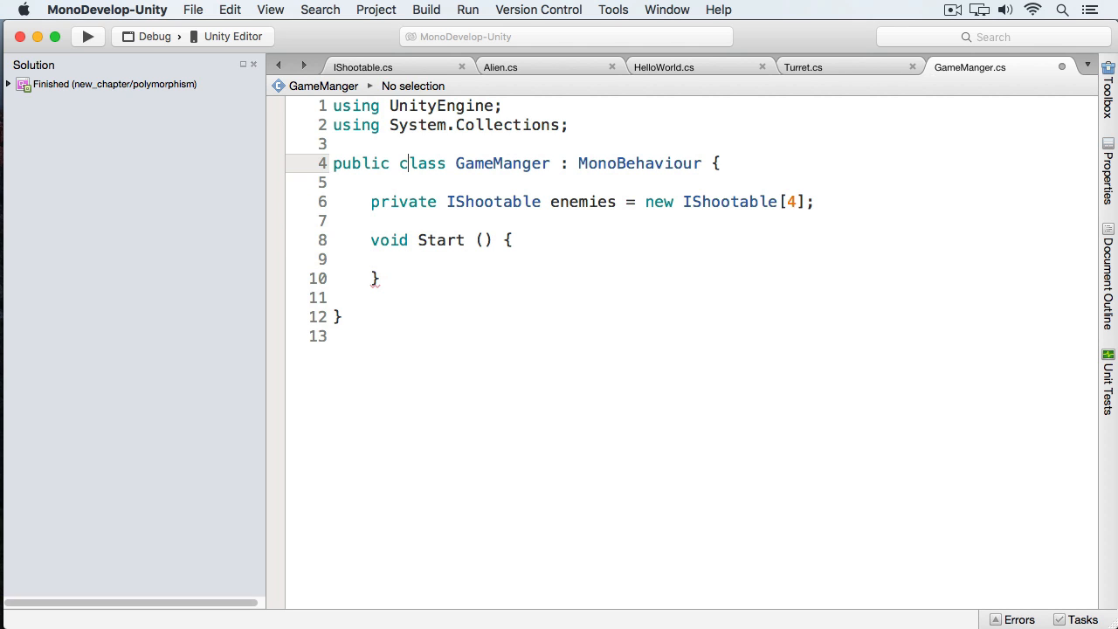
text(using)
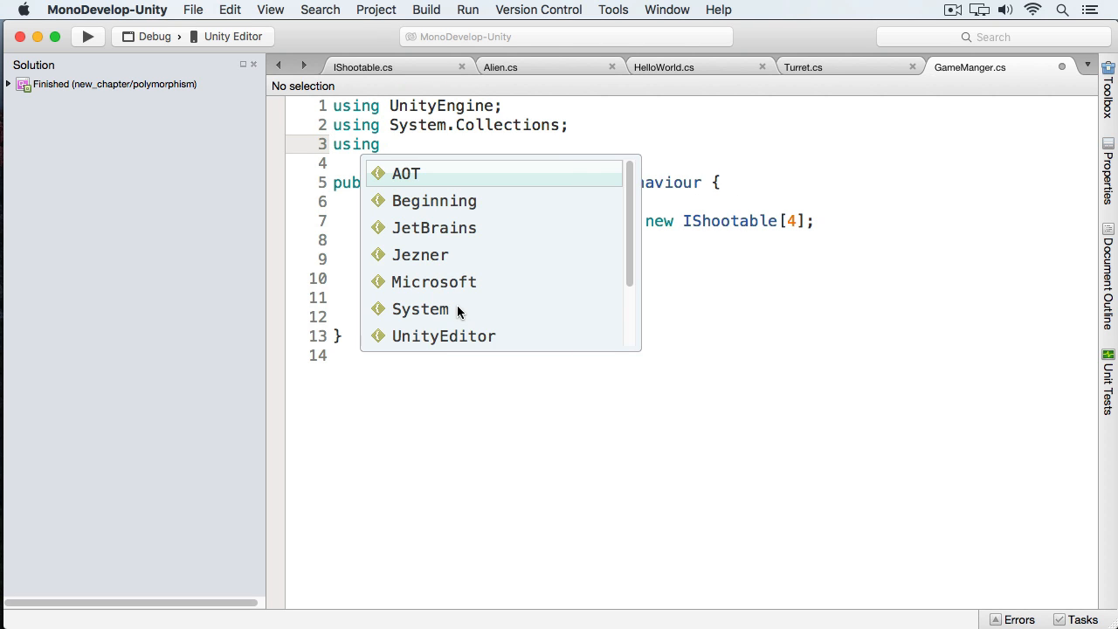
double_click(419, 255)
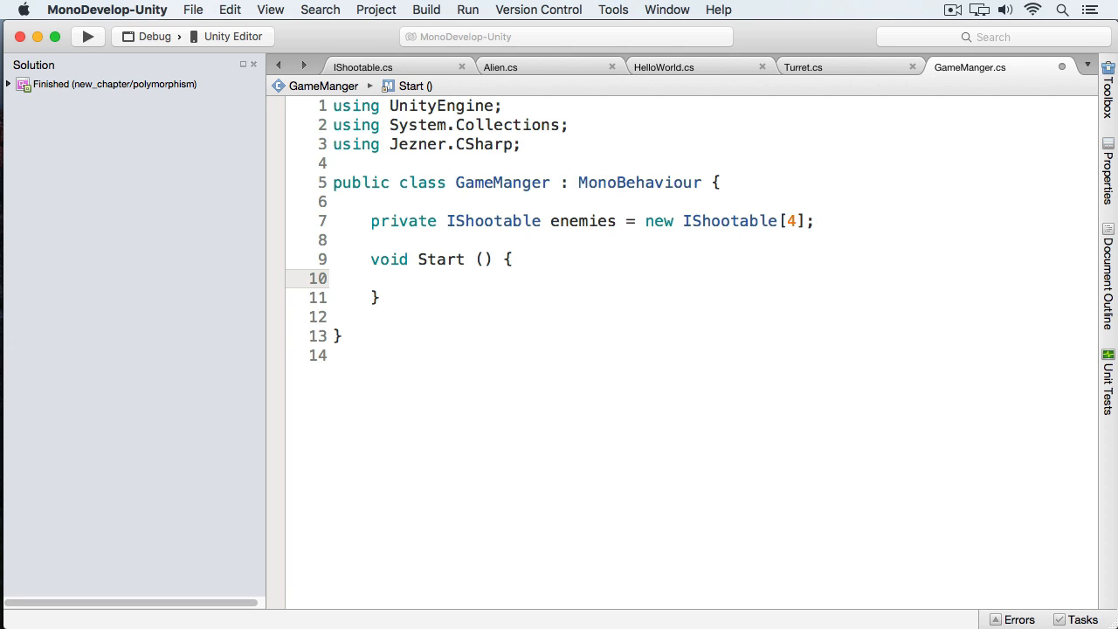
Step: Create alienOne, alienTwo and alienThree as new Alien instances in Start
click(405, 278)
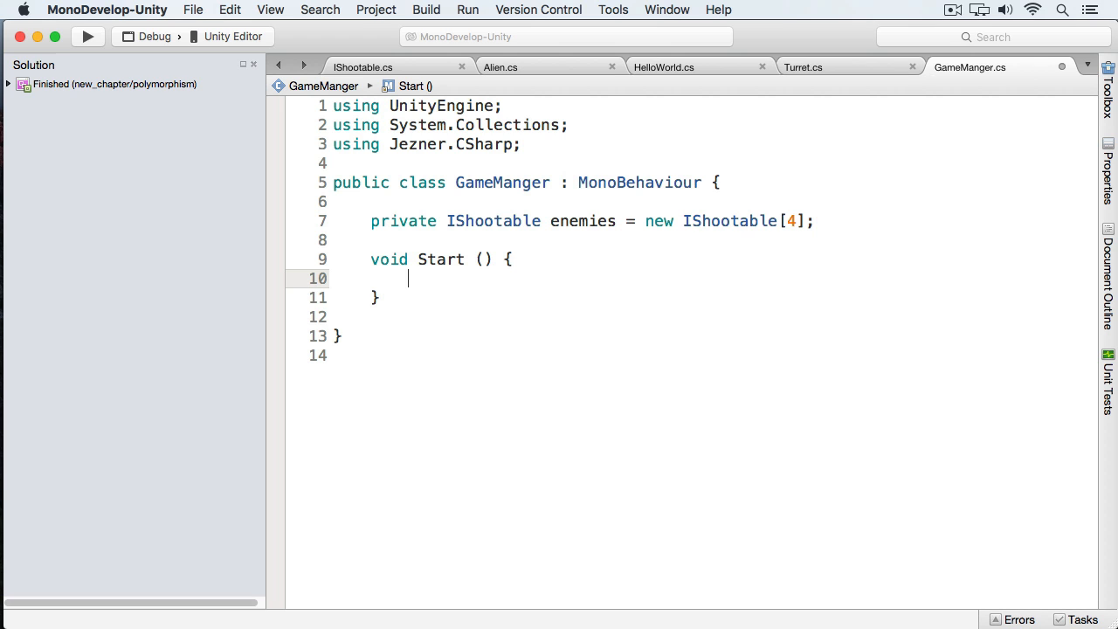
text(Alie)
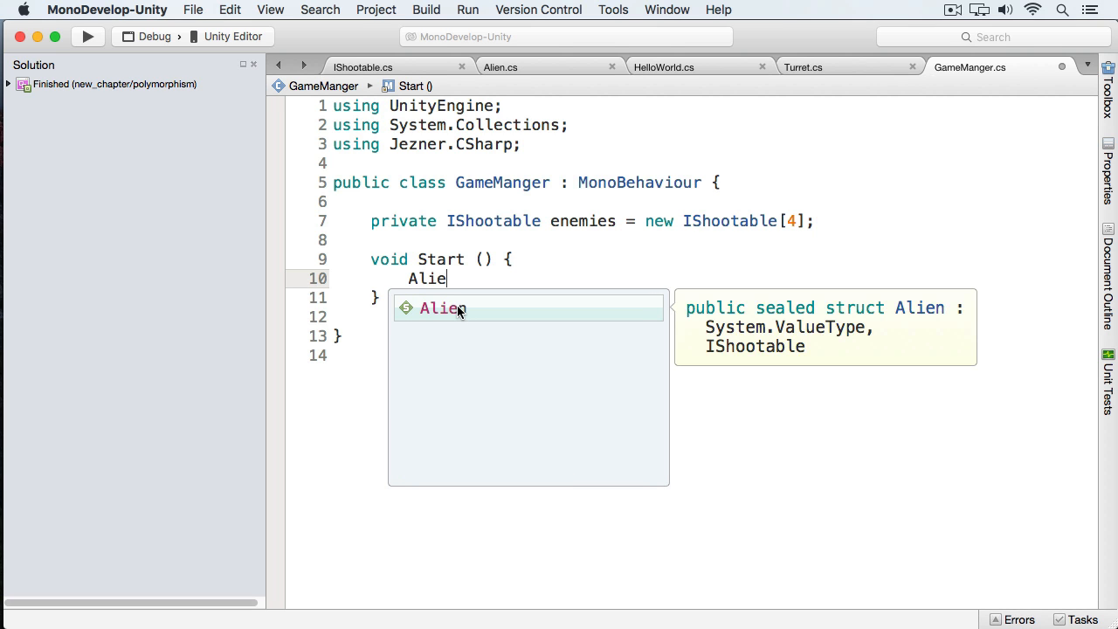
text(n alienOne = new Ale)
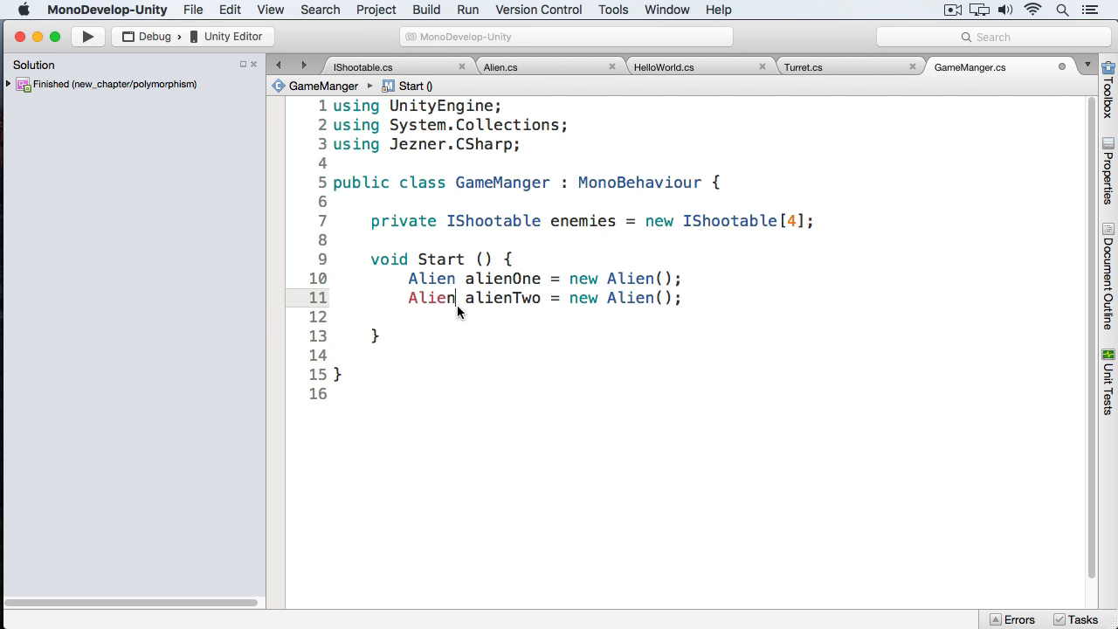
text(Alien alienT)
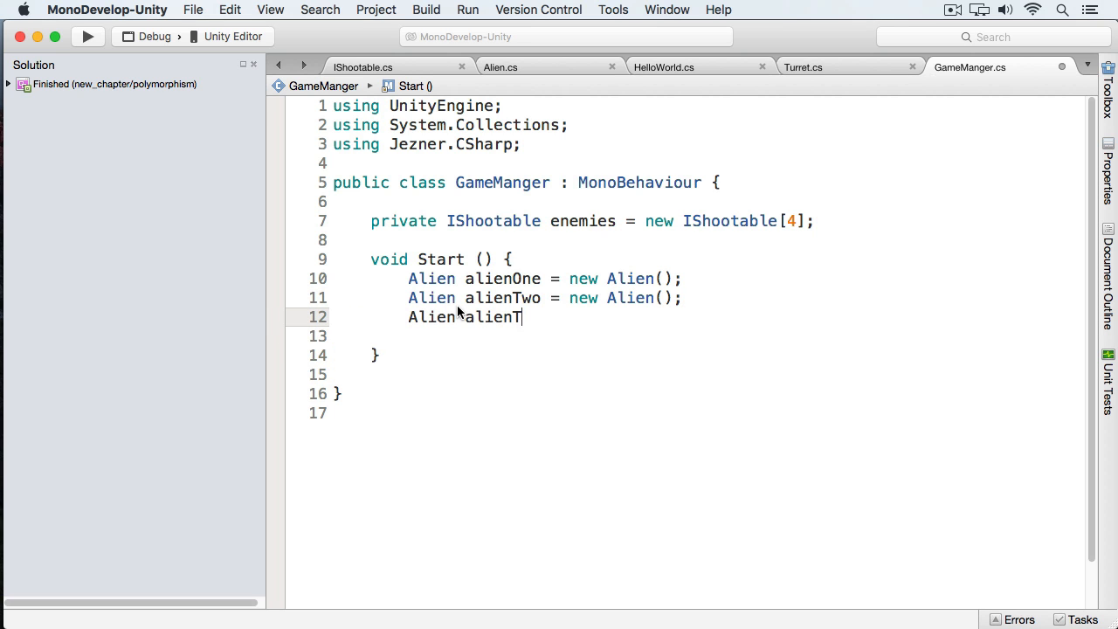
text(hree = new Alien();)
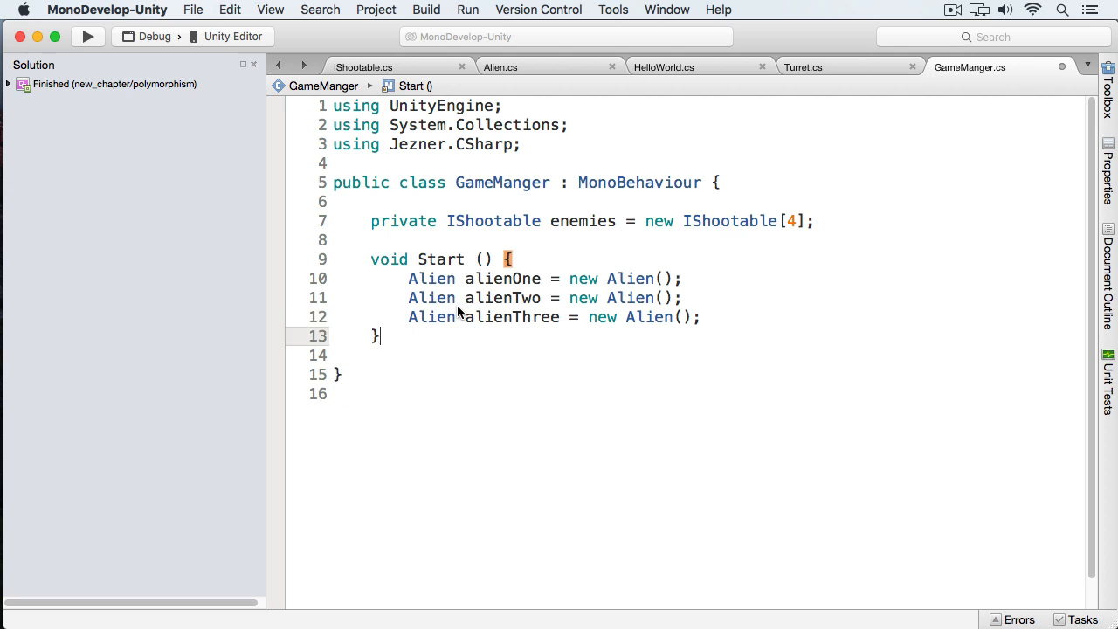
Step: Assign the three aliens to enemies[0], [1] and [2], then begin a new void method
text(enemies =)
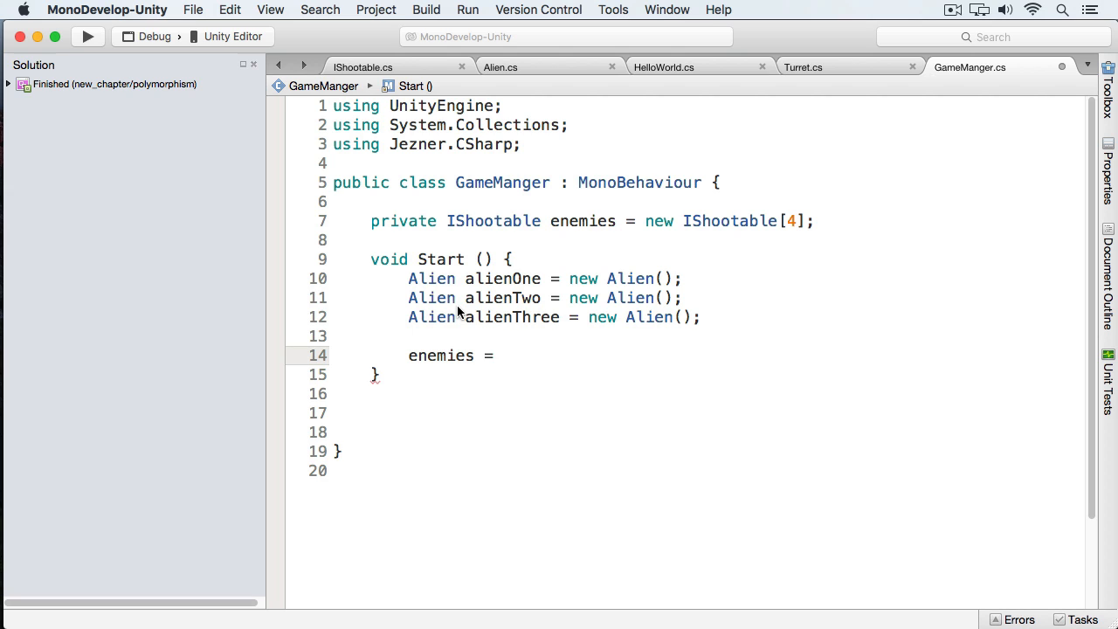
text([0=)
text(enemies[2] = alienThree;)
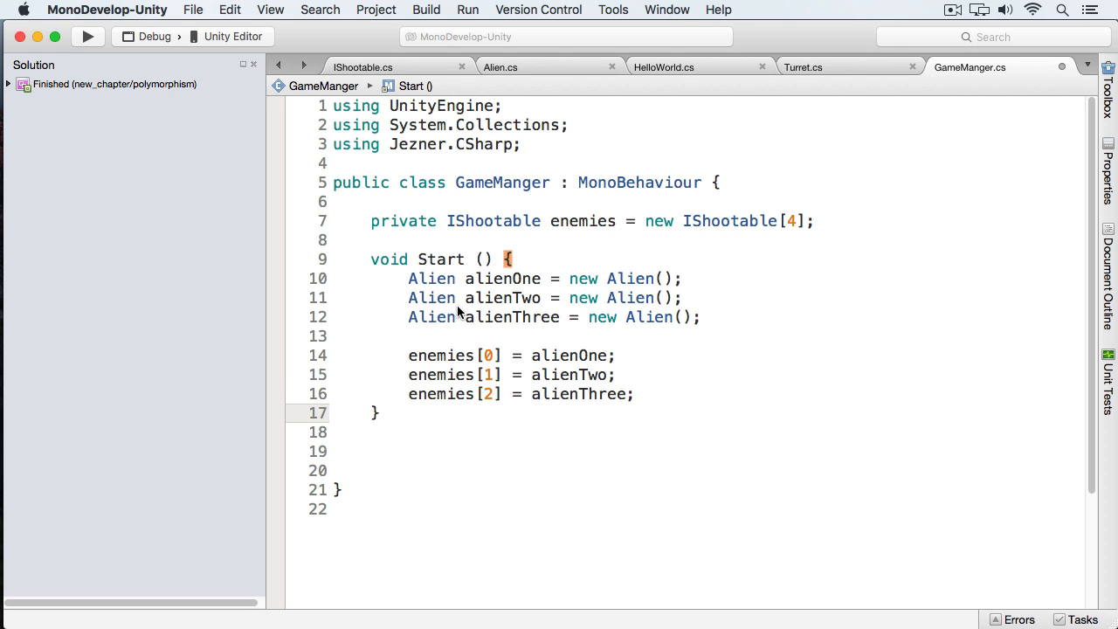
text(void)
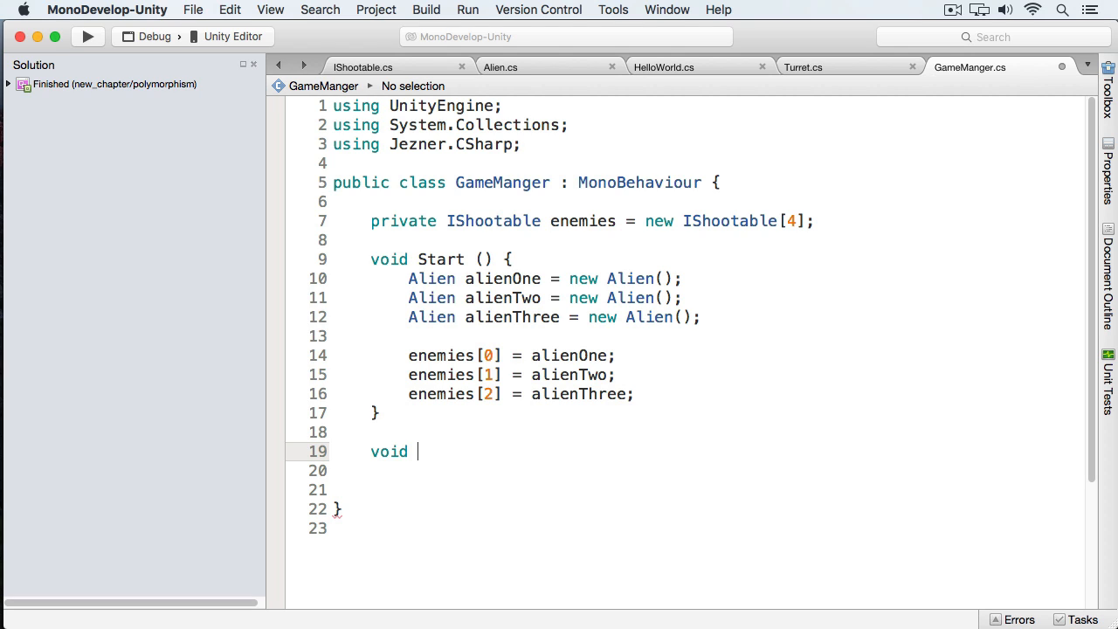
Step: Write OnDisable with a foreach over enemies calling shootable.Fire() on each IShootable
text(OnDisable() {)
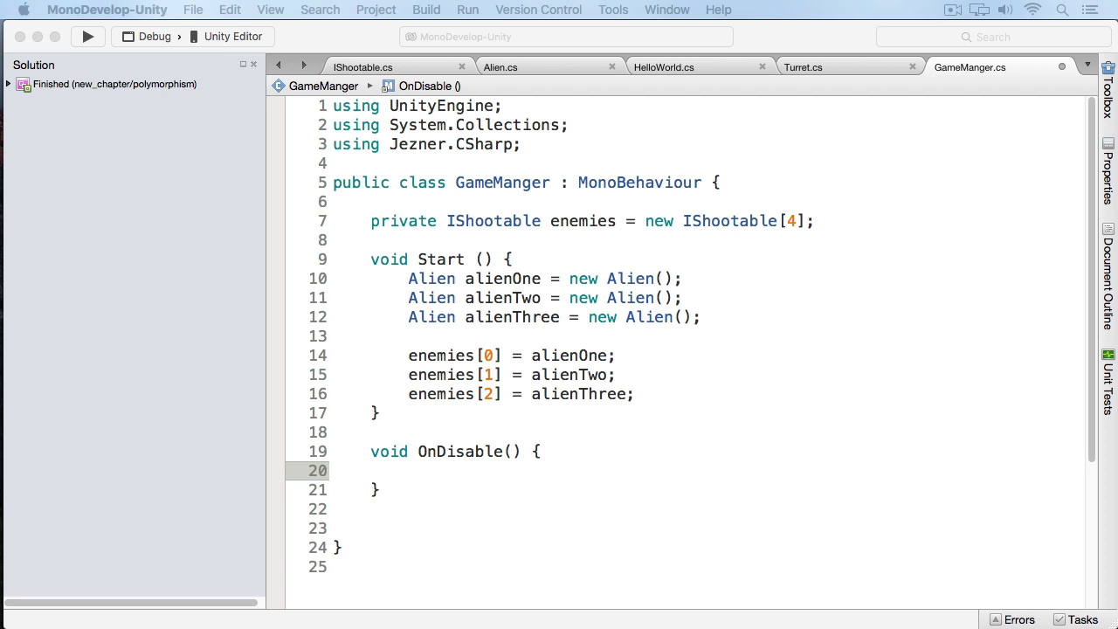
text(foredach ()
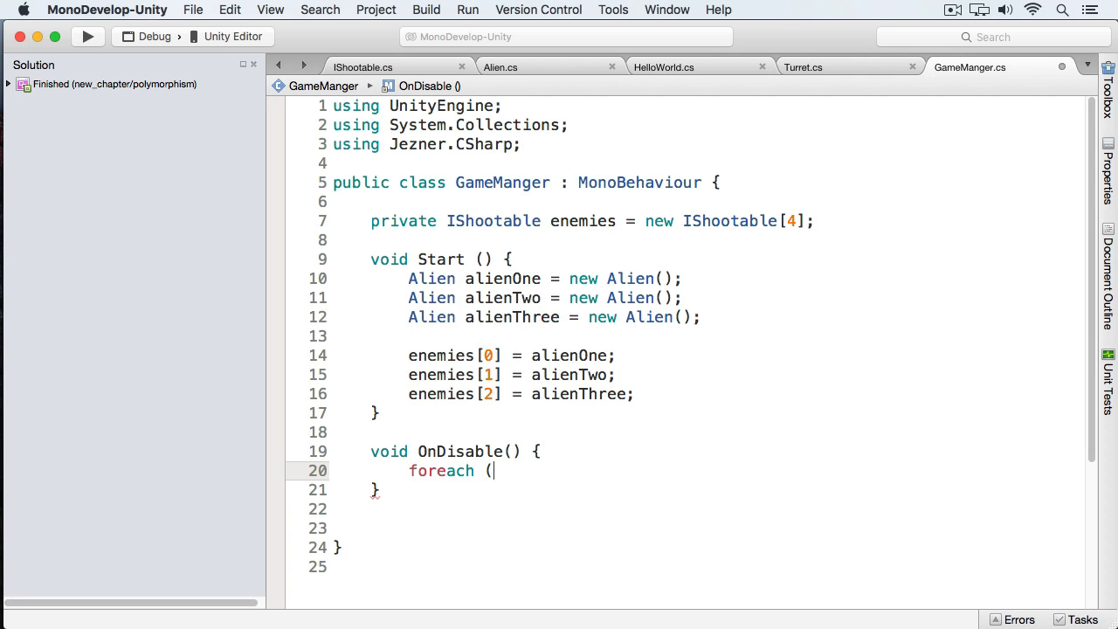
text(IShootable shootable)
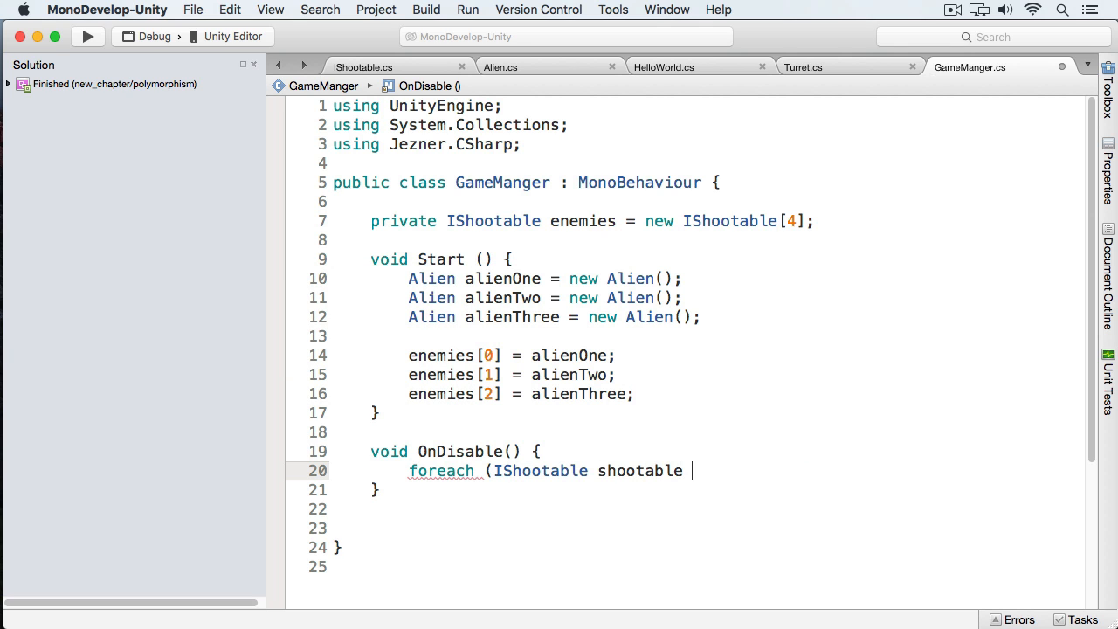
text(in enemies) {)
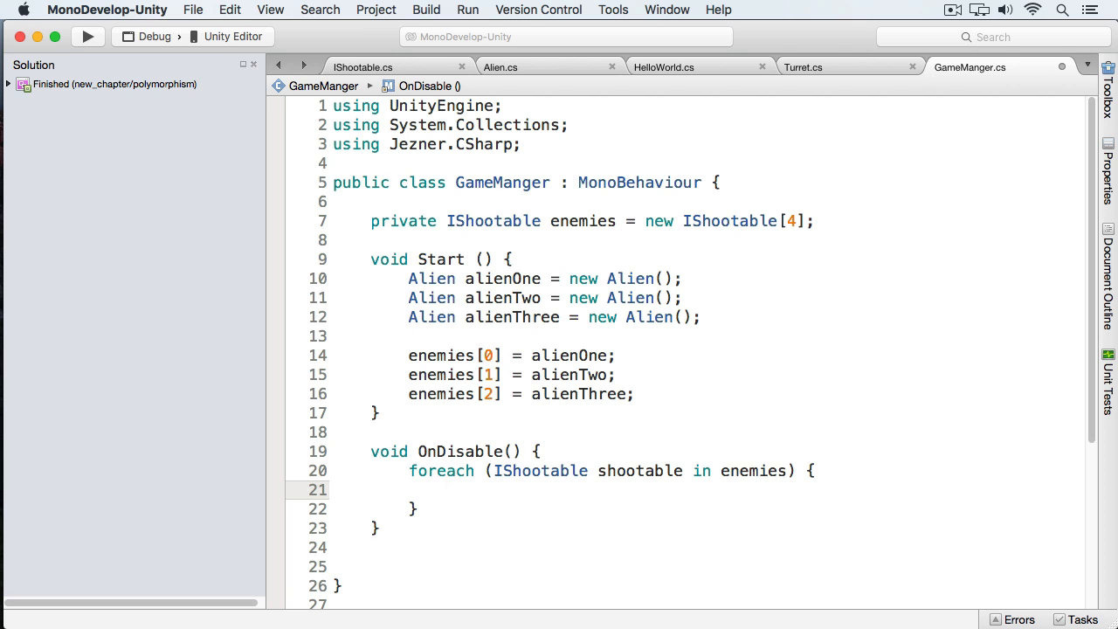
text(shootable)
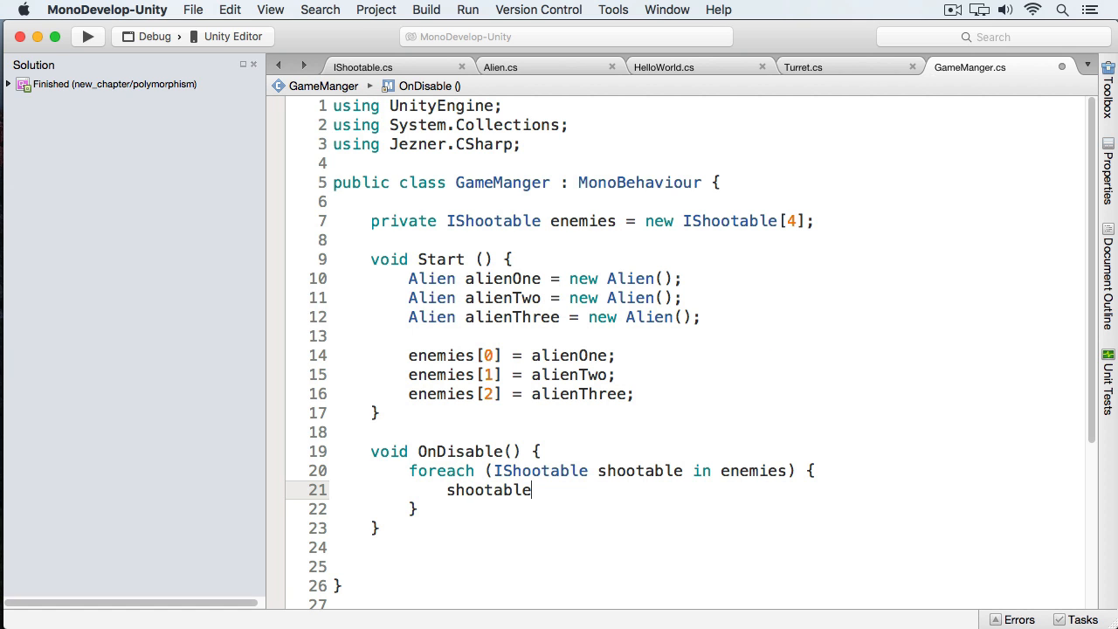
text(.Fire)
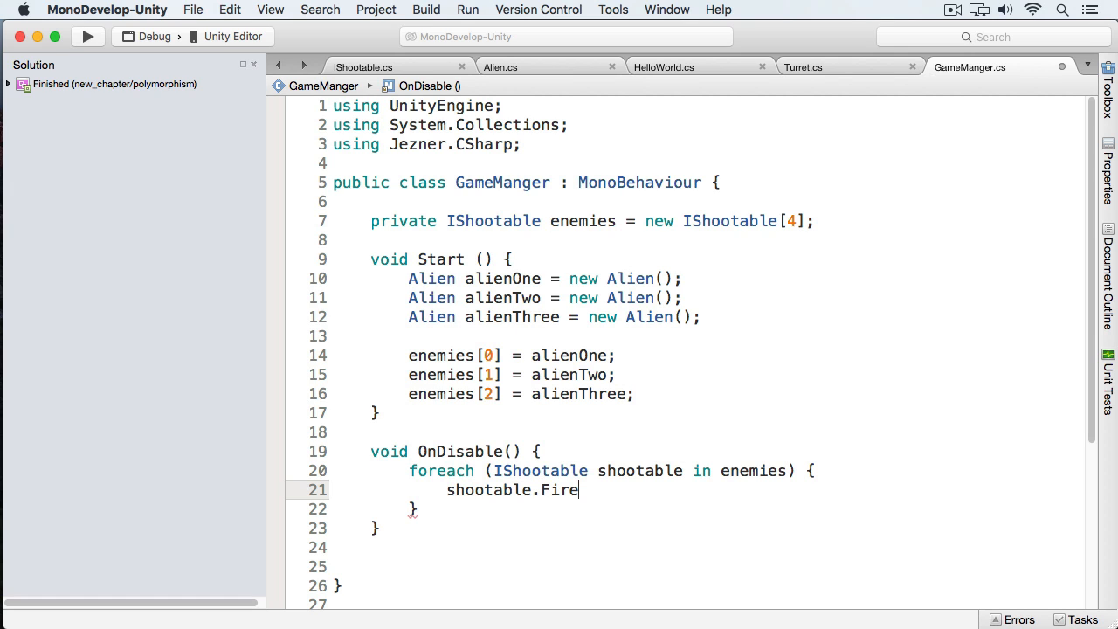
text(();)
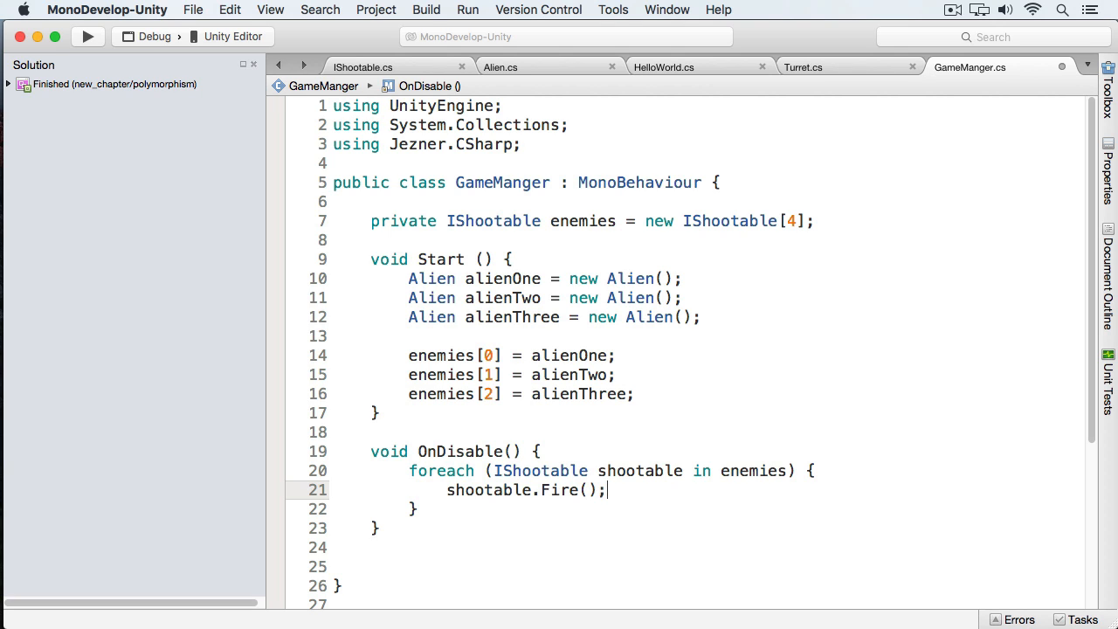
mouse_move(636, 18)
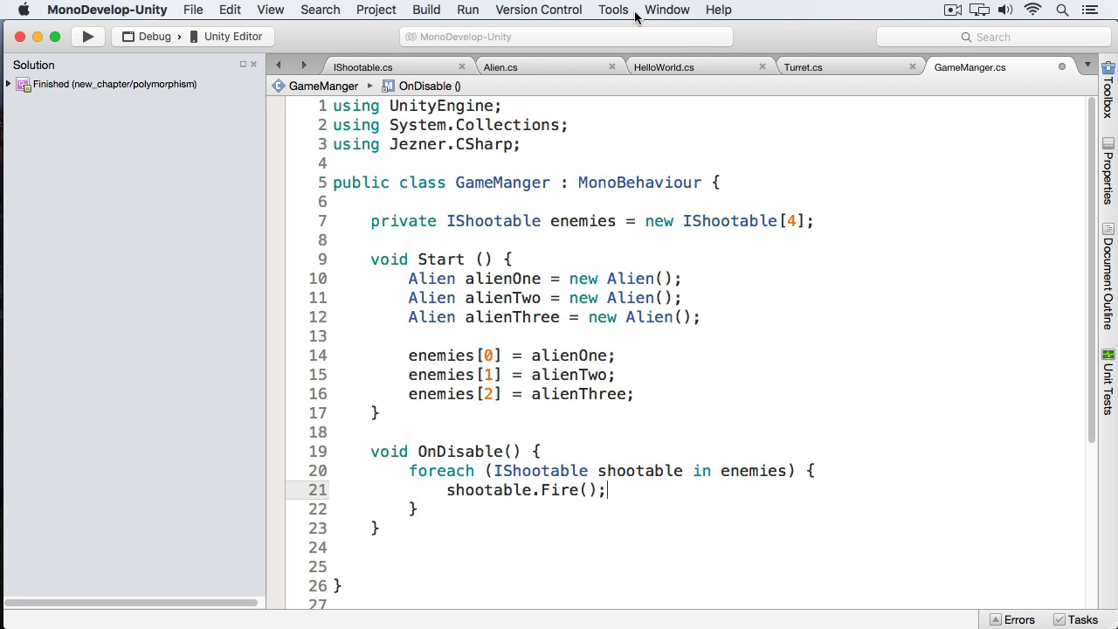
Step: Try adding a void Explode(); declaration to the IShootable interface
click(363, 67)
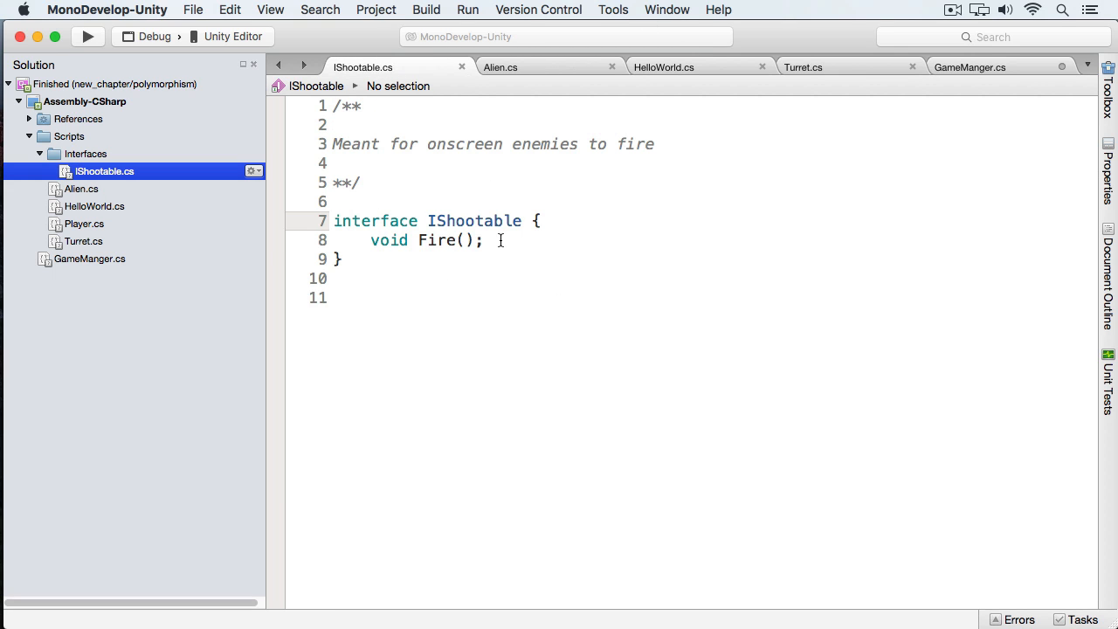
click(483, 241)
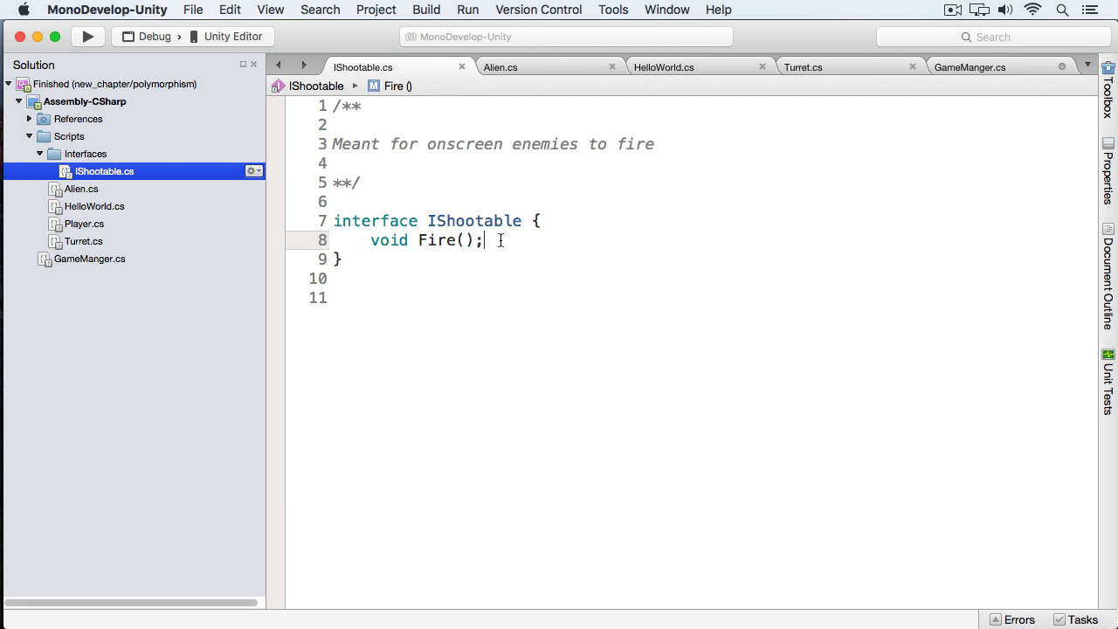
text(void)
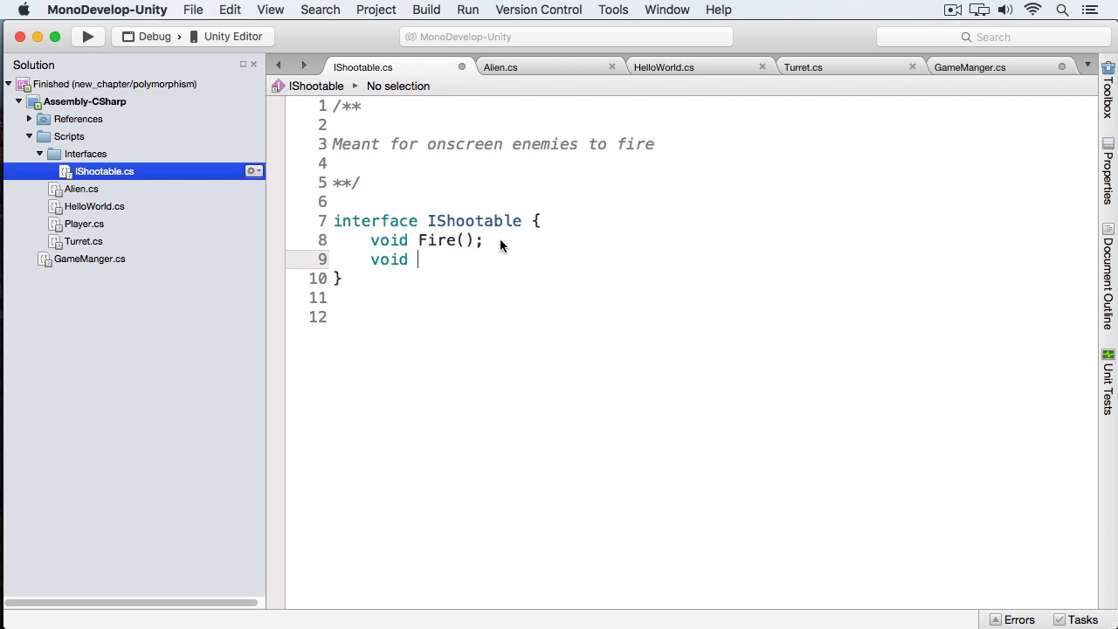
text(Exo)
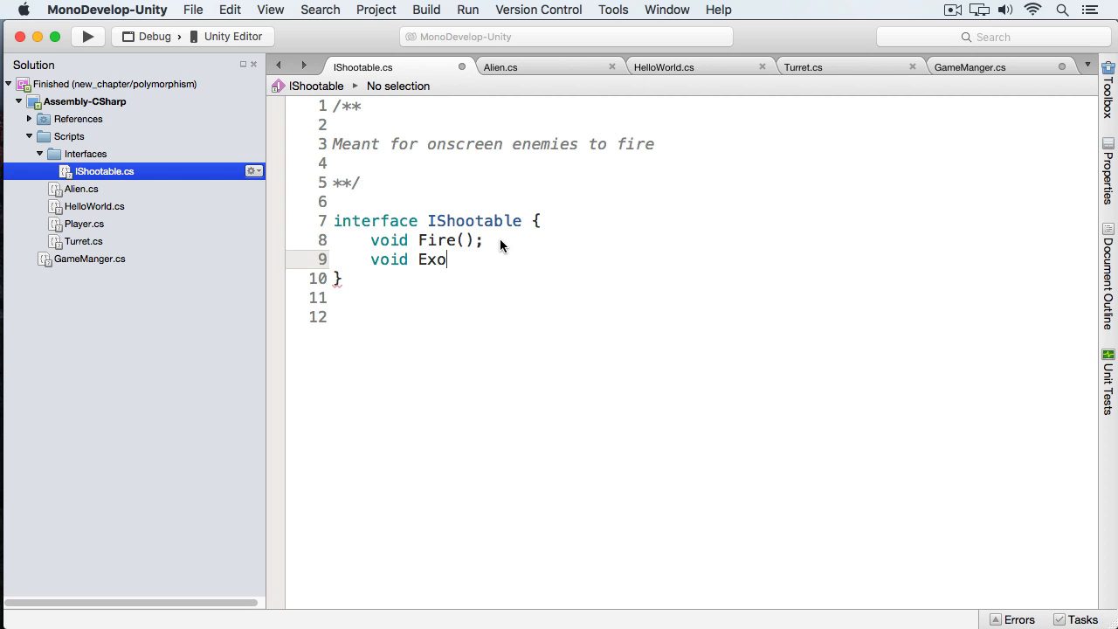
text(plode();)
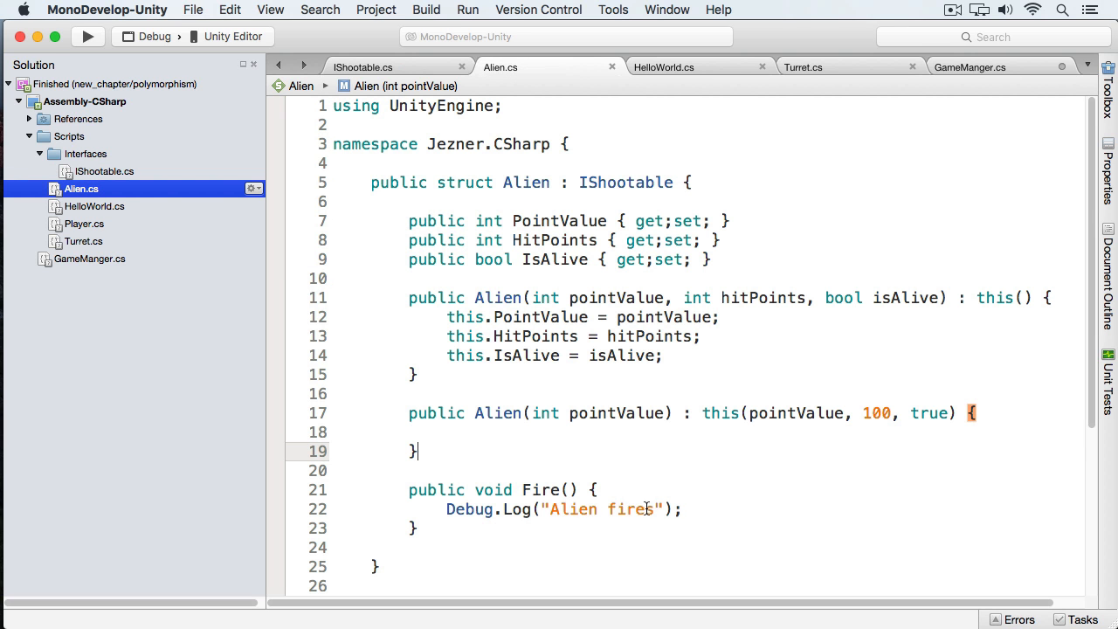
Step: Start a second shootable. call in GameManger, abandon it, and reopen IShootable showing only Fire()
click(970, 66)
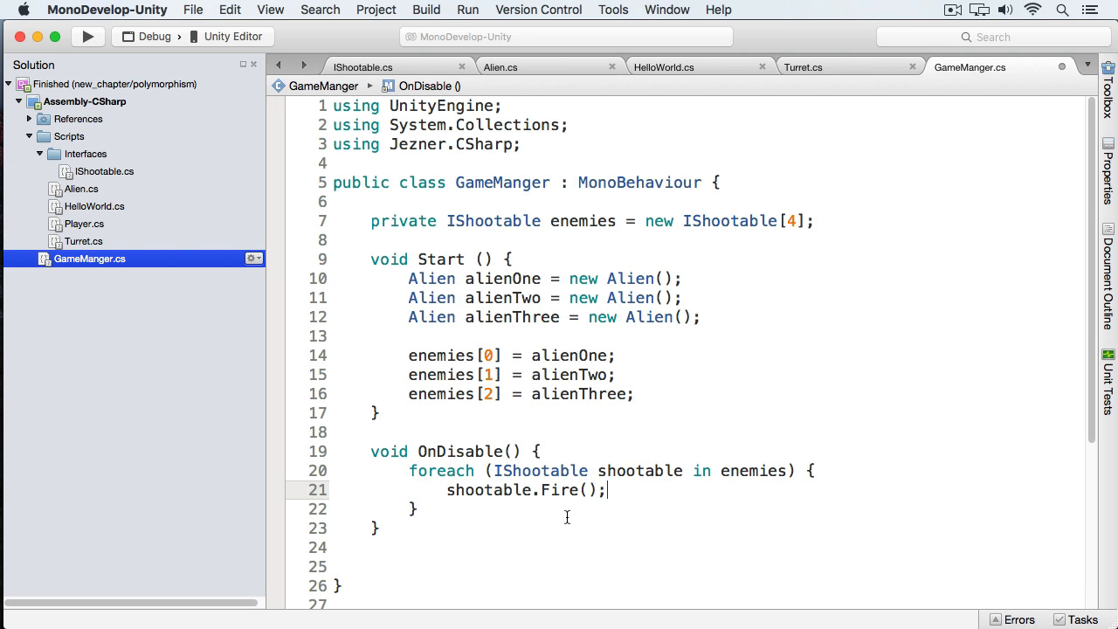
text(sho)
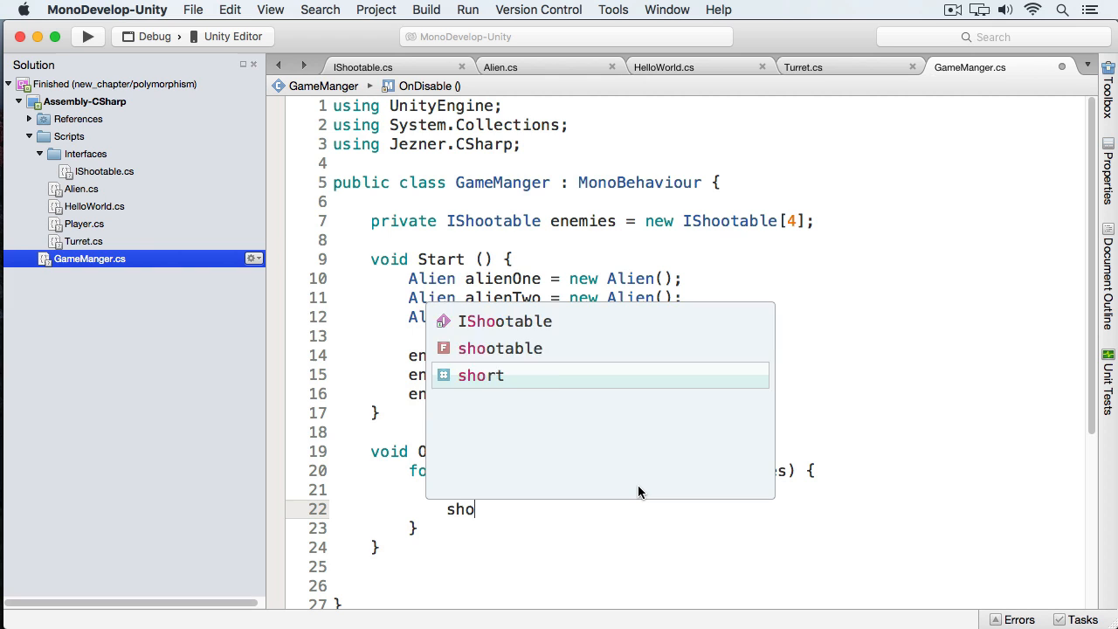
text(otable)
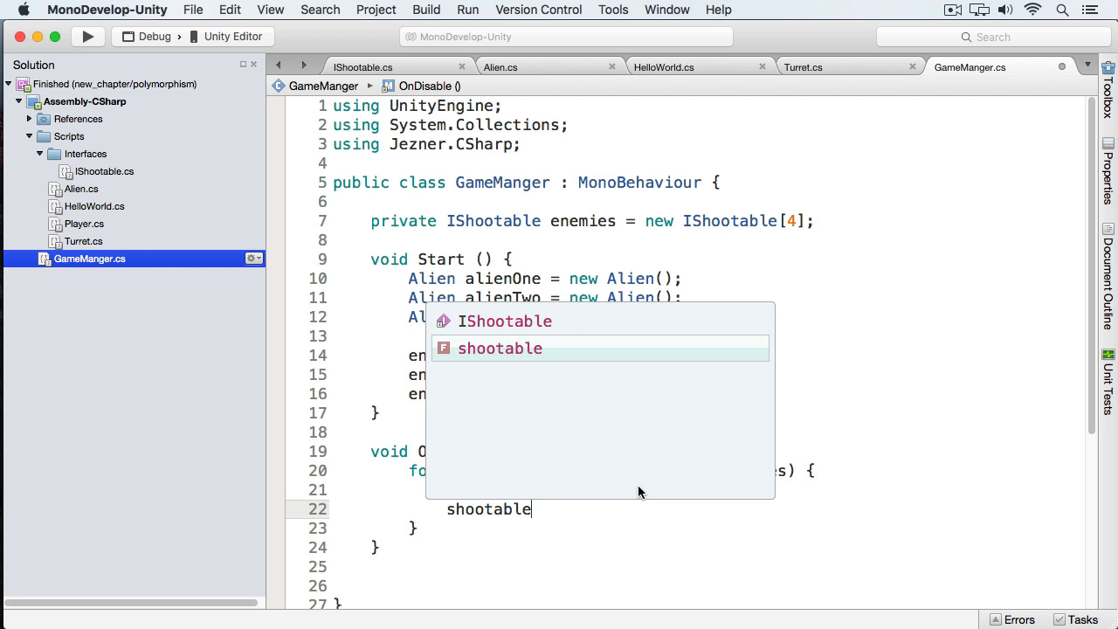
text(.Fire();)
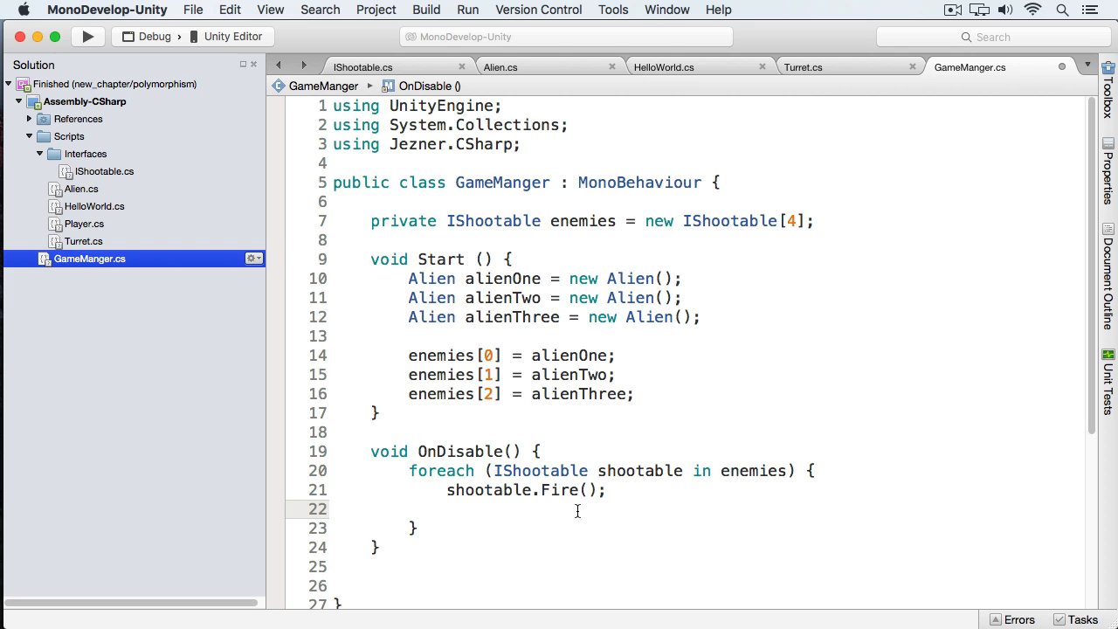
mouse_move(559, 489)
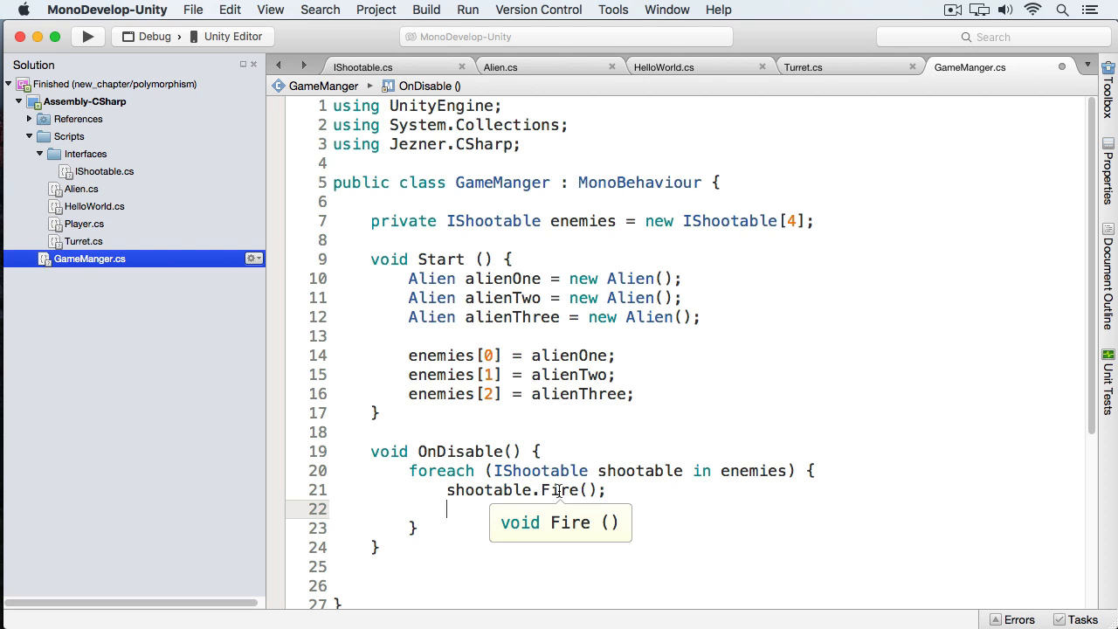
click(364, 67)
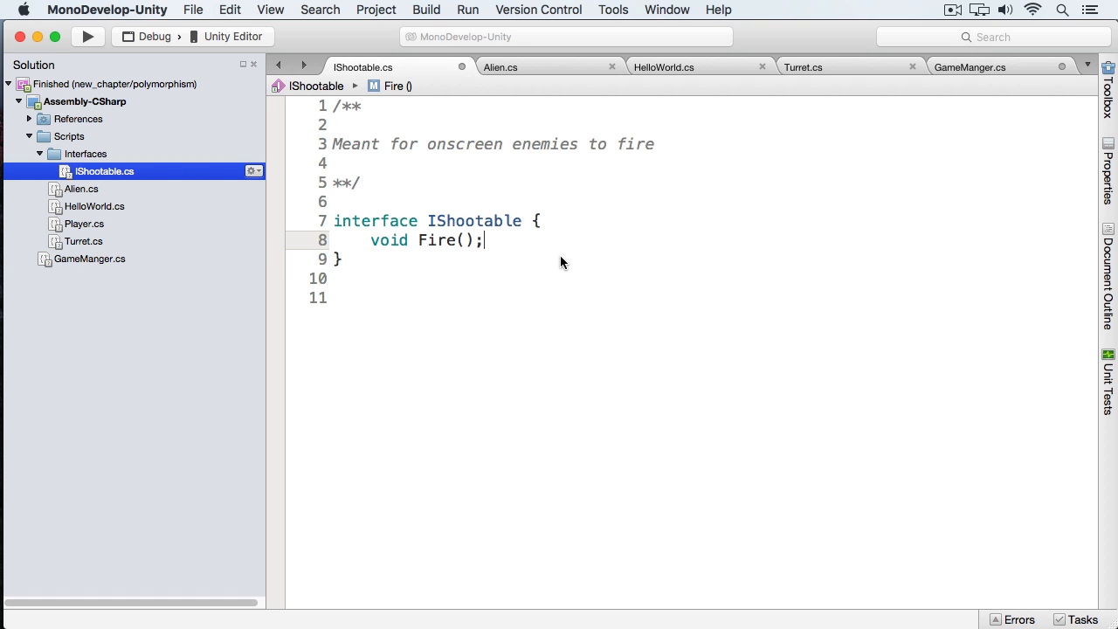
Step: Return to GameManger, declare enemies as IShootable[] and build successfully
click(969, 66)
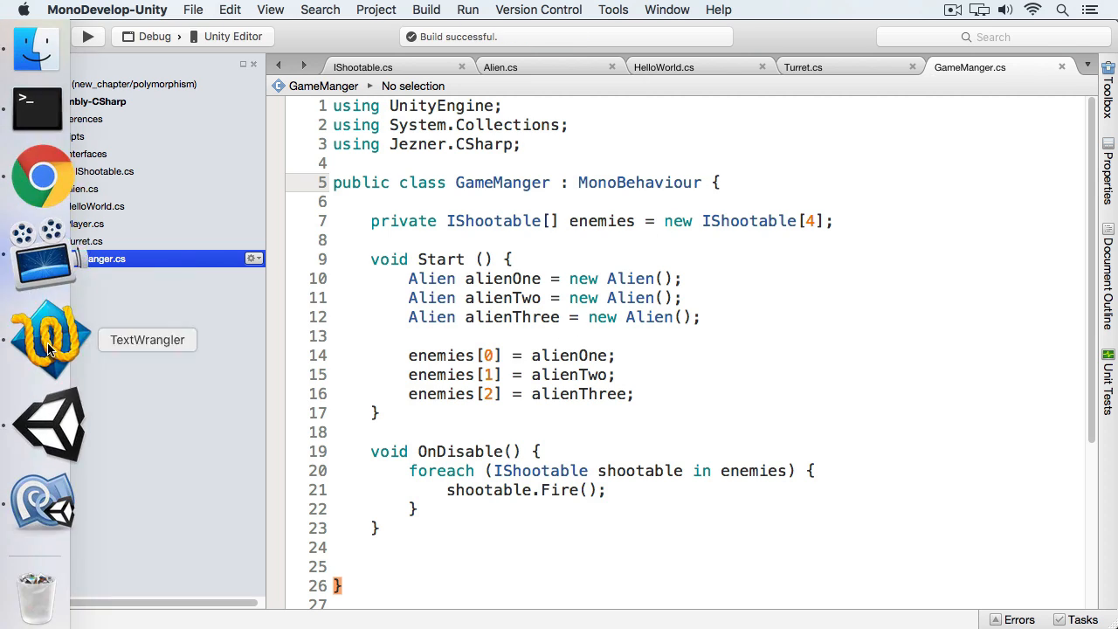
Step: Play the scene in Unity; console logs three Alien fires then a NullReferenceException at line 21
click(49, 424)
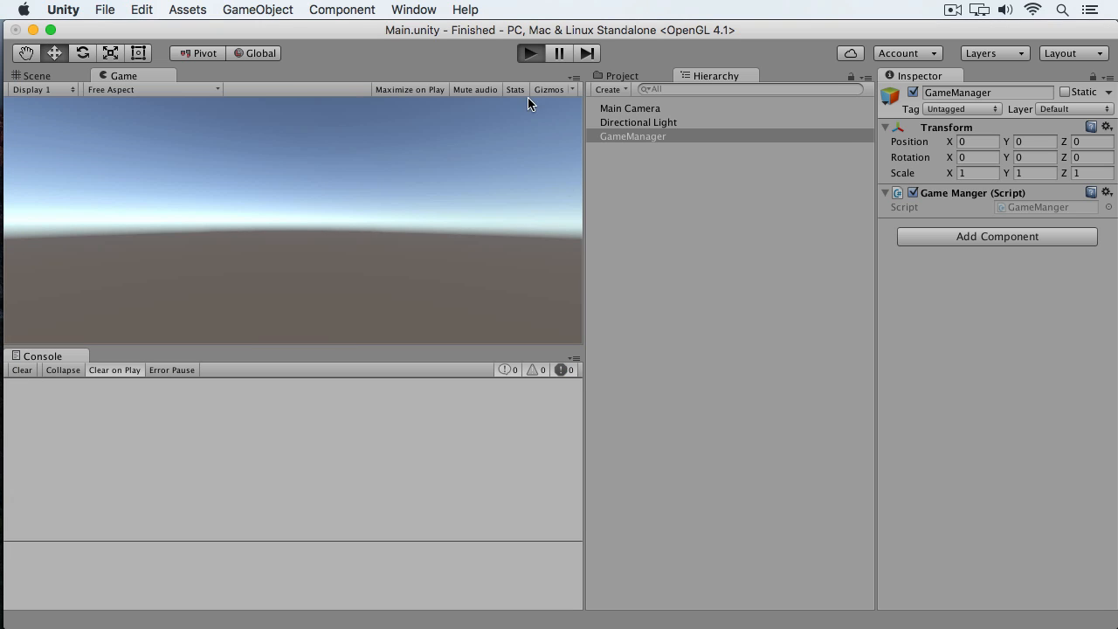
click(532, 53)
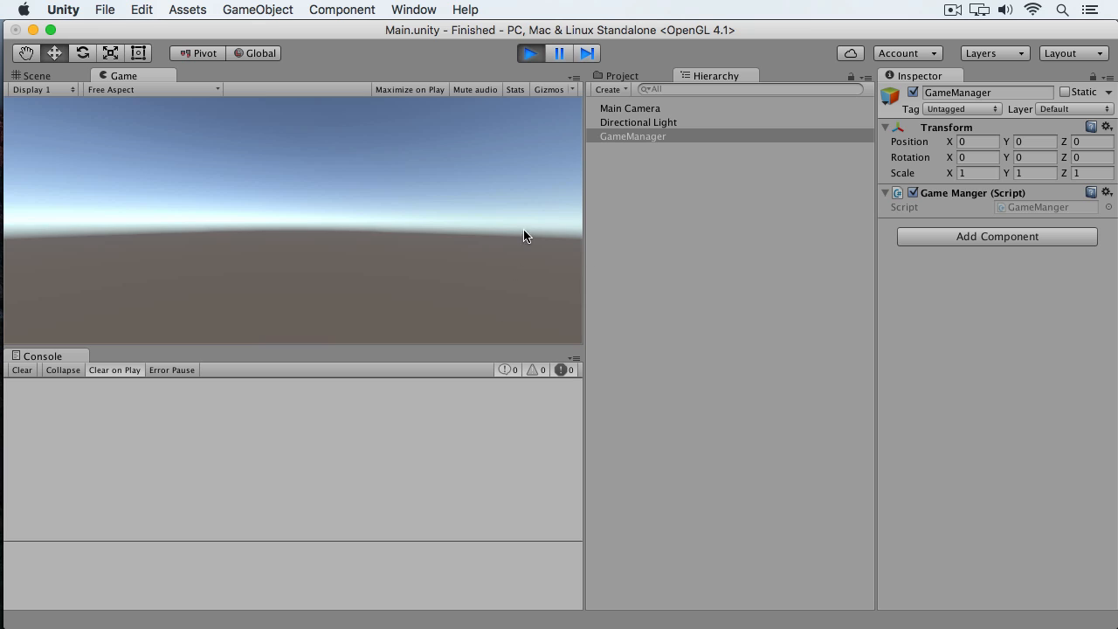
click(633, 136)
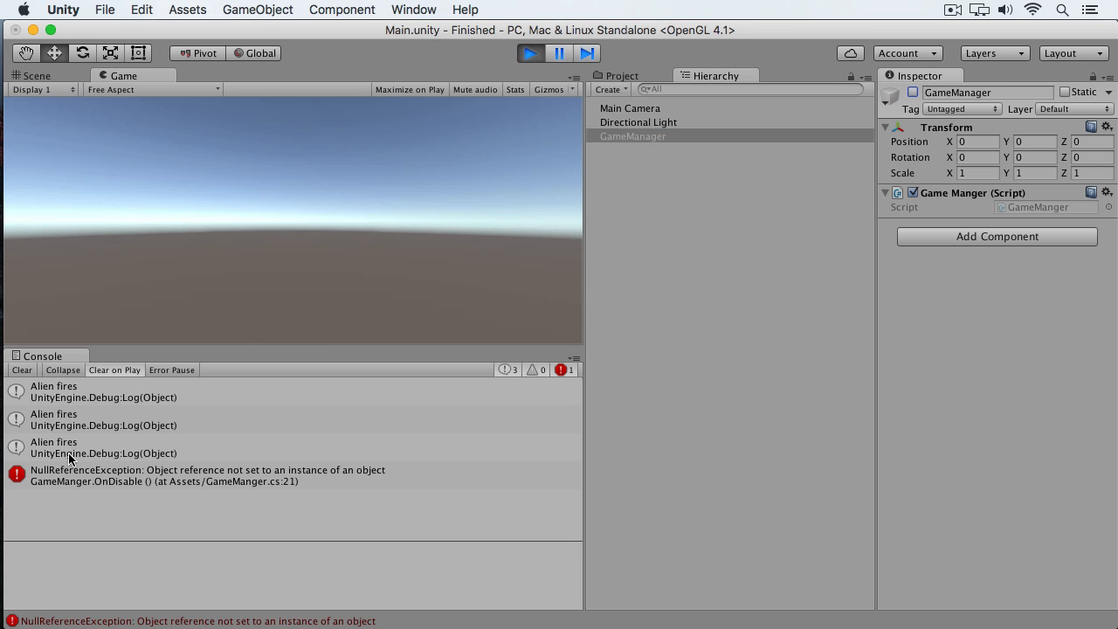
mouse_move(94, 465)
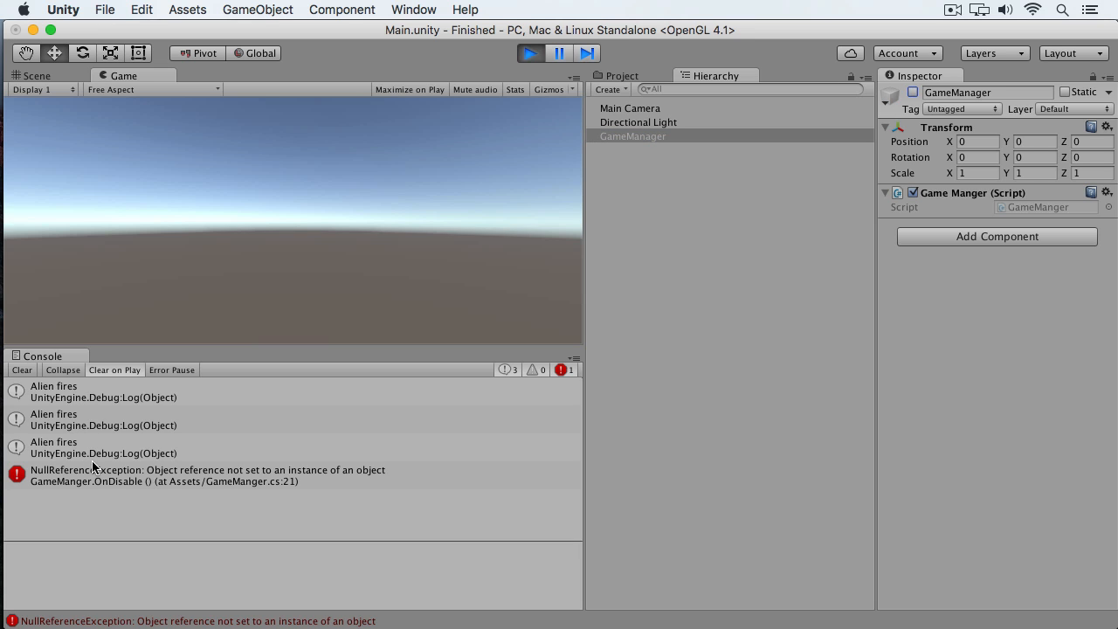
mouse_move(104, 487)
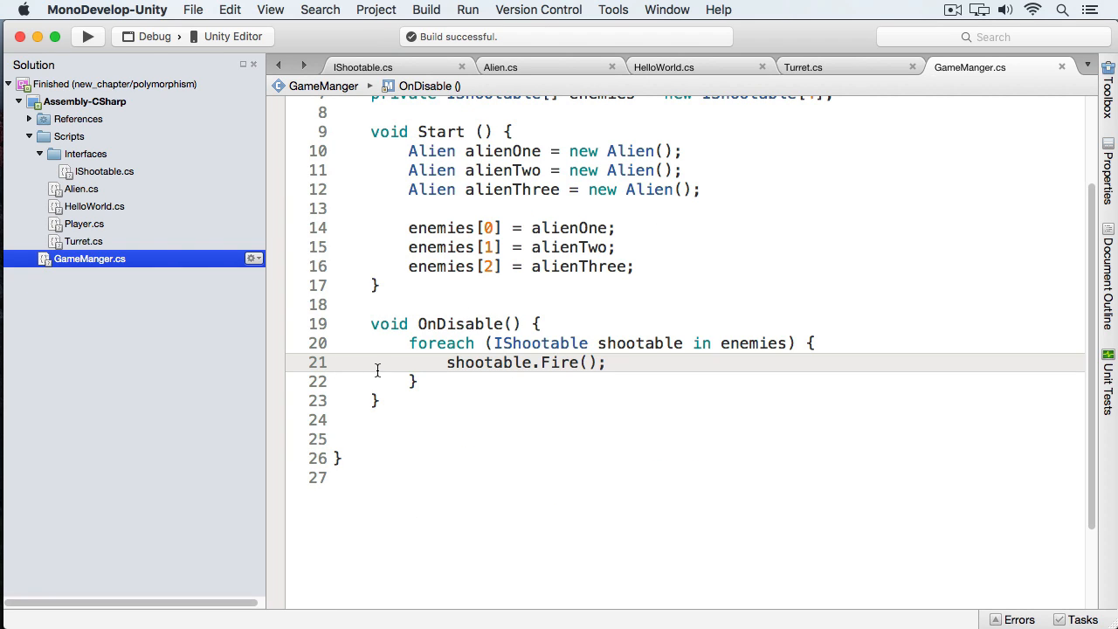
Step: Add 'Turret turret = new Turret();' and 'enemies[3] = turret;' in Start, then switch to Unity
scroll(up, 3)
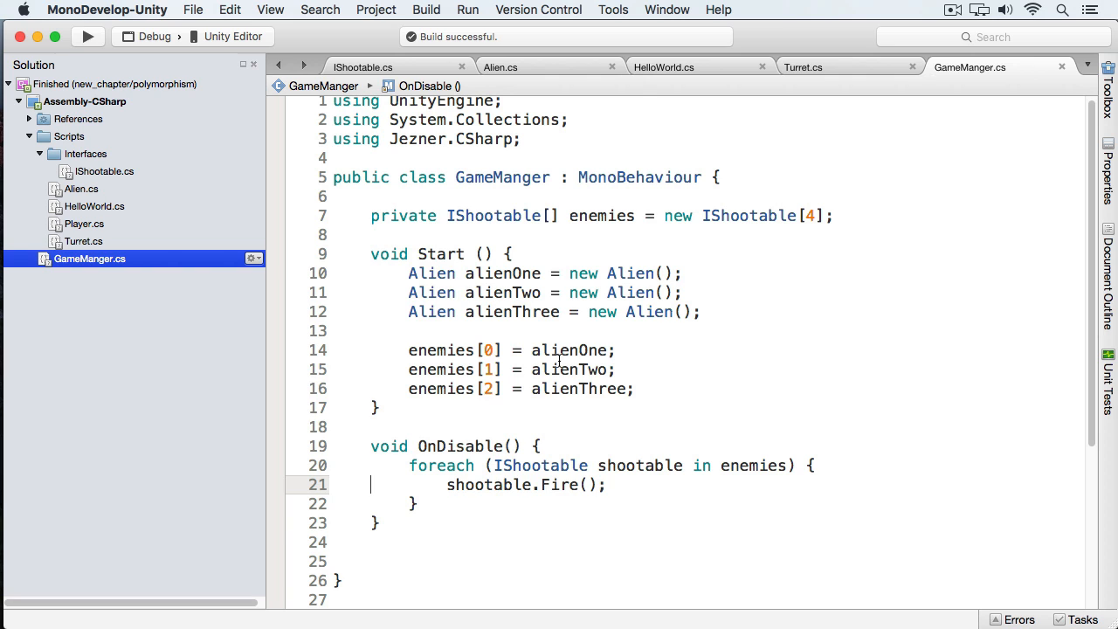
click(638, 388)
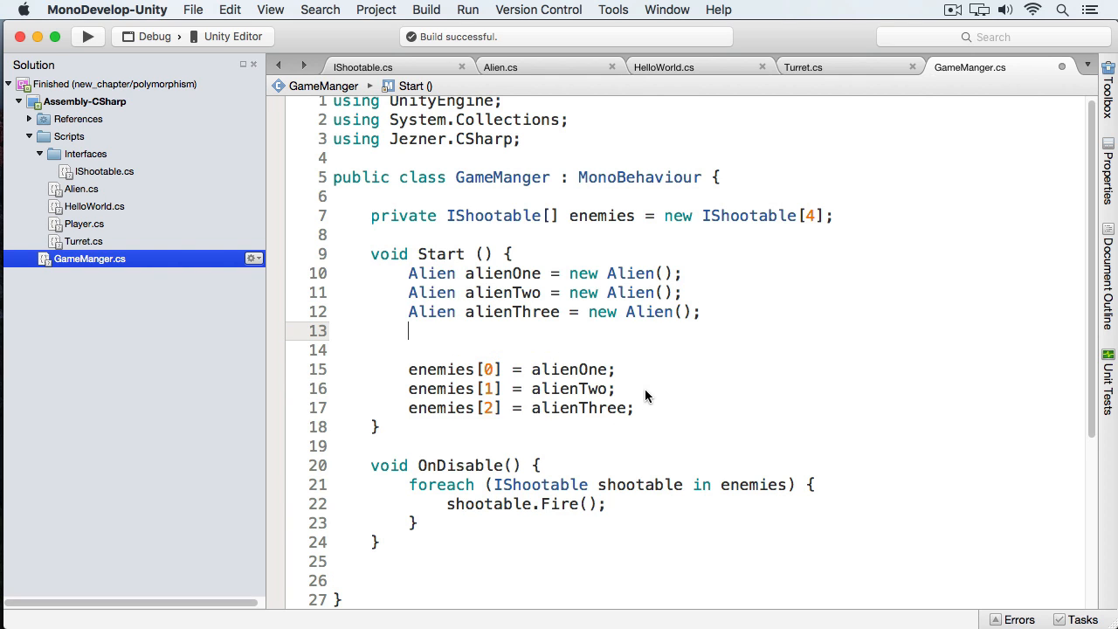
text(Turret turret =)
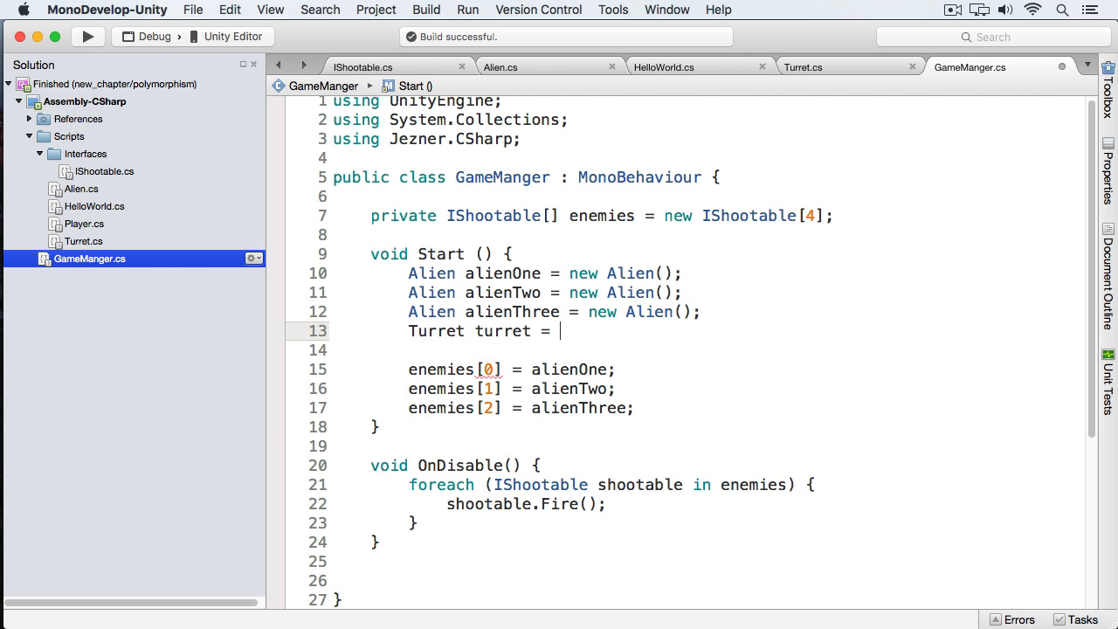
text(new Turret();)
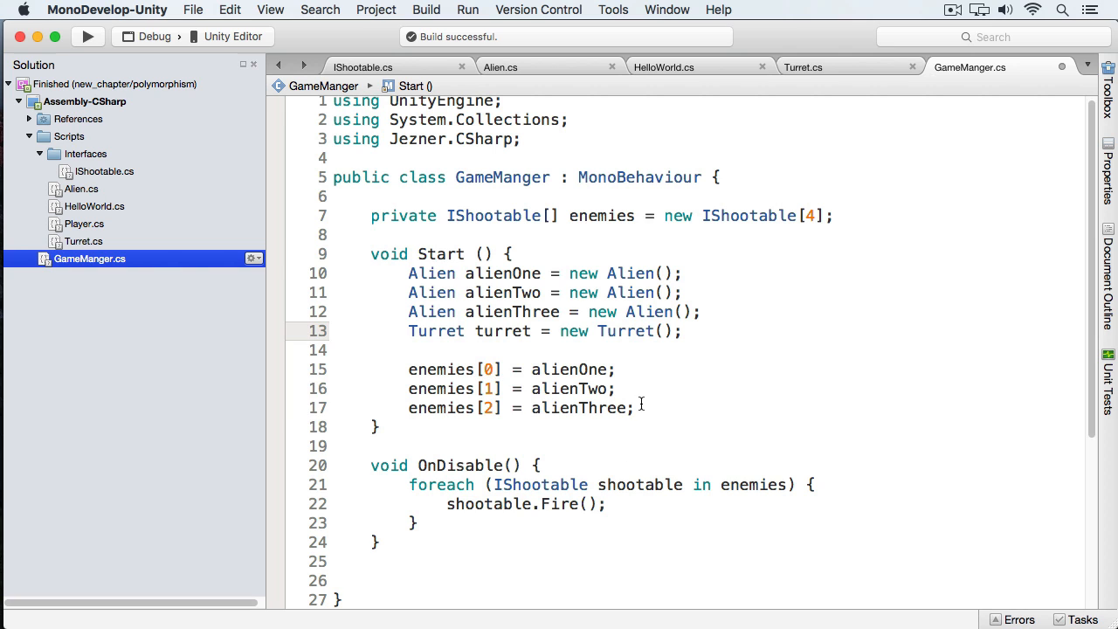
text(enemies[3)
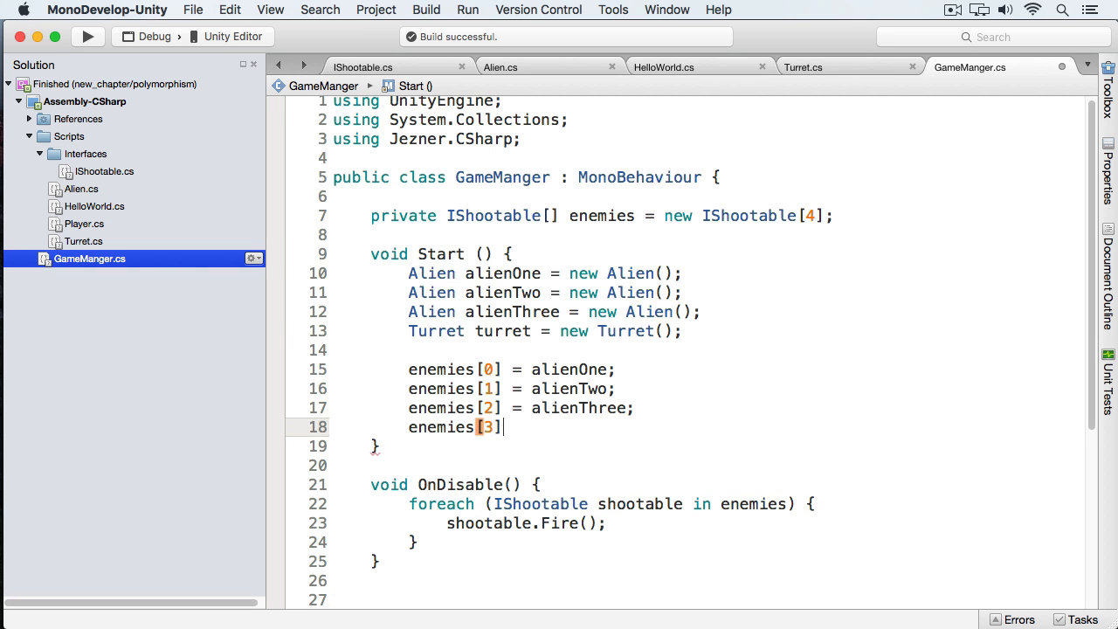
text(= turret;)
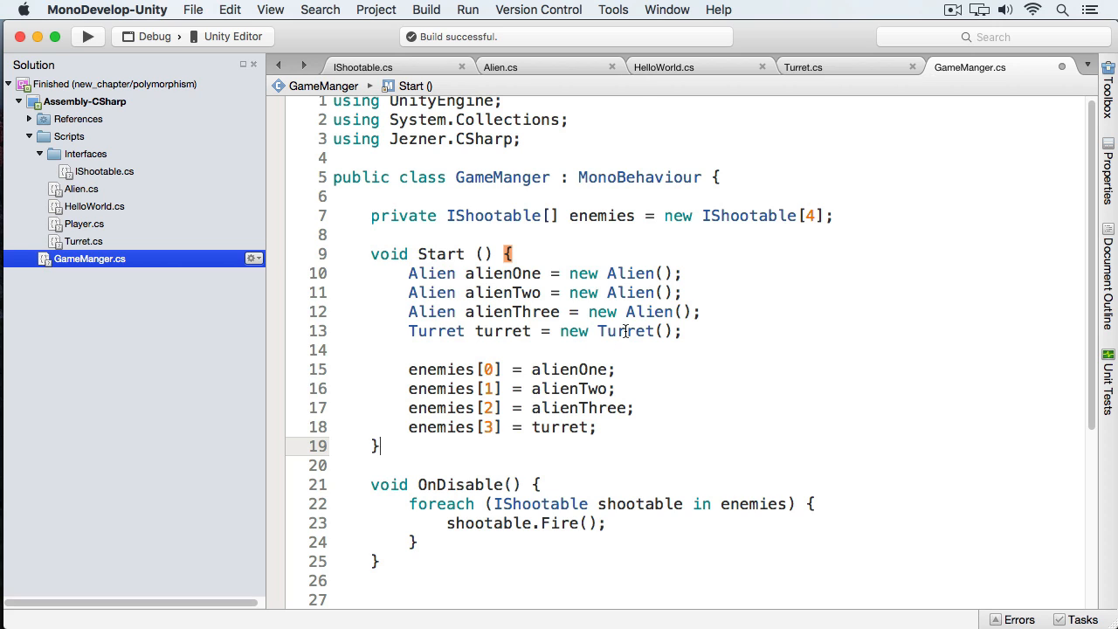
mouse_move(475, 224)
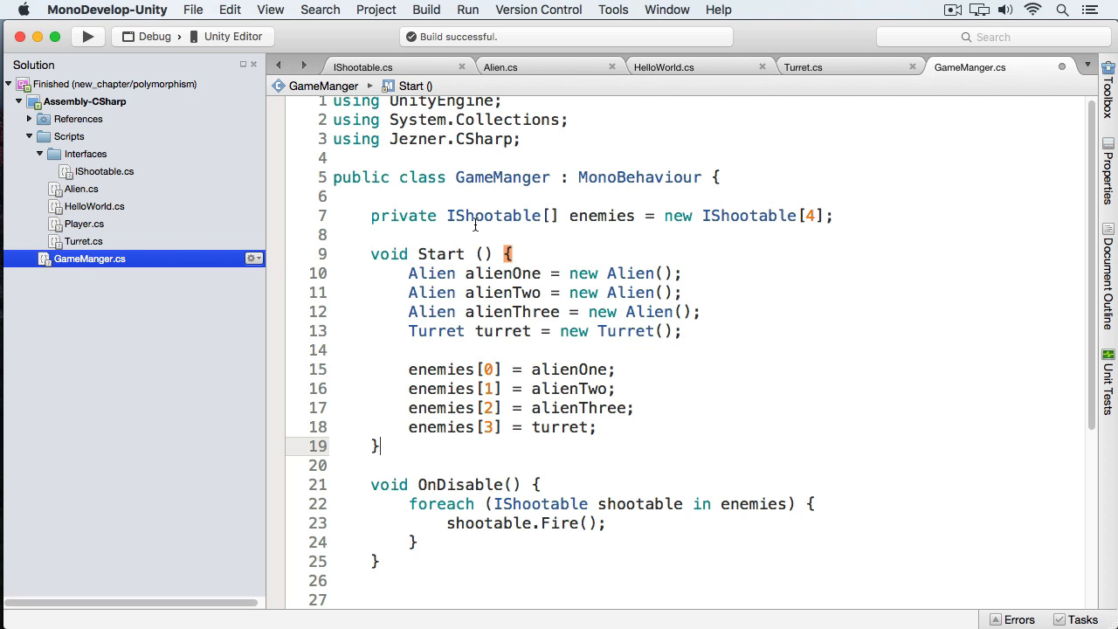
mouse_move(411, 393)
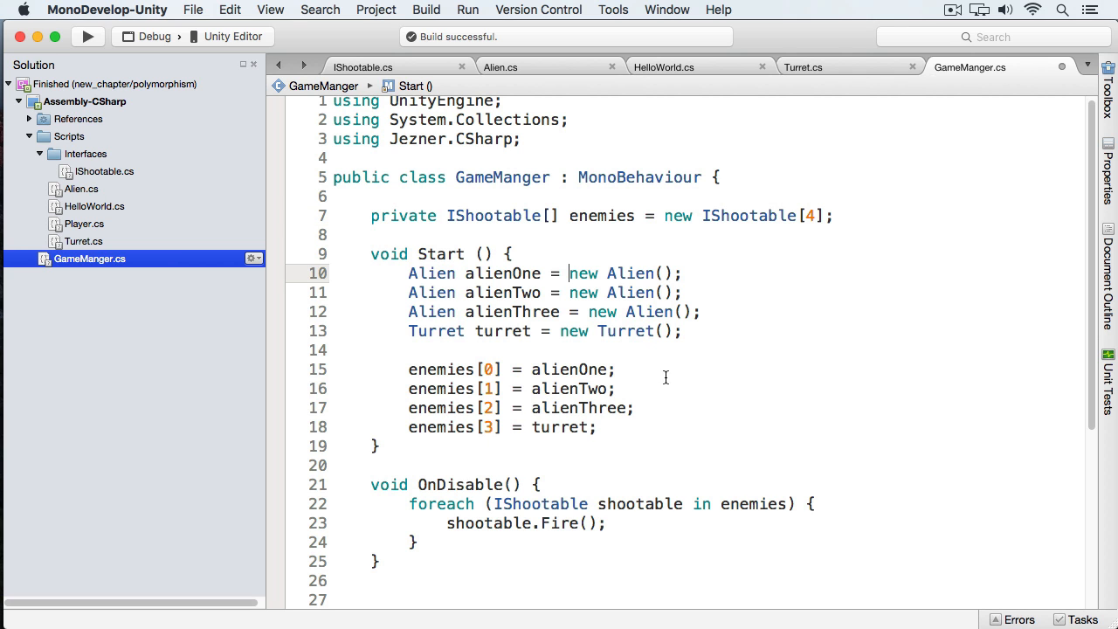
key(cmd+tab)
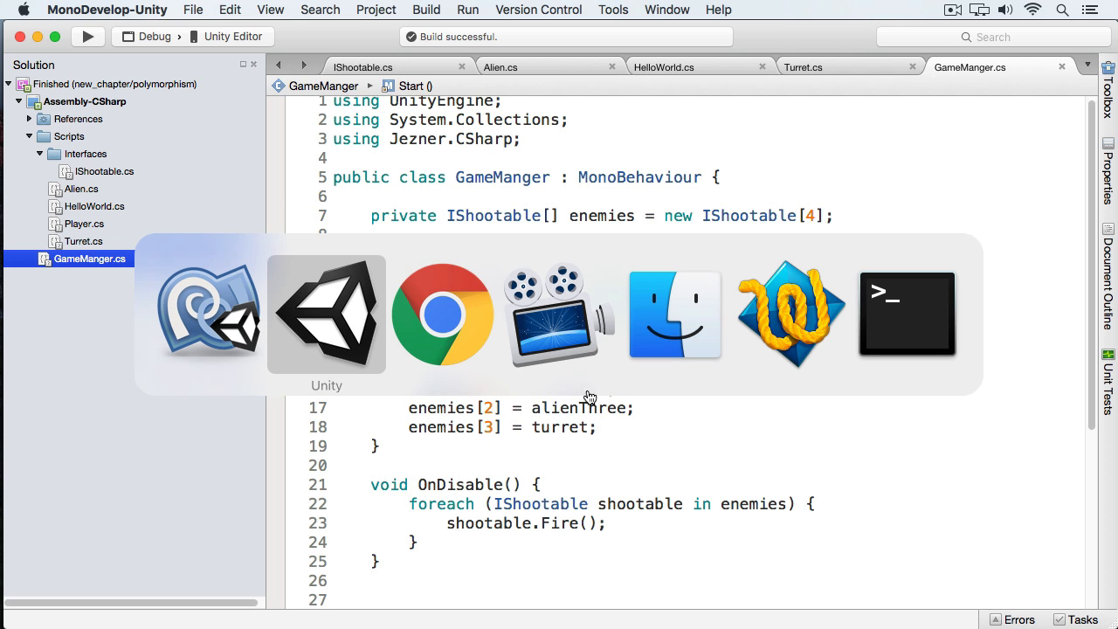
Step: Rerun the scene: console logs three Alien fires then Turret fires with no errors; return to MonoDevelop
click(325, 315)
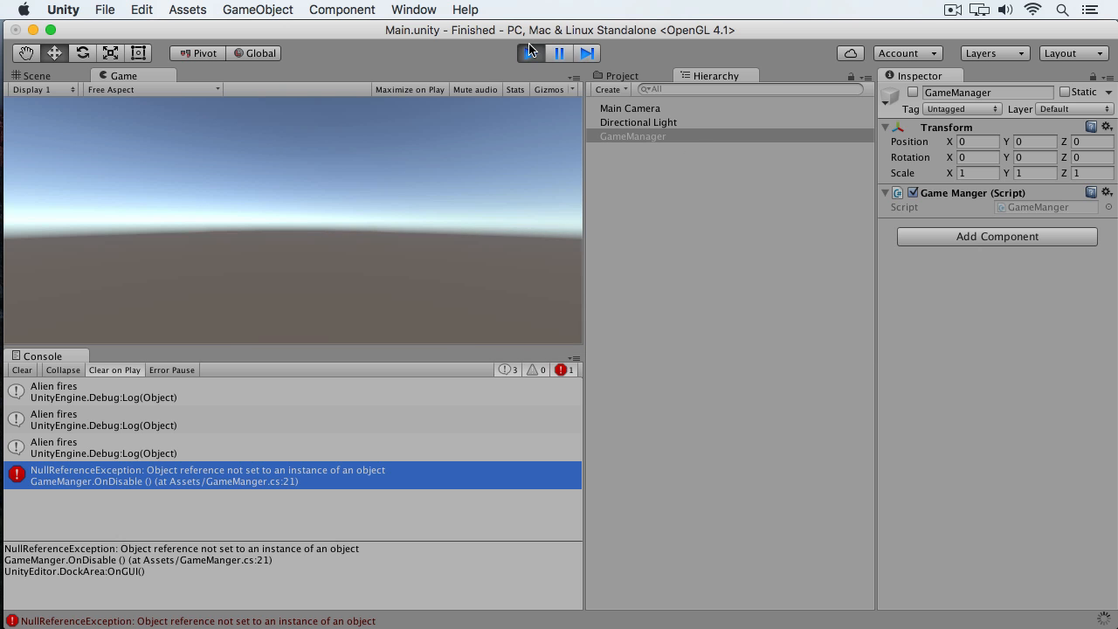
click(531, 52)
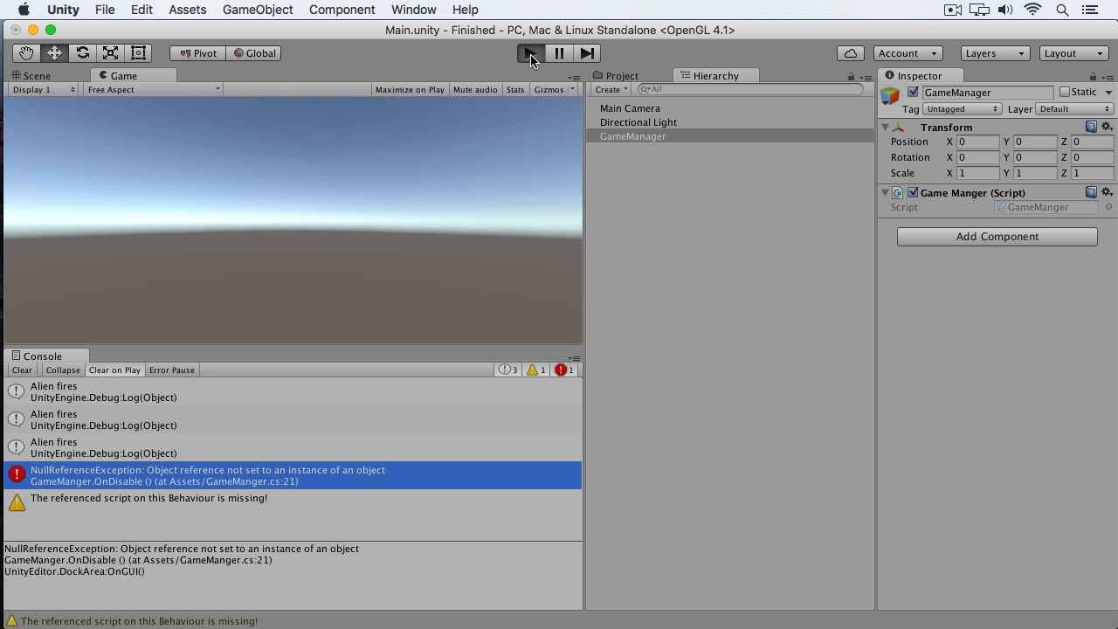
click(531, 52)
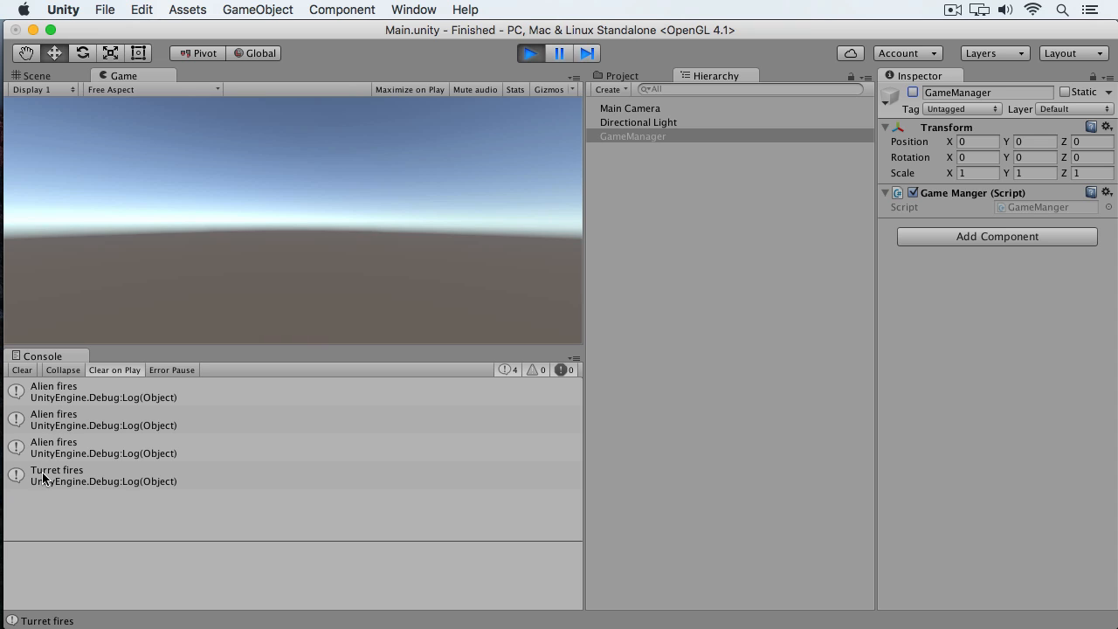
mouse_move(126, 473)
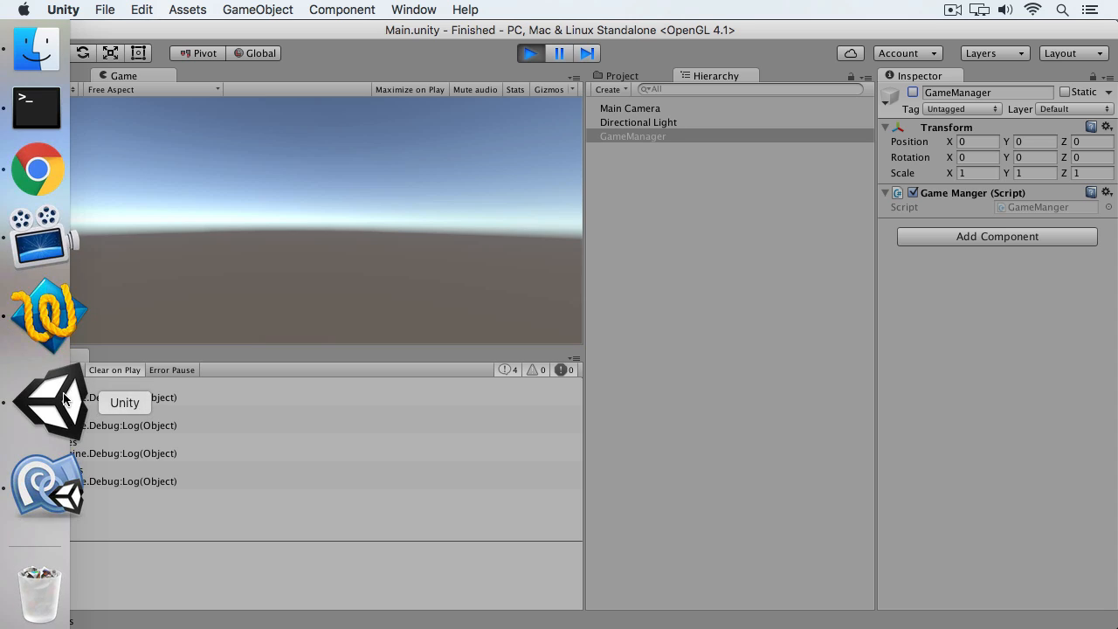
click(49, 402)
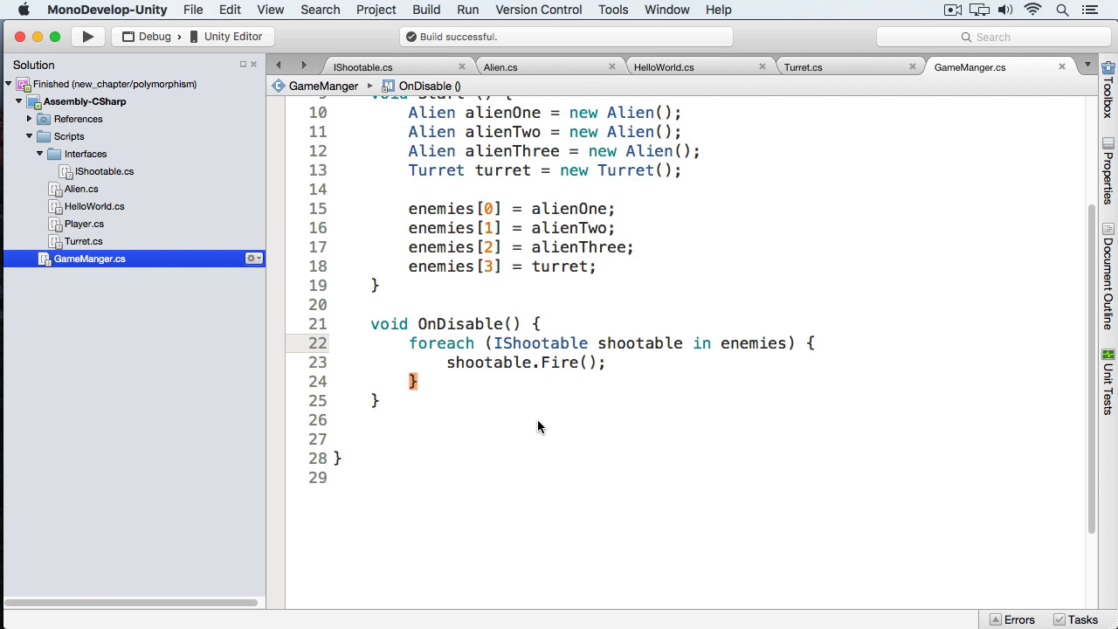